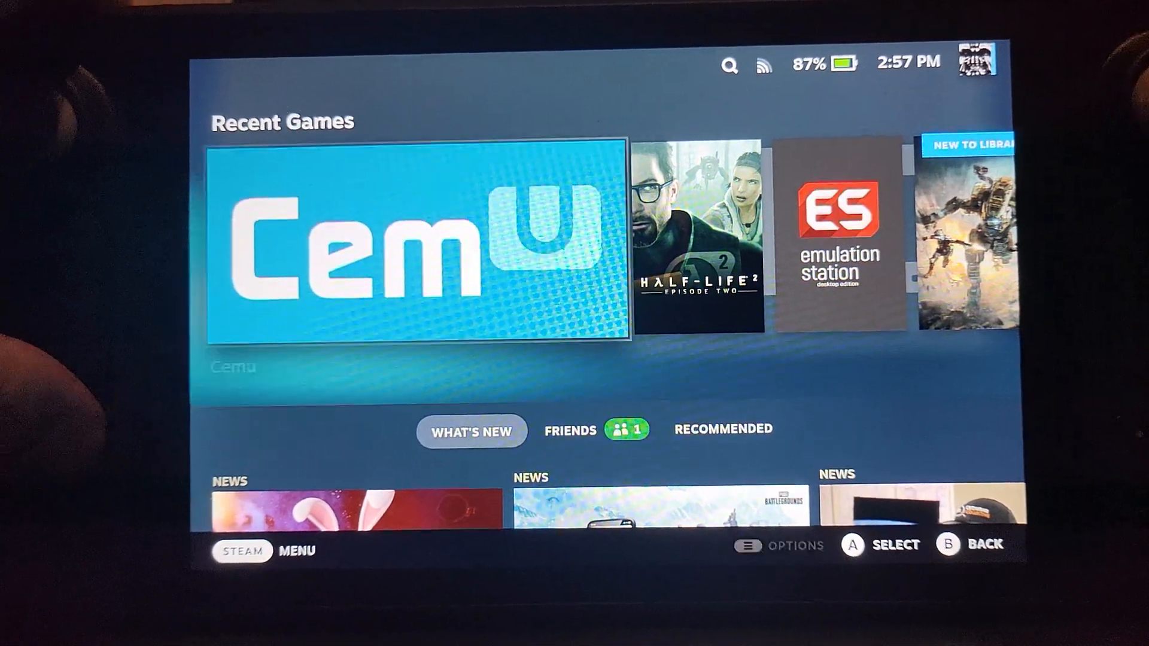
Step: Switch the Steam Deck to Desktop Mode via the Steam menu's Power options
{"action": "left_click", "coordinate": [241, 550]}
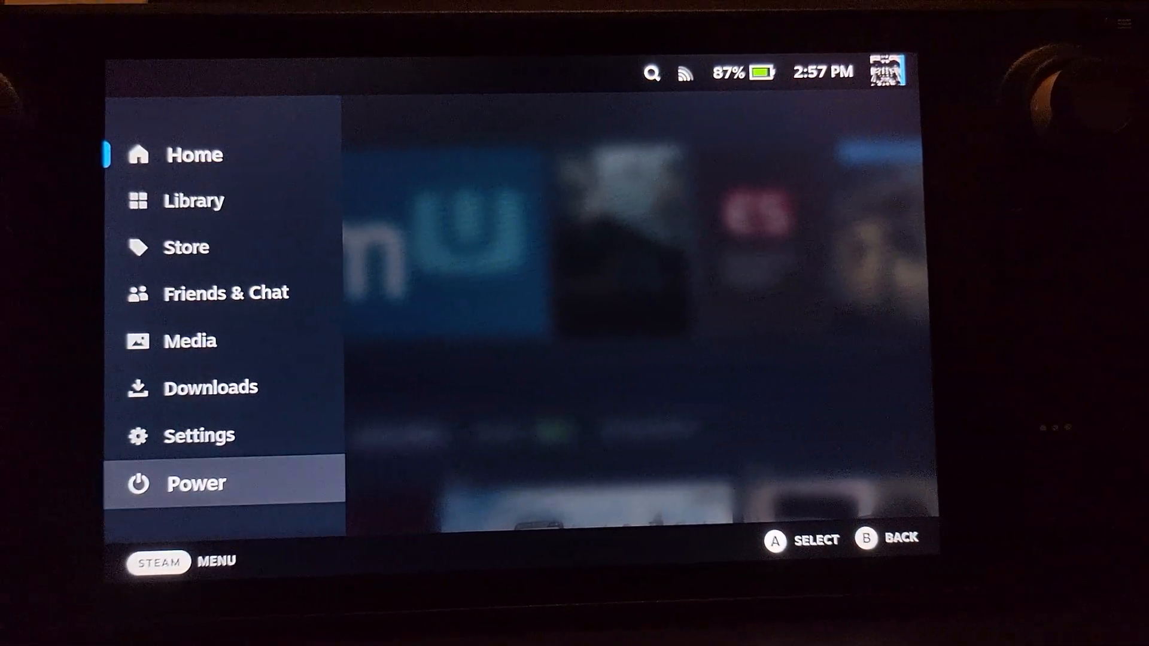
{"action": "left_click", "coordinate": [195, 482]}
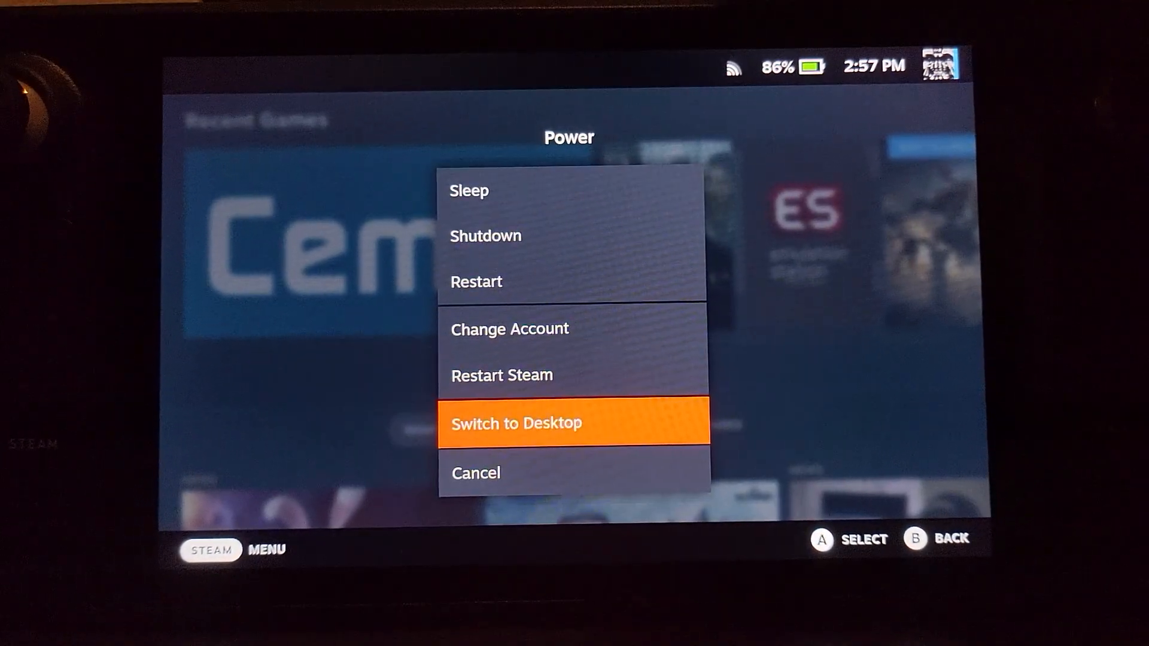
{"action": "left_click", "coordinate": [516, 422]}
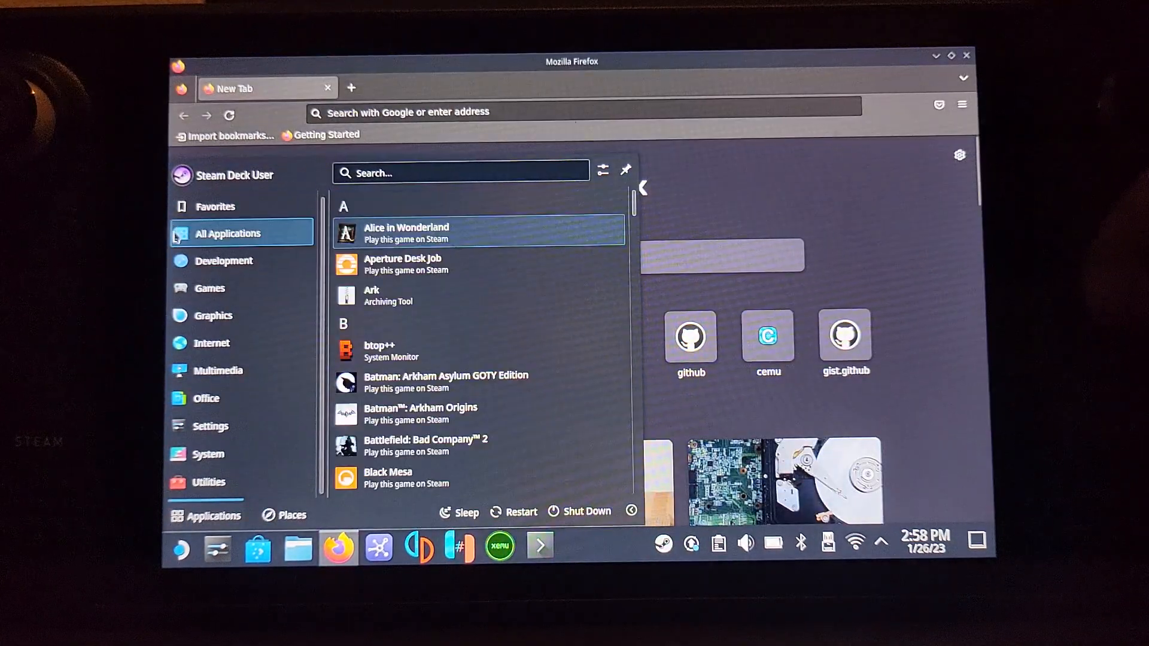
Step: Launch Firefox Web Browser from the launcher's Favorites
{"action": "left_click", "coordinate": [215, 208]}
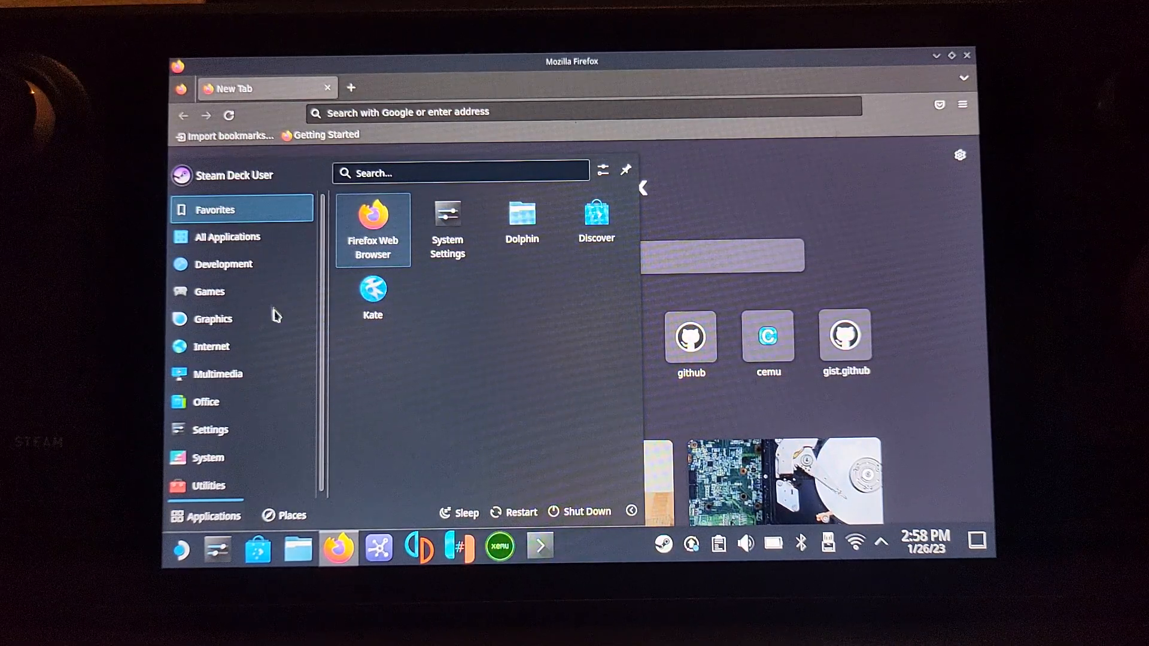
{"action": "left_click", "coordinate": [228, 235]}
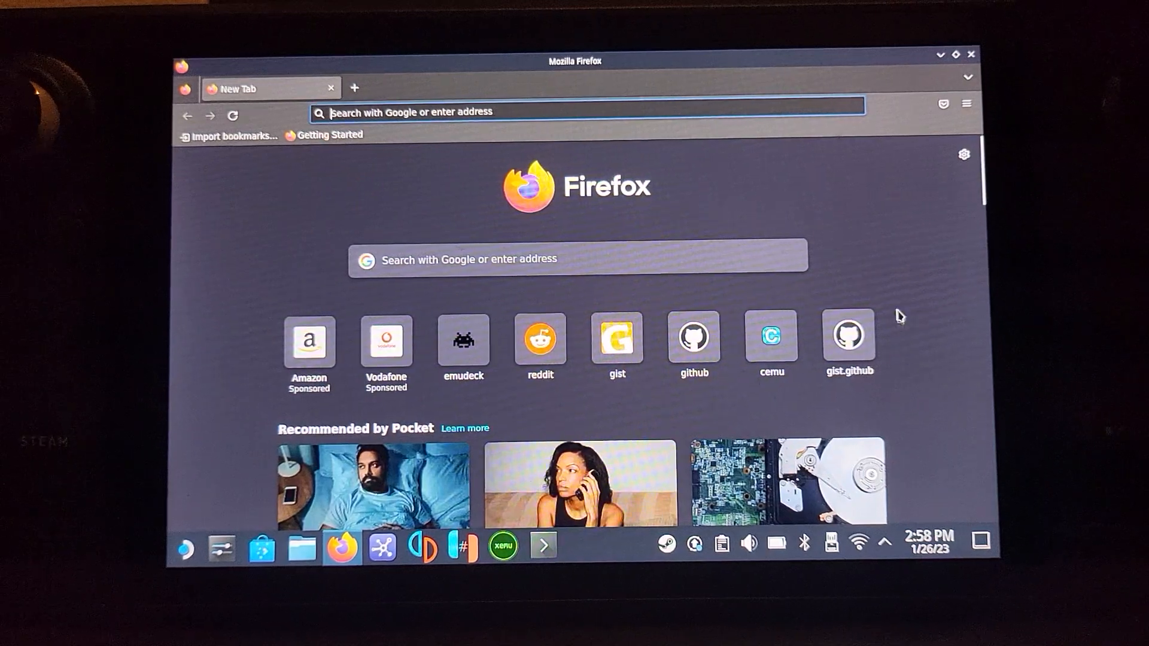
Step: Download the EmuDeck installer from emudeck.com and acknowledge the copy-to-desktop notice
{"action": "left_click", "coordinate": [586, 112]}
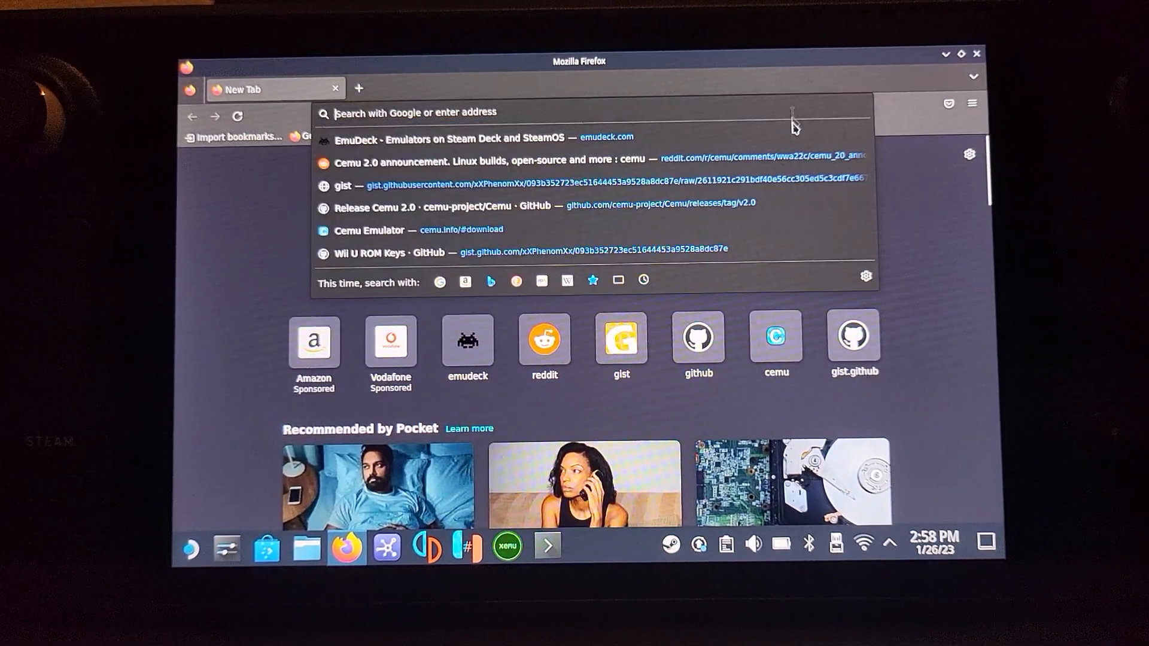
{"action": "left_click", "coordinate": [472, 139]}
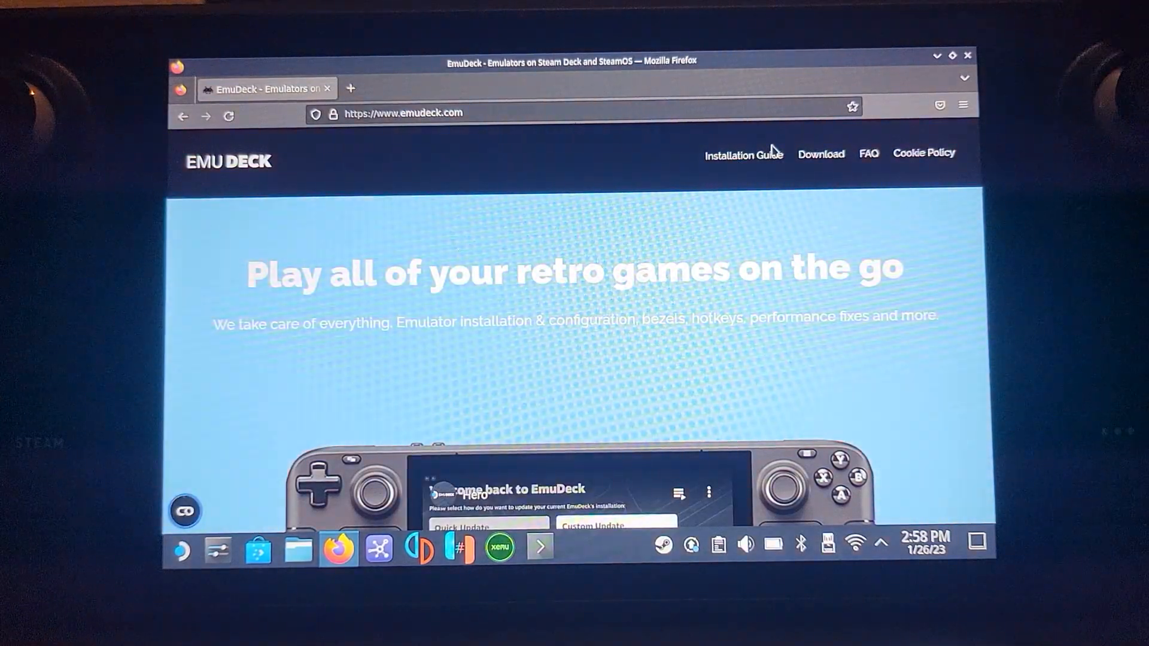
{"action": "left_click", "coordinate": [820, 154]}
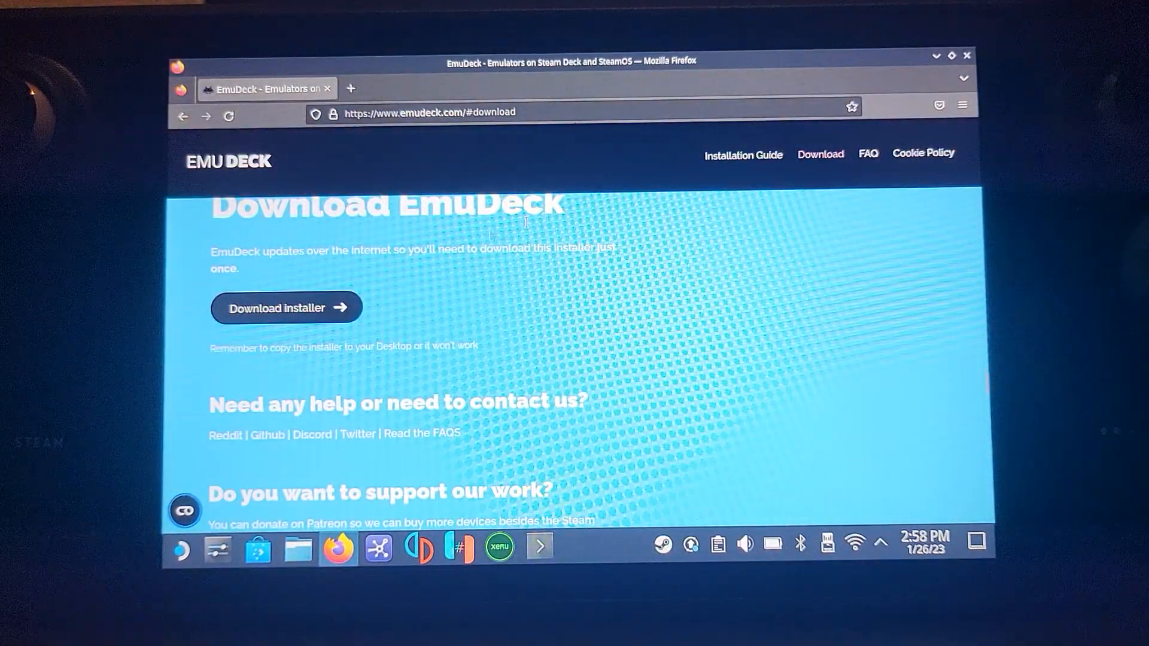
{"action": "left_click", "coordinate": [285, 308]}
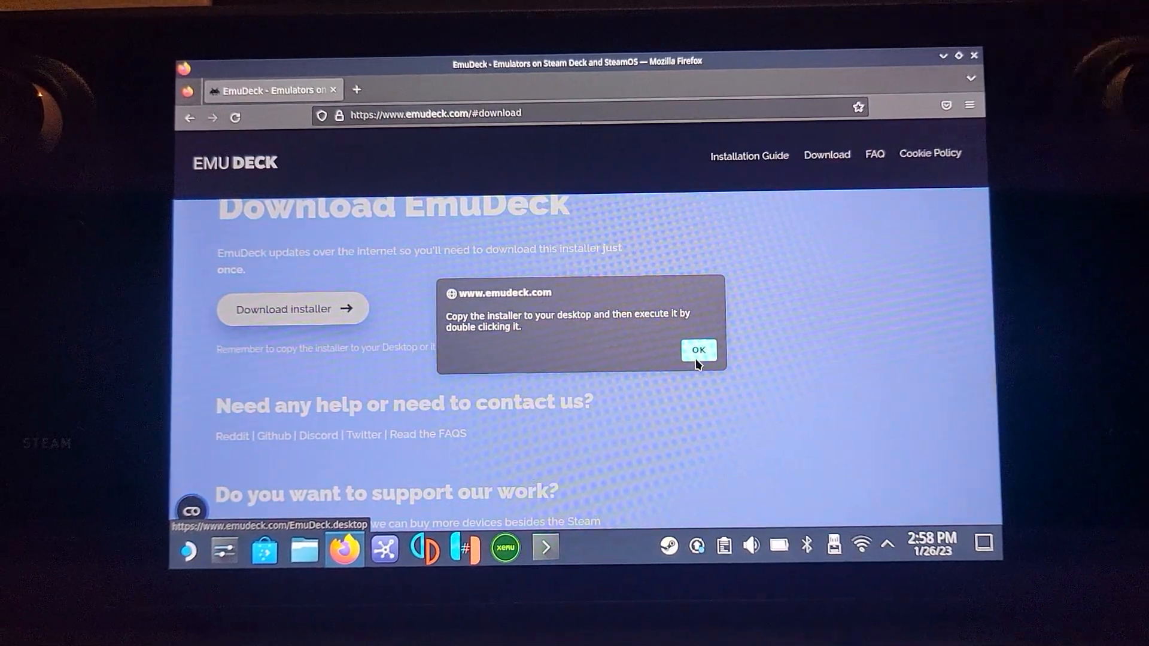
{"action": "left_click", "coordinate": [696, 349]}
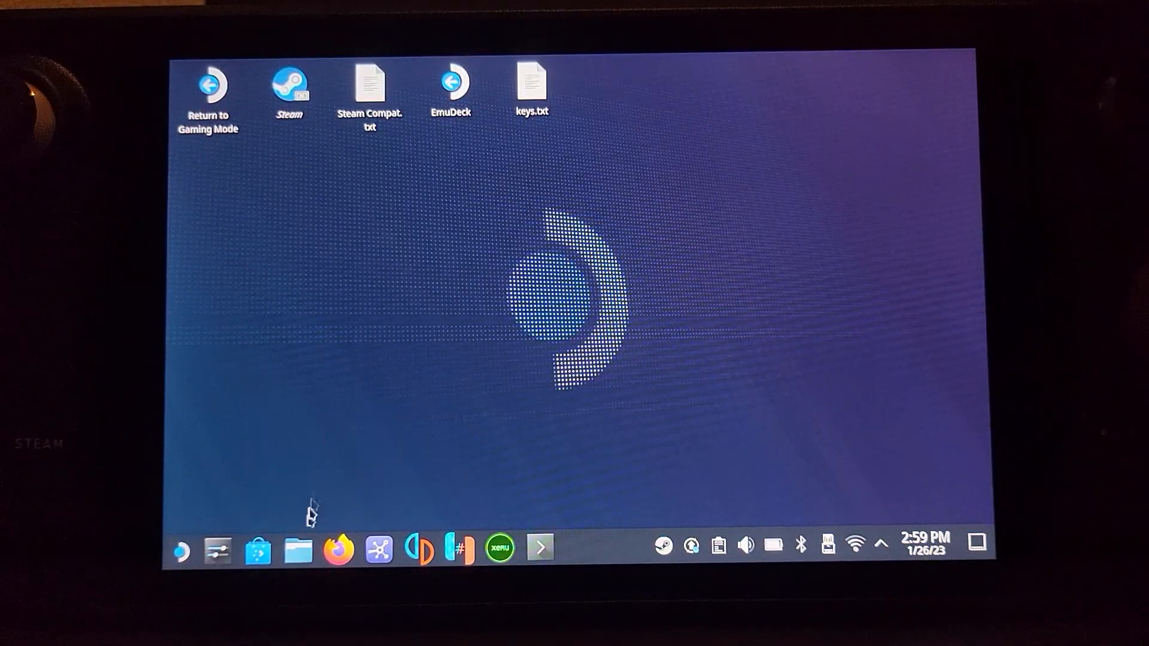
Step: Cut EmuDeck.desktop from the Downloads folder in Dolphin
{"action": "left_click", "coordinate": [297, 549]}
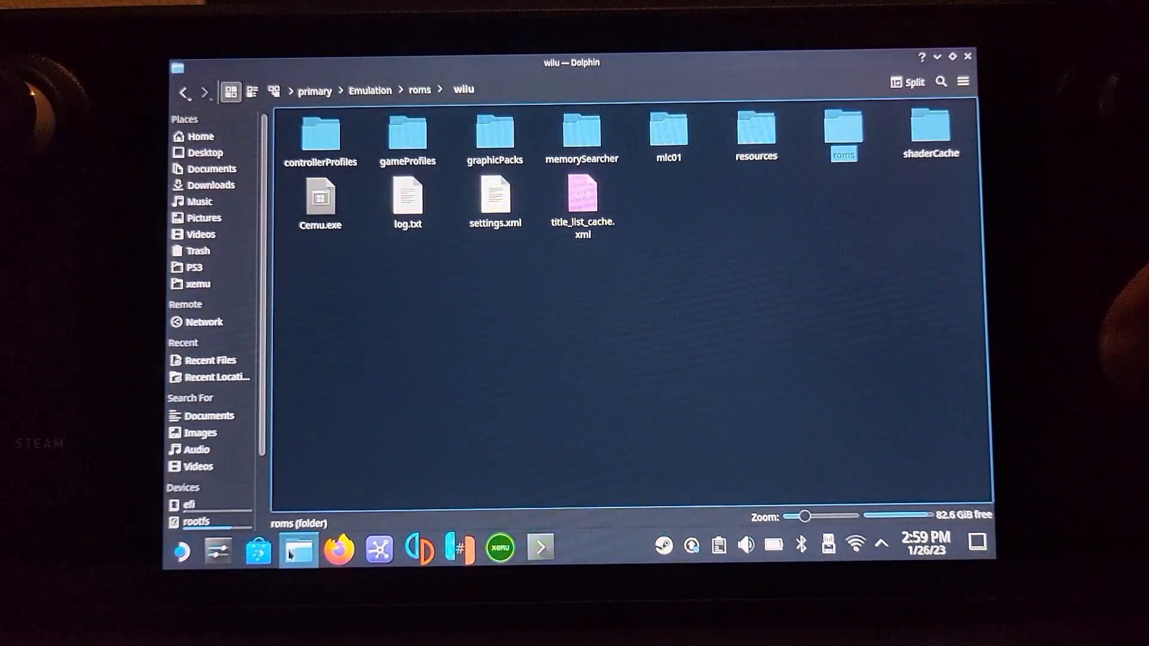
{"action": "left_click", "coordinate": [211, 184]}
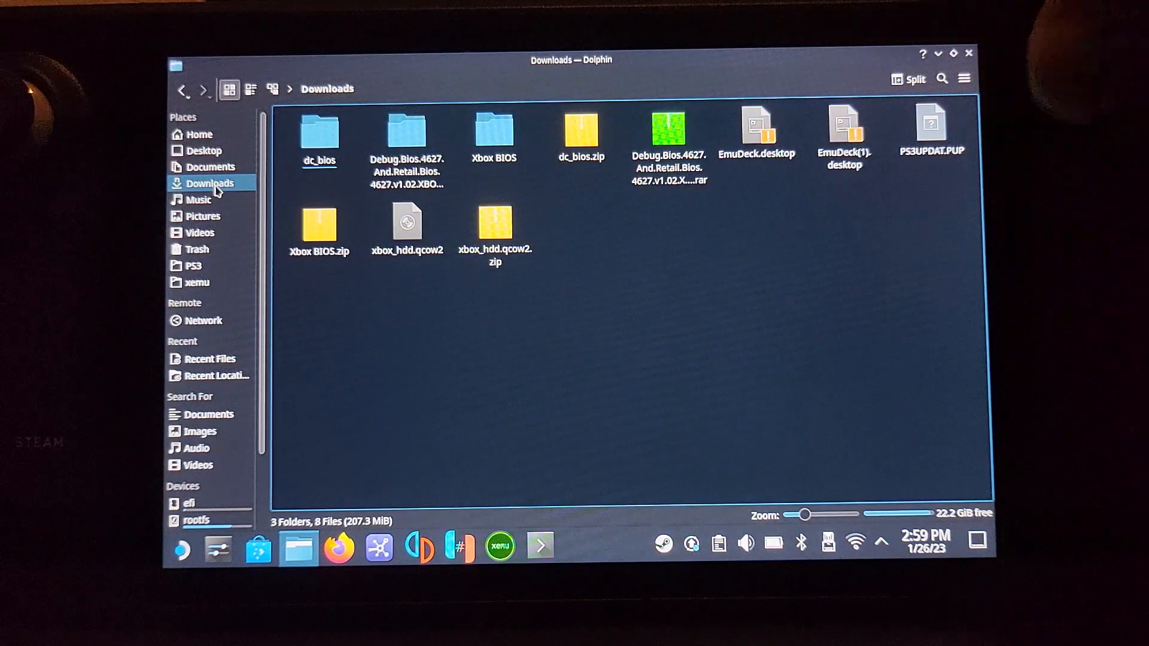
{"action": "left_click", "coordinate": [843, 135]}
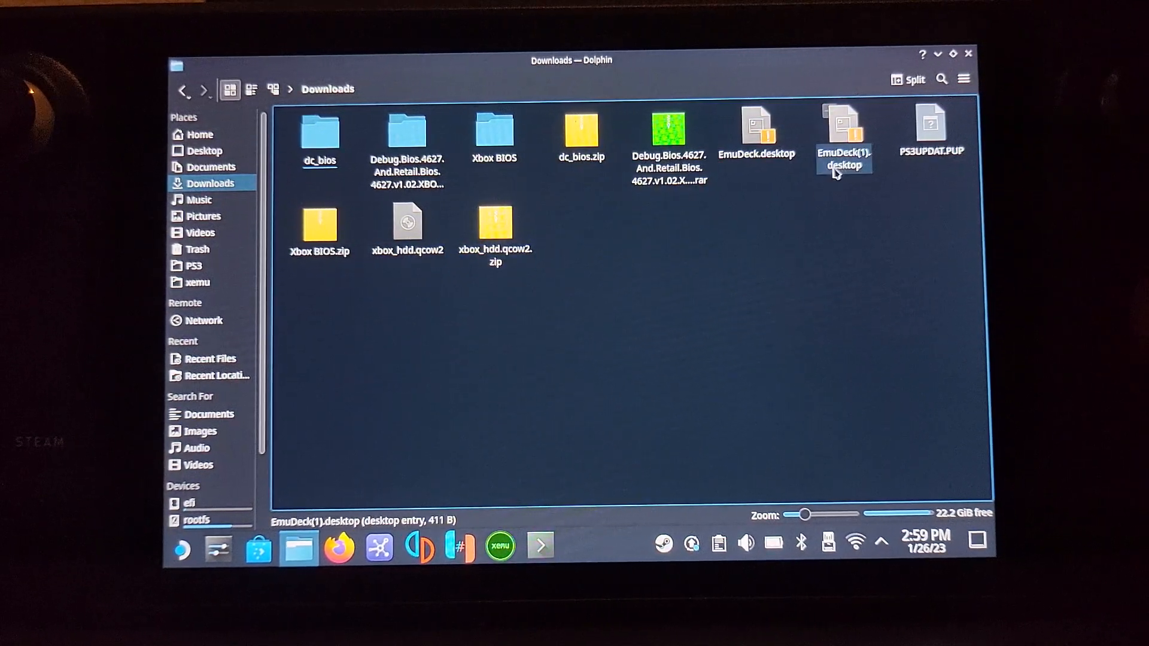
{"action": "left_click", "coordinate": [756, 135]}
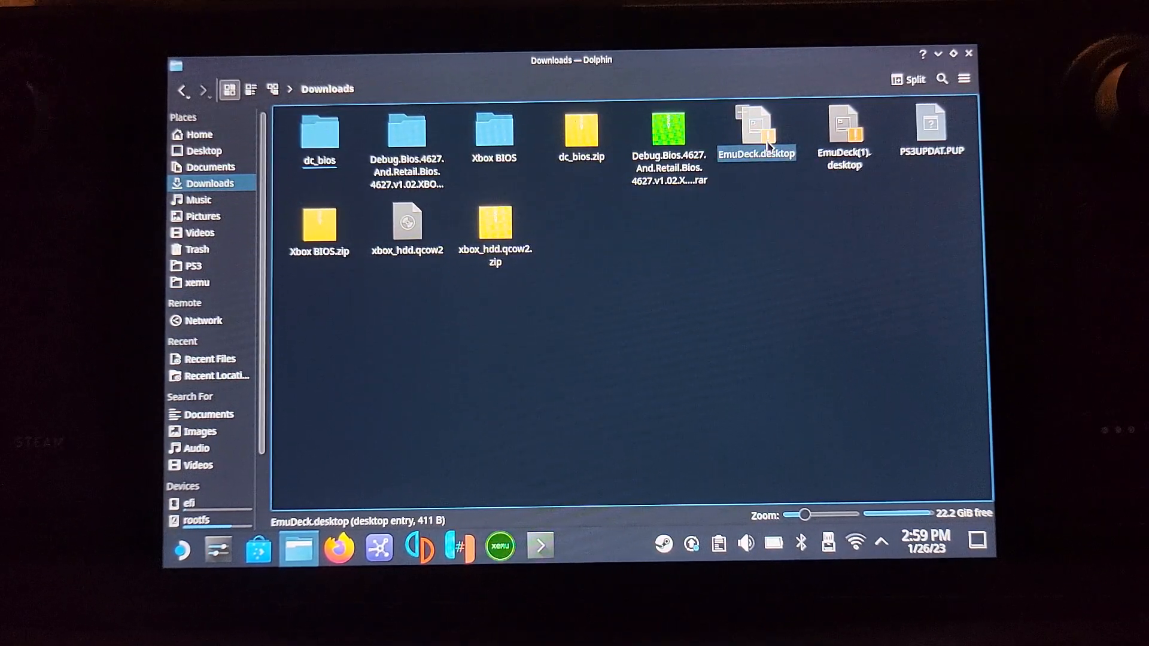
{"action": "right_click", "coordinate": [757, 128]}
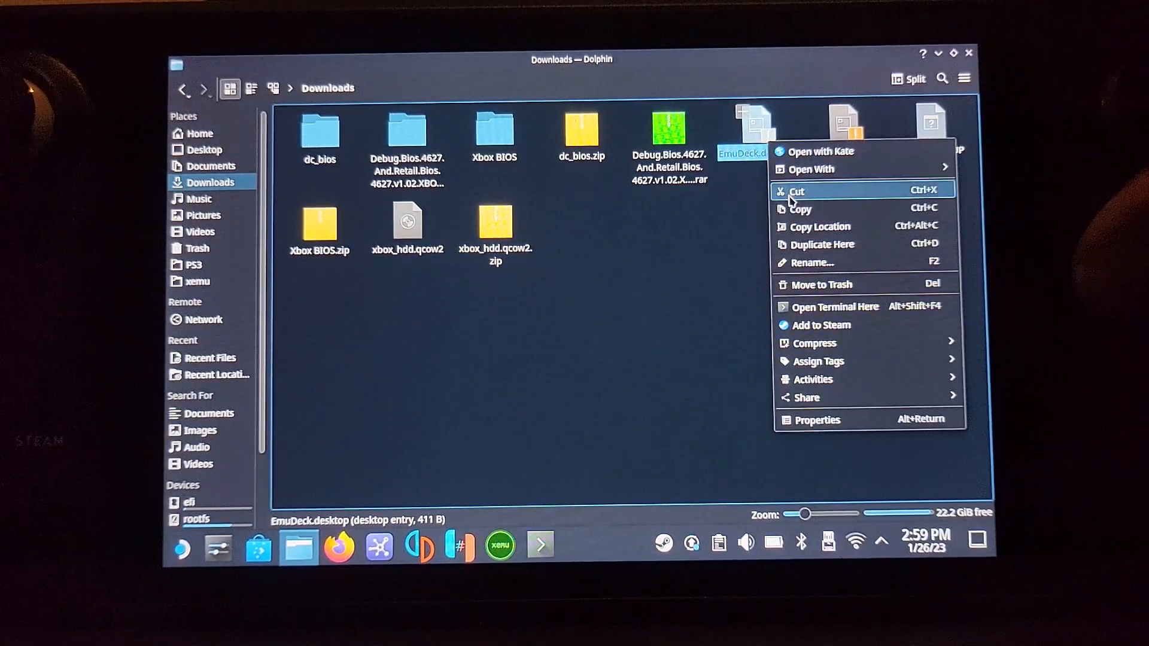
{"action": "left_click", "coordinate": [797, 190]}
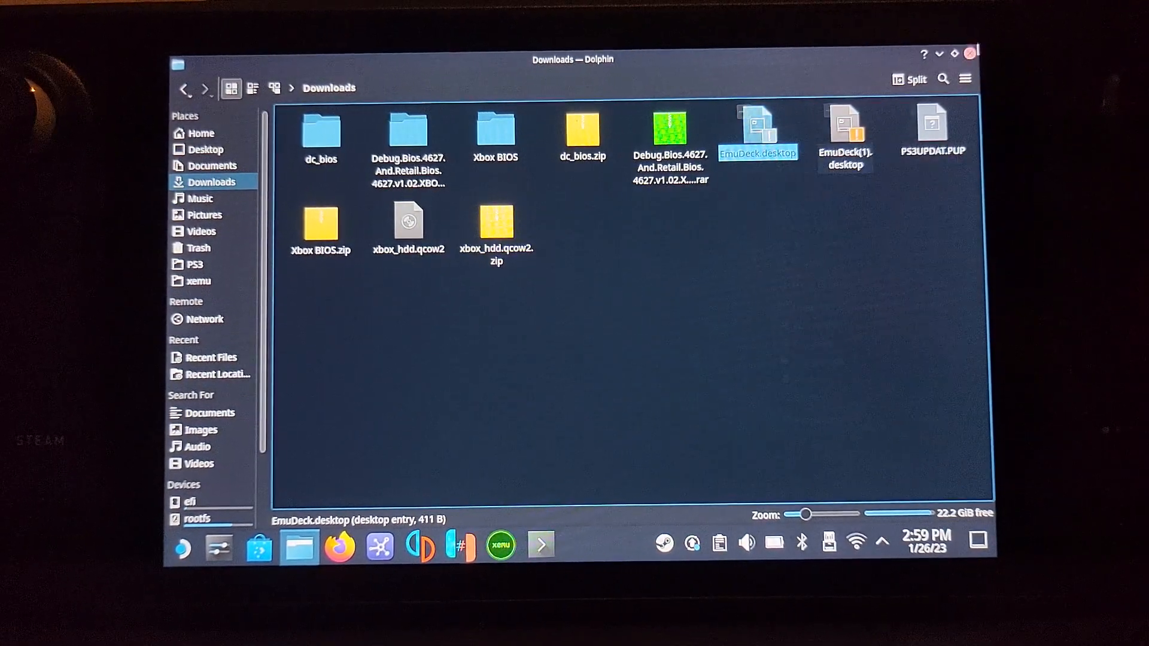
Step: Paste the EmuDeck installer onto the desktop and launch it
{"action": "right_click", "coordinate": [815, 168]}
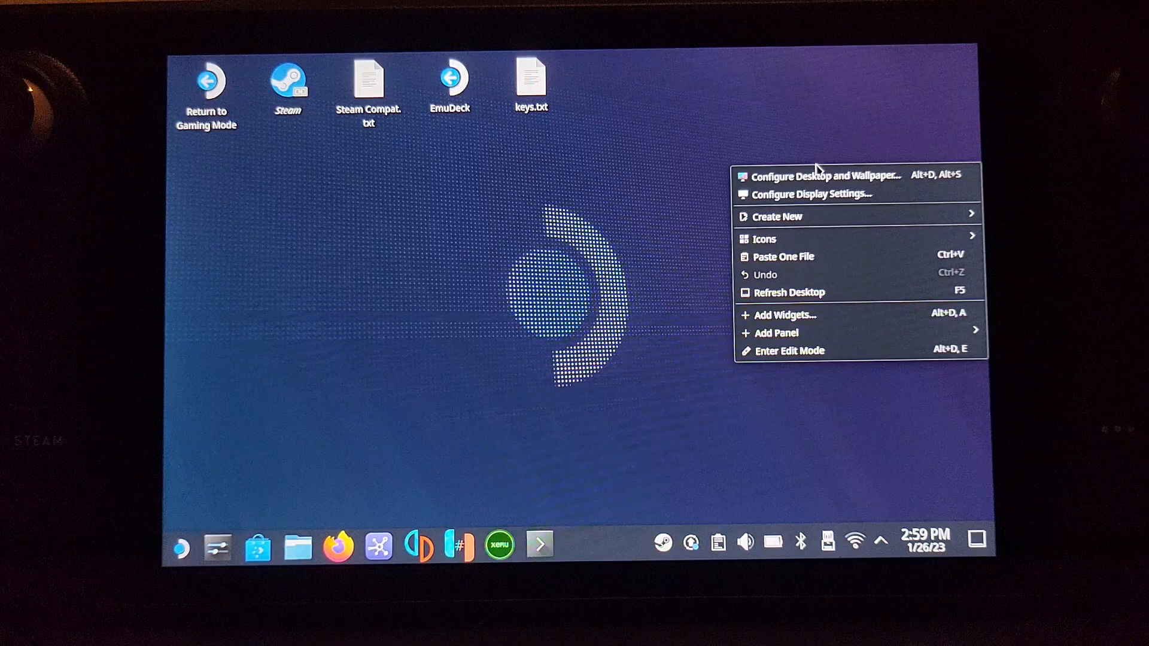
{"action": "mouse_move", "coordinate": [781, 256]}
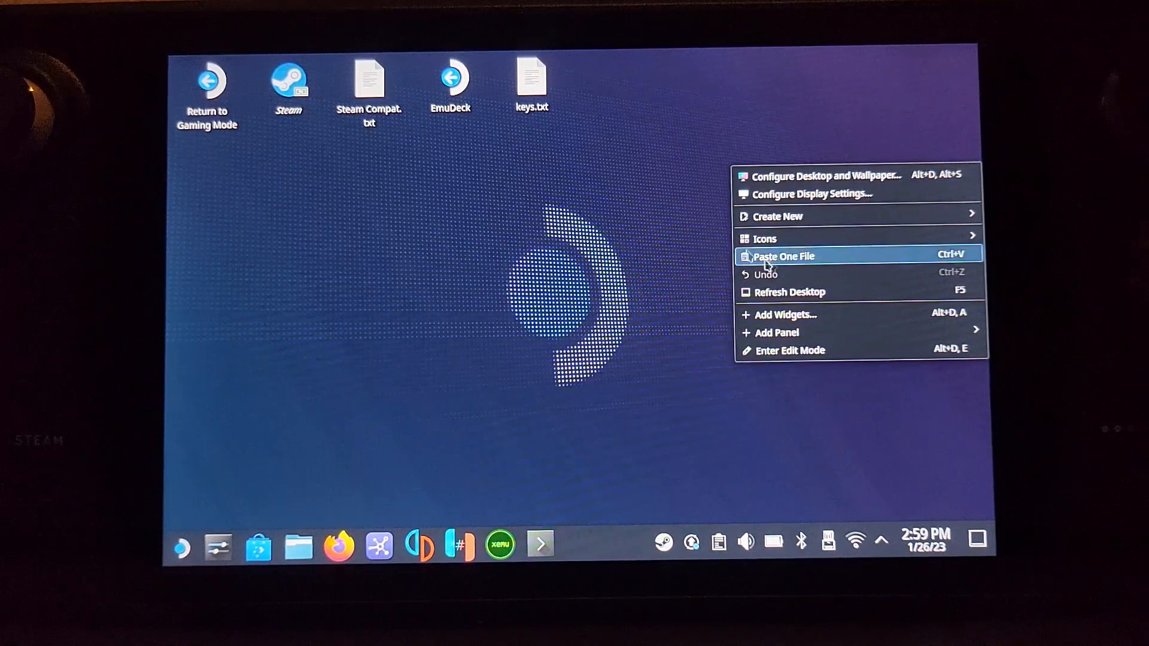
{"action": "left_click", "coordinate": [450, 80]}
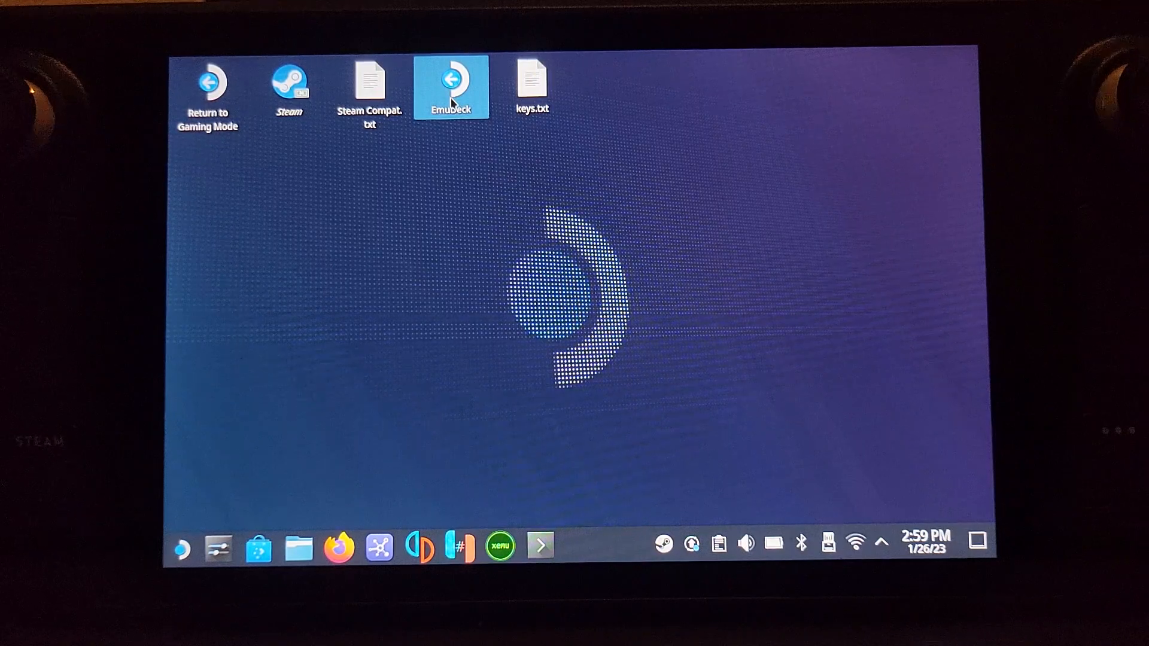
{"action": "double_click", "coordinate": [452, 79]}
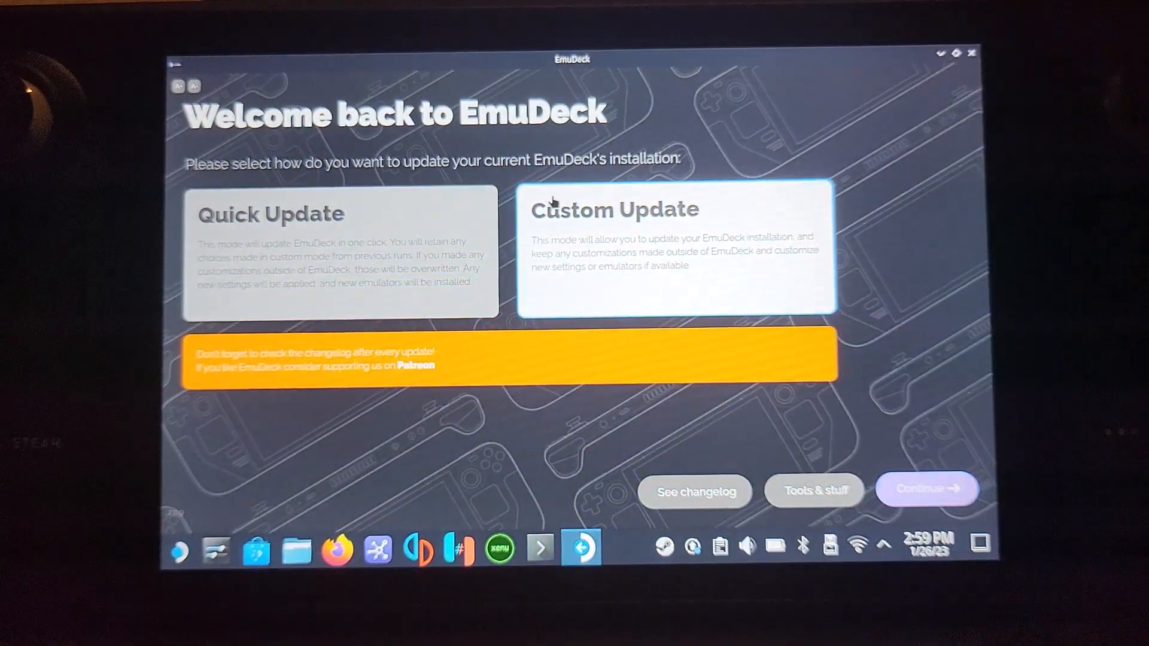
Step: Start a Custom Update with SD Card ROM storage and Steam Deck as the device
{"action": "left_click", "coordinate": [925, 488]}
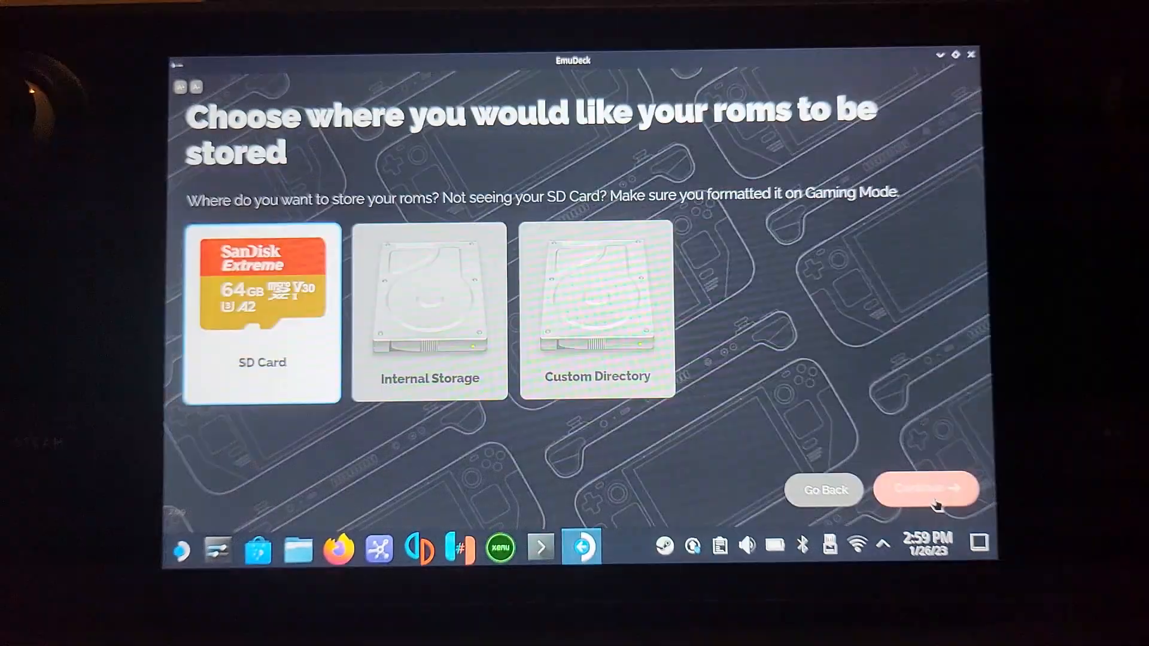
{"action": "left_click", "coordinate": [262, 307]}
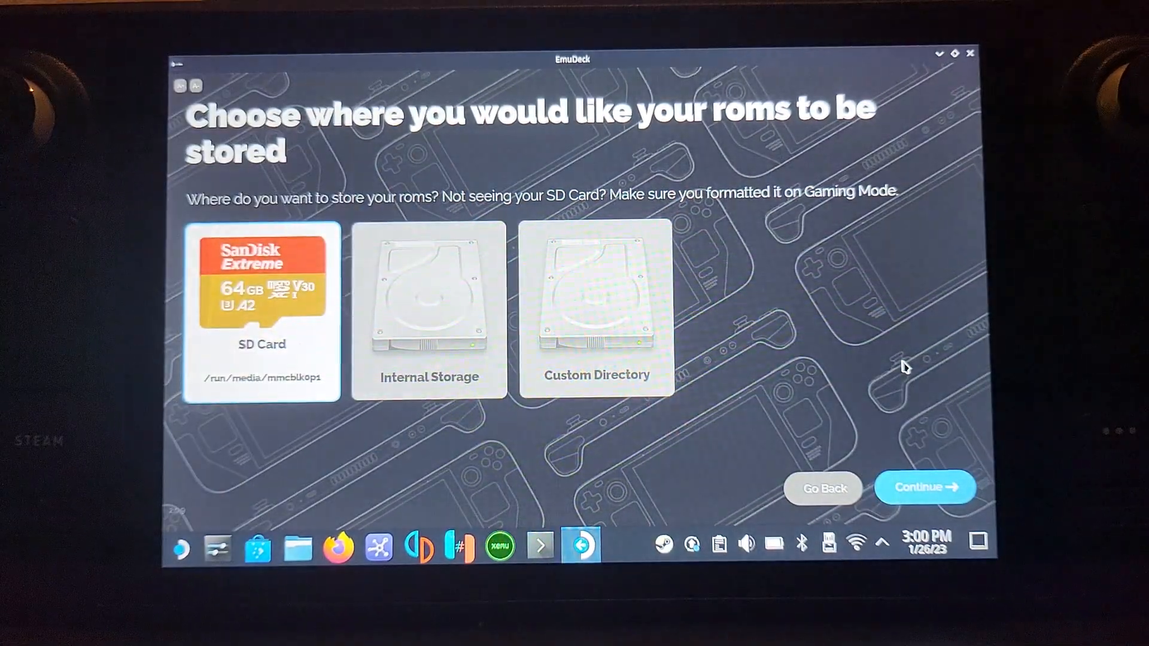
{"action": "left_click", "coordinate": [925, 487]}
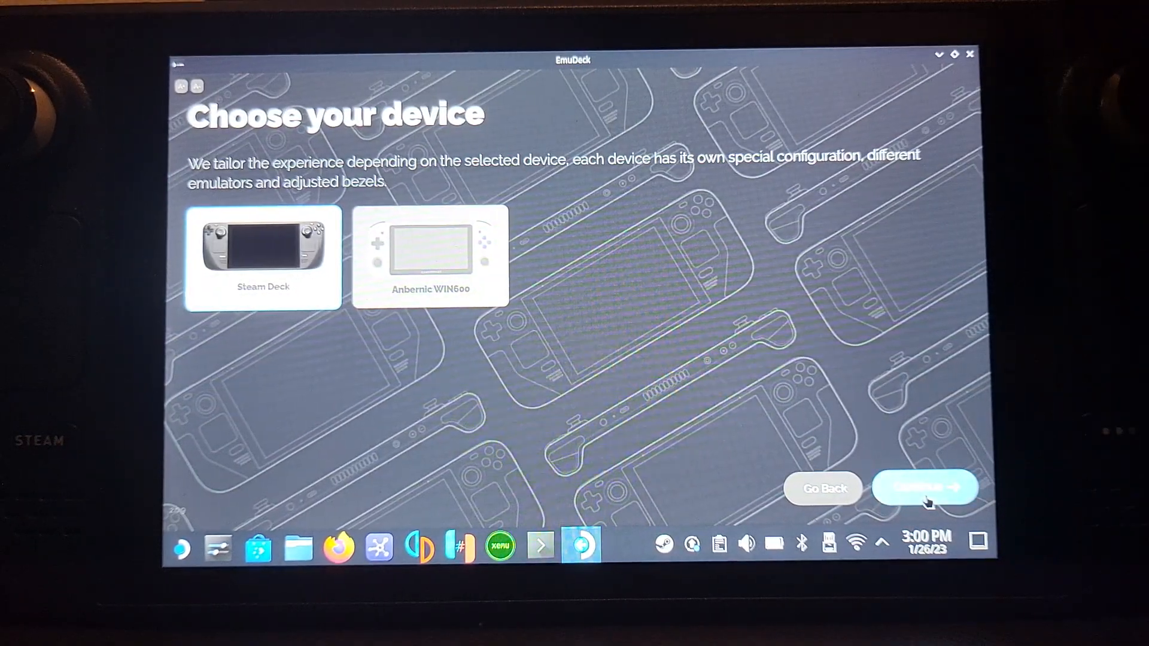
{"action": "mouse_move", "coordinate": [945, 459]}
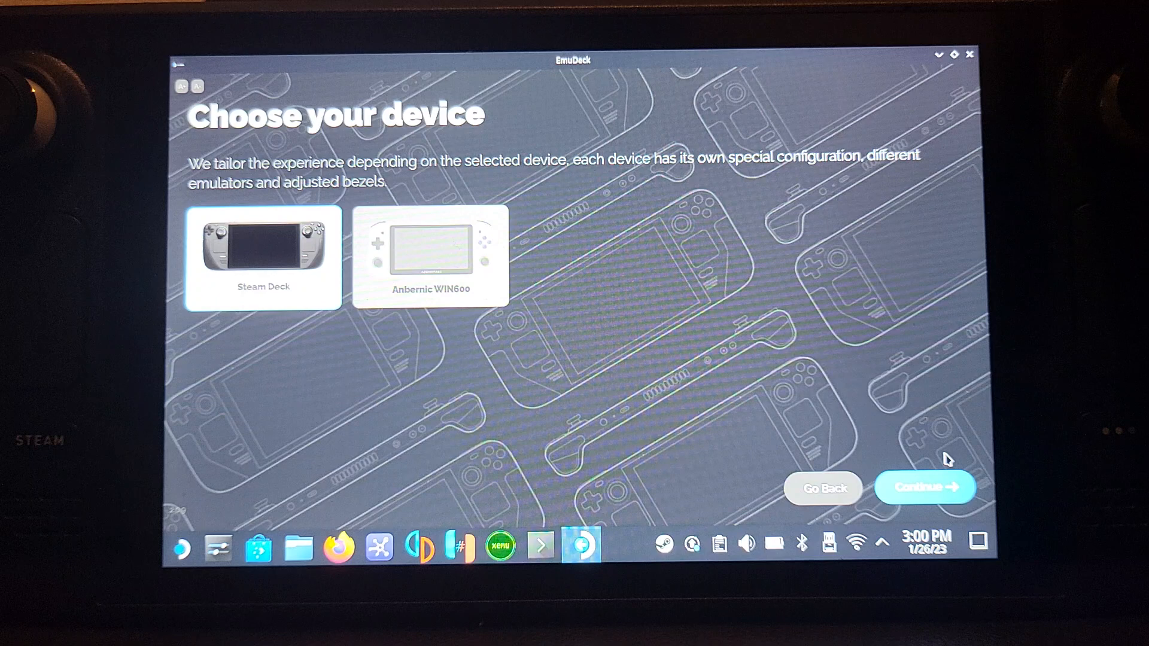
{"action": "left_click", "coordinate": [925, 487]}
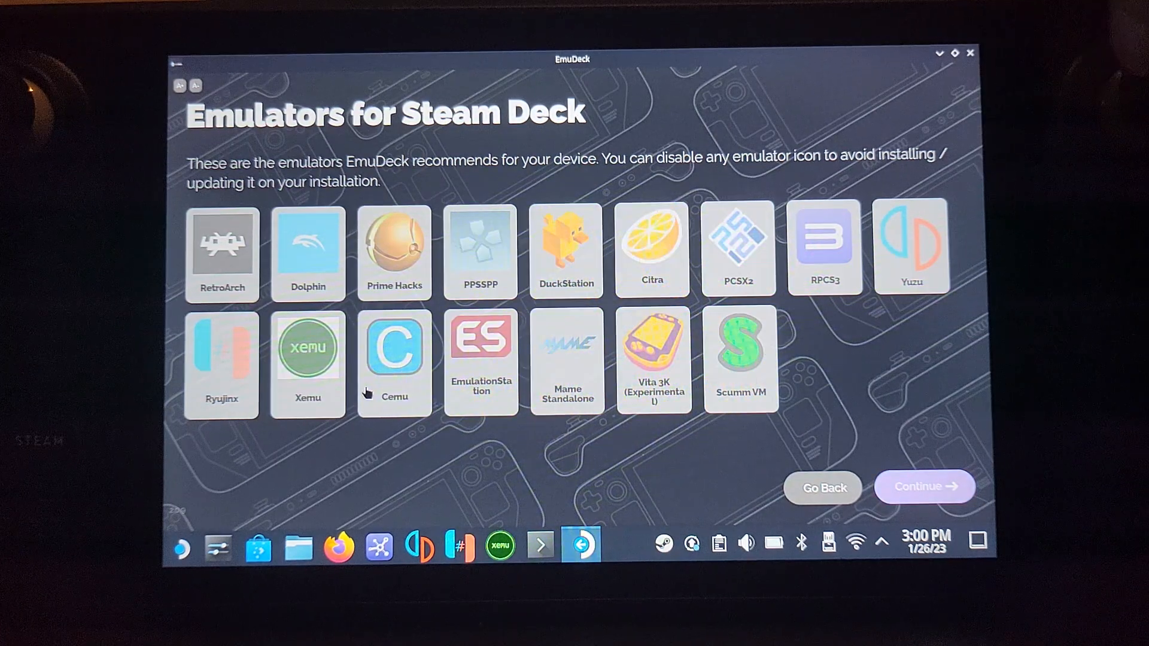
Step: Mark Cemu to have its configuration overwritten and continue to the theme step
{"action": "left_click", "coordinate": [394, 345]}
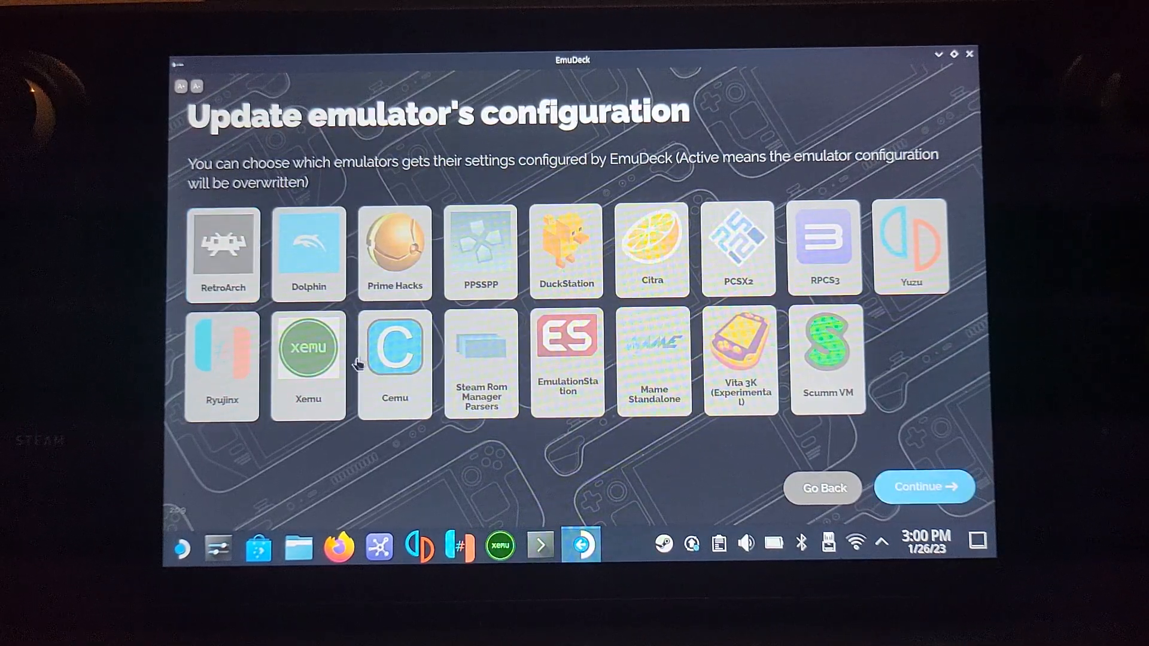
{"action": "left_click", "coordinate": [394, 343]}
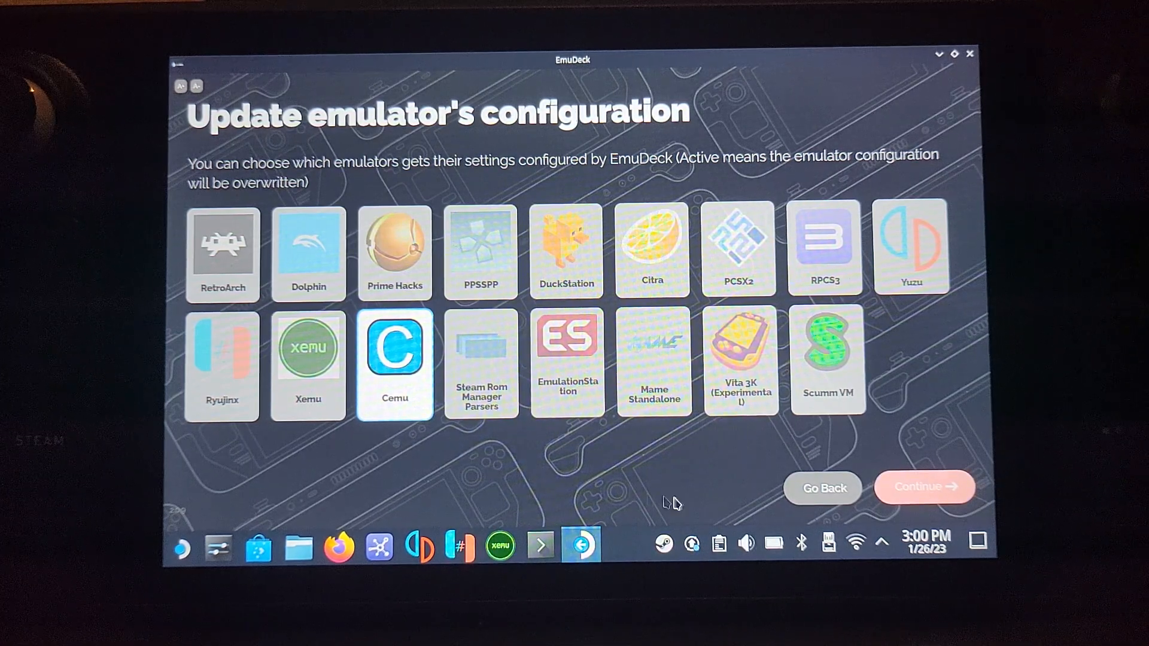
{"action": "left_click", "coordinate": [922, 487]}
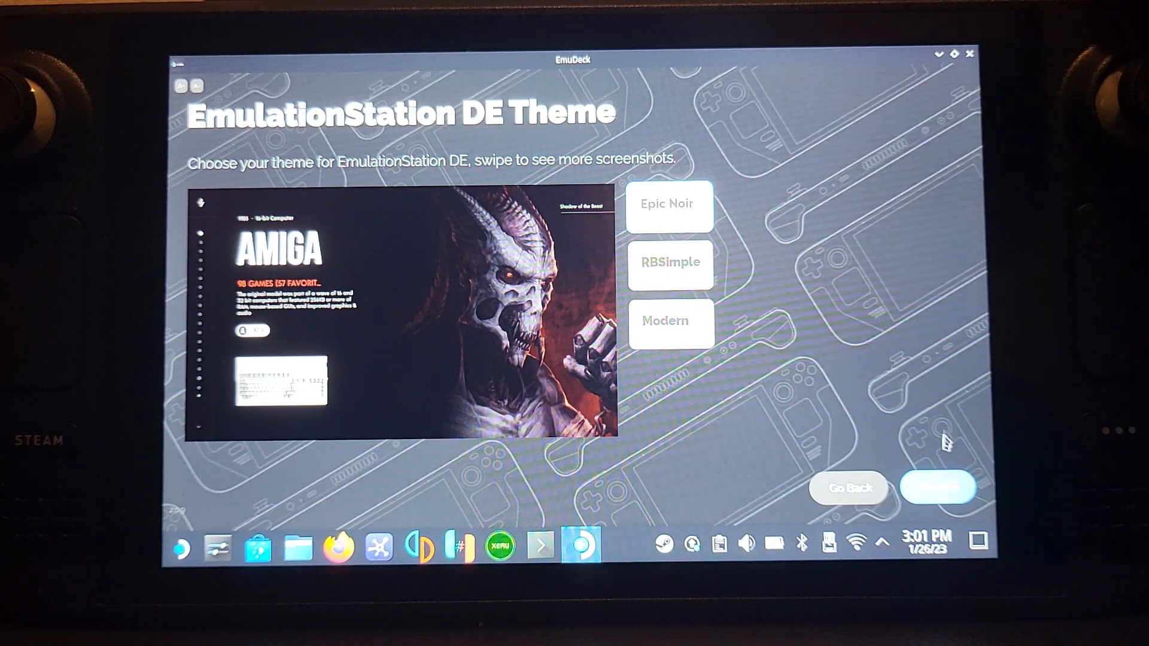
Step: Accept the EmulationStation DE theme and finish on the Install Homebrew Games page
{"action": "left_click", "coordinate": [935, 489]}
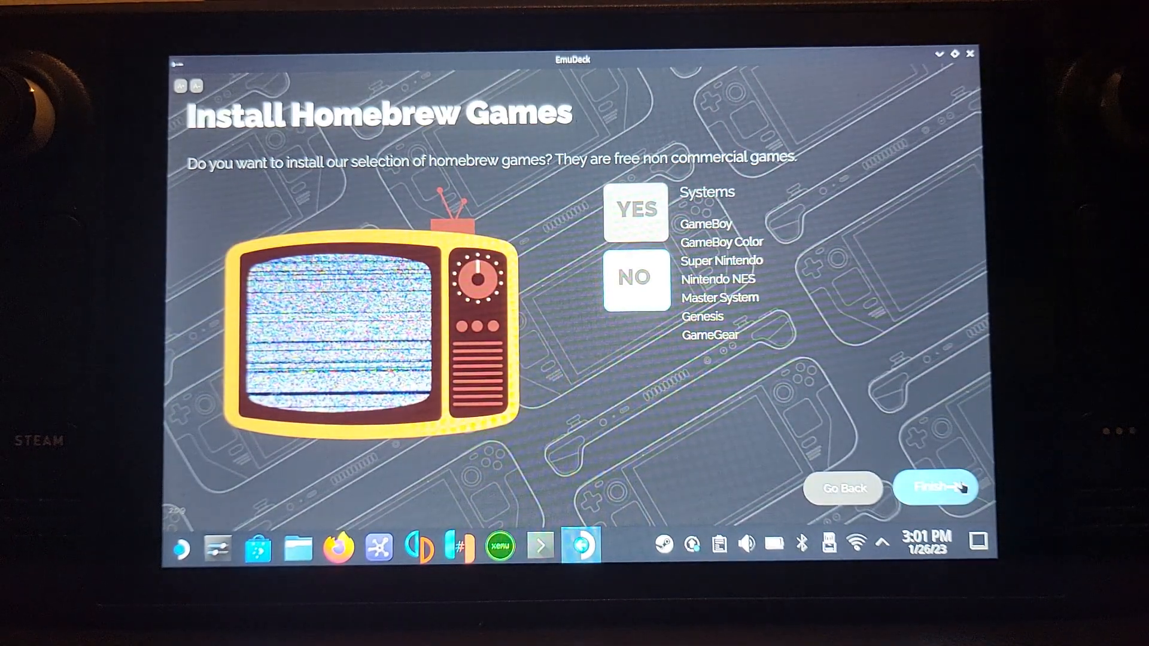
{"action": "left_click", "coordinate": [935, 487]}
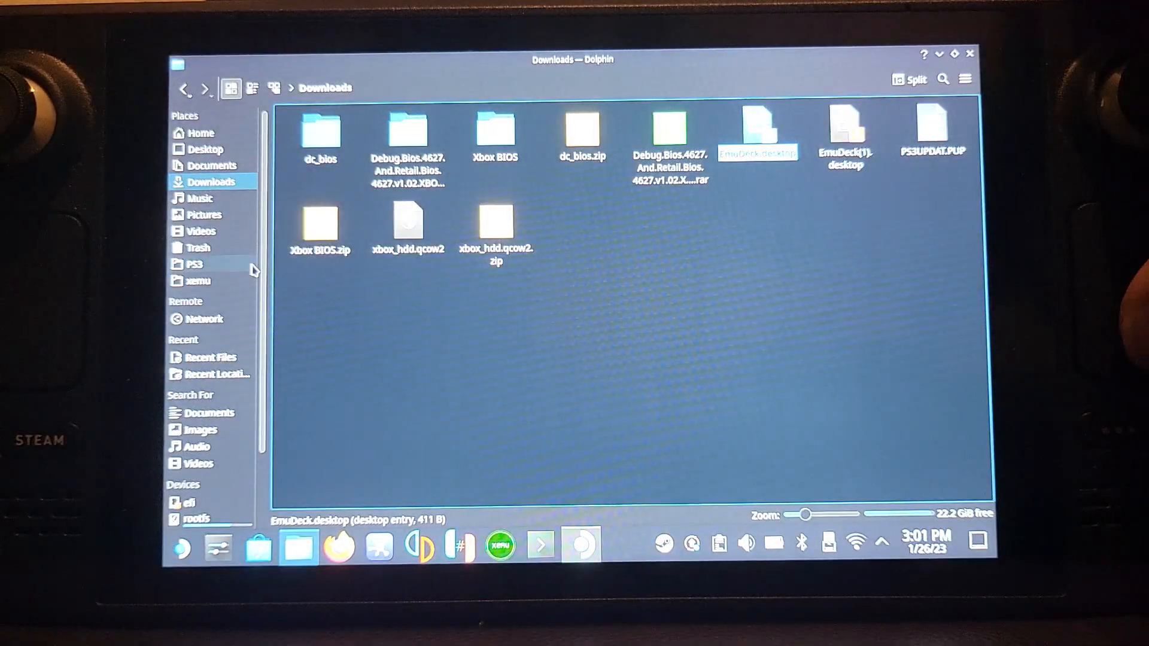
Step: Browse the primary SD card into Emulation/roms/wiiu/roms, peek into Super Mario Maker [AMAP], and go back
{"action": "scroll", "scroll_direction": "down", "scroll_amount": 3}
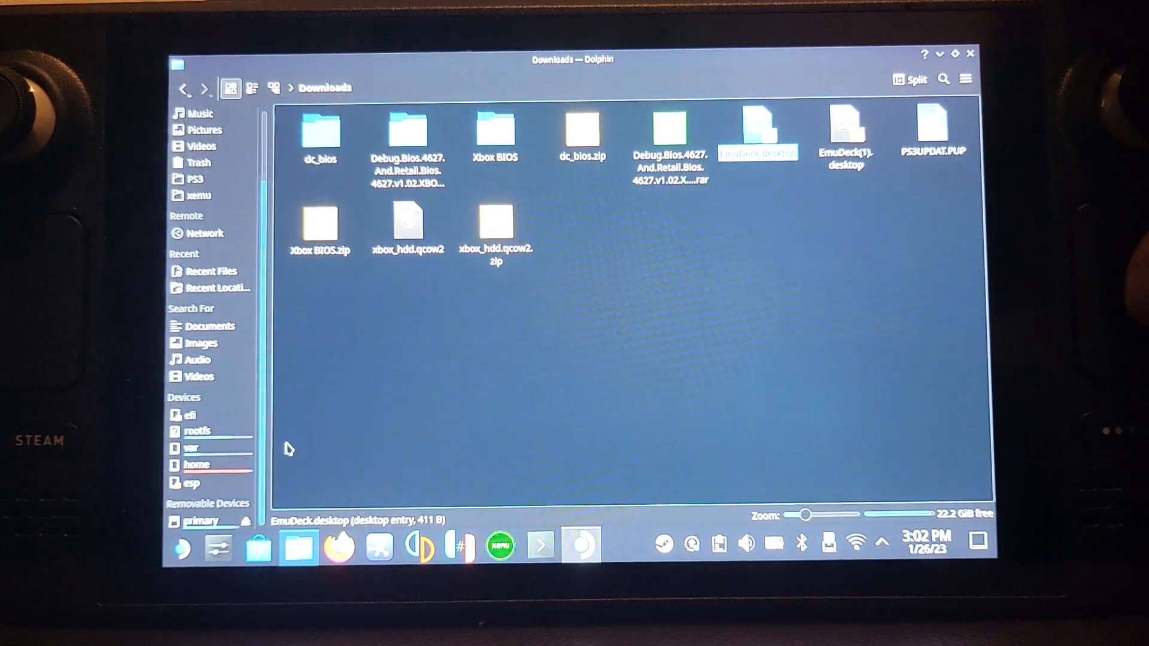
{"action": "left_click", "coordinate": [201, 521]}
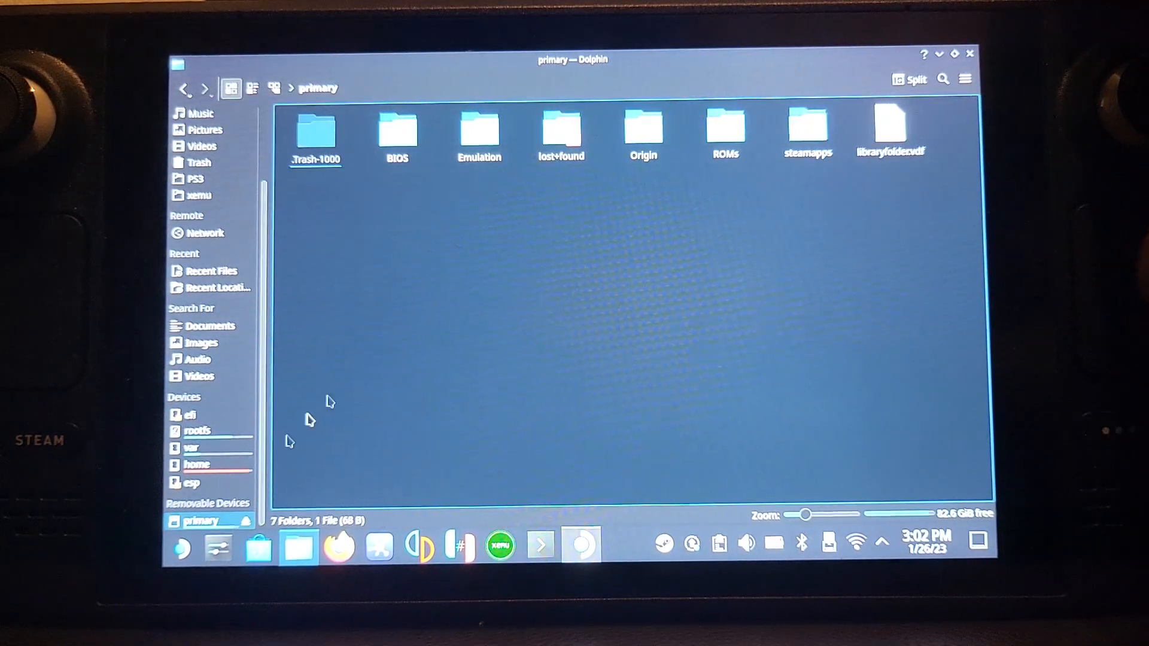
{"action": "double_click", "coordinate": [478, 131]}
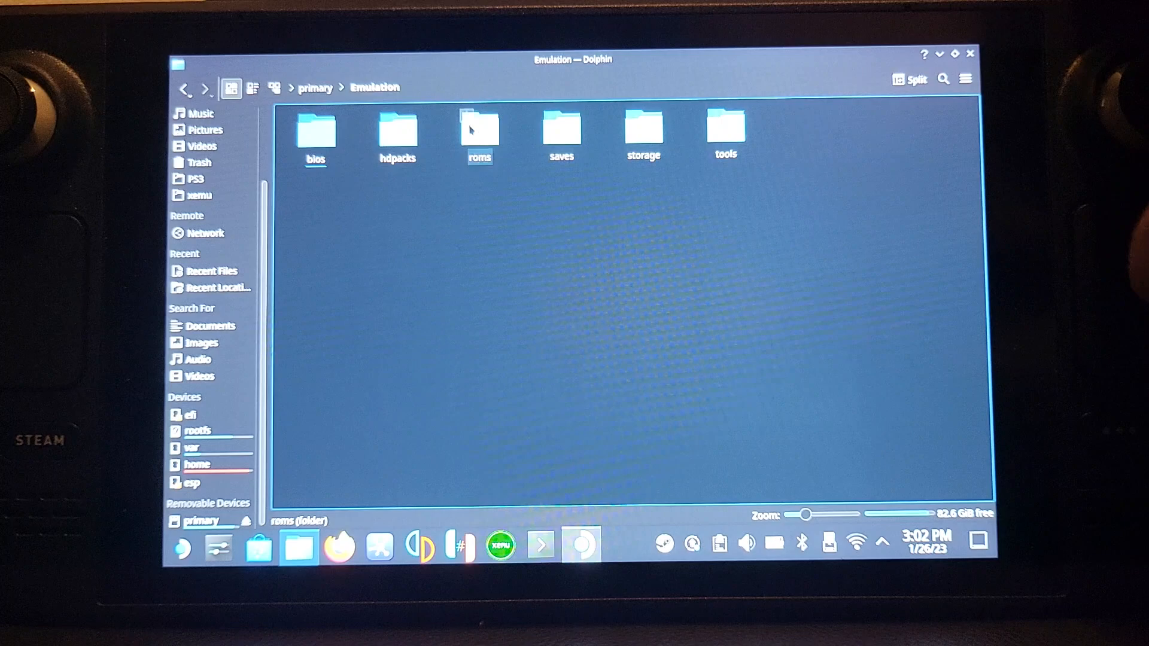
{"action": "double_click", "coordinate": [479, 128]}
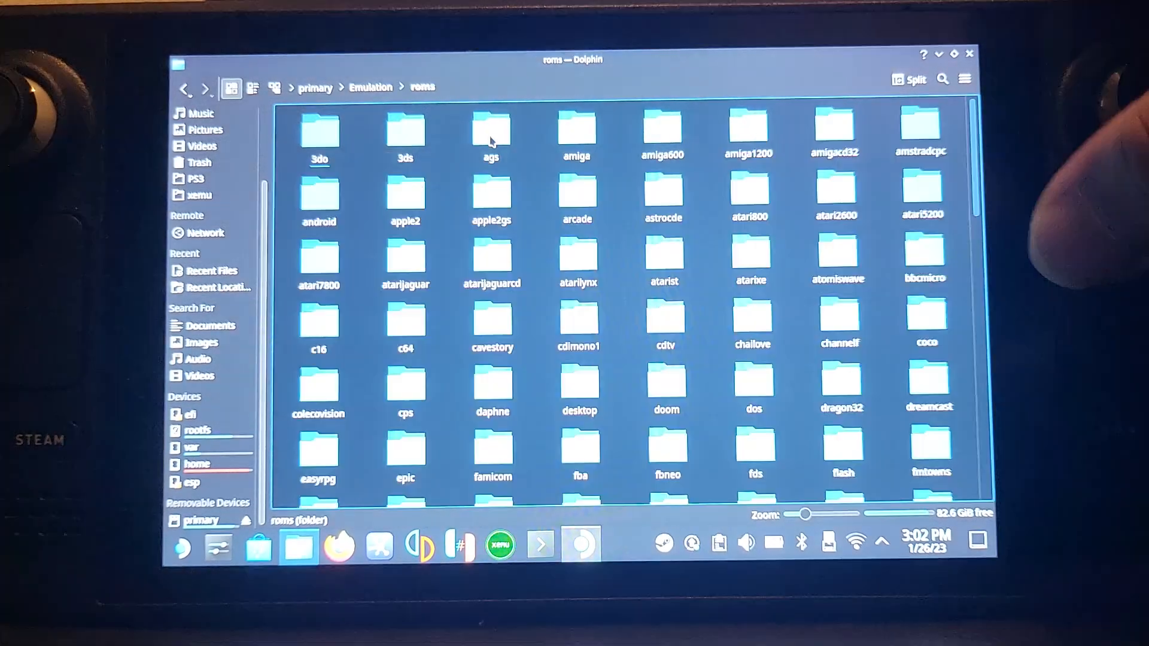
{"action": "scroll", "scroll_direction": "down", "scroll_amount": 3}
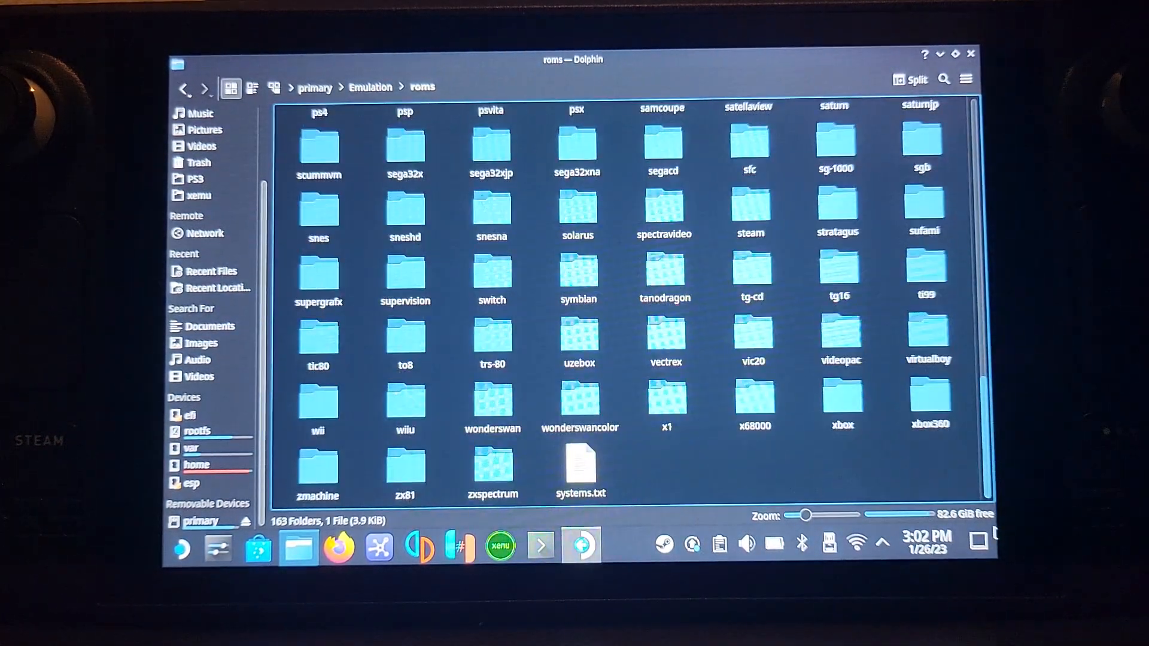
{"action": "double_click", "coordinate": [404, 397]}
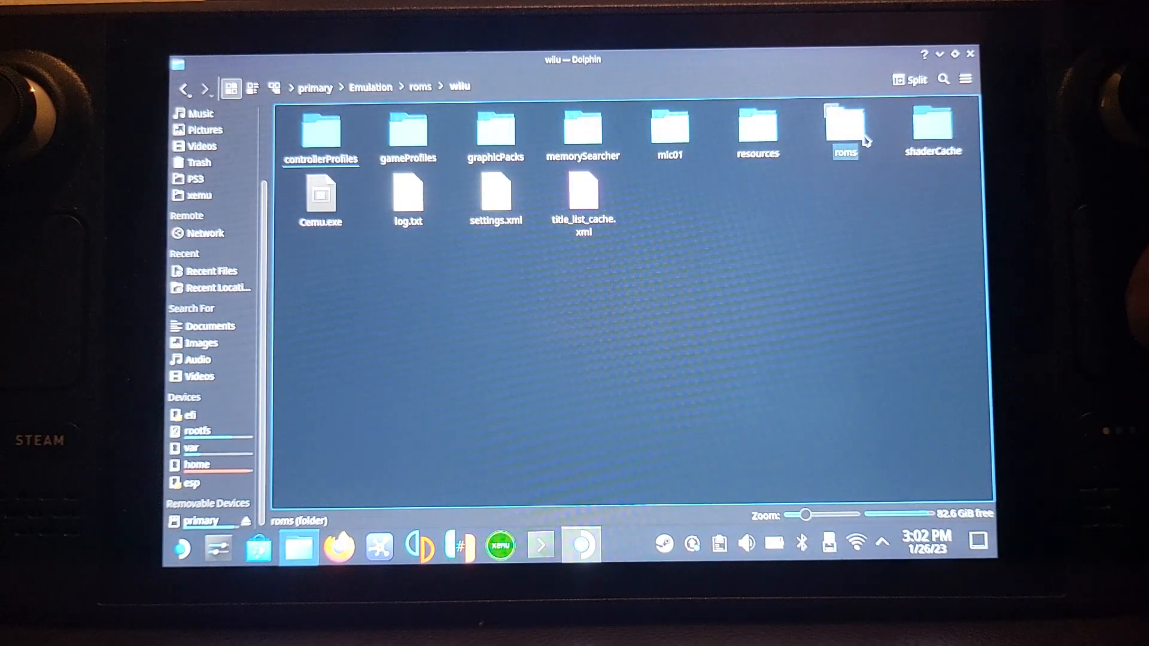
{"action": "double_click", "coordinate": [844, 128]}
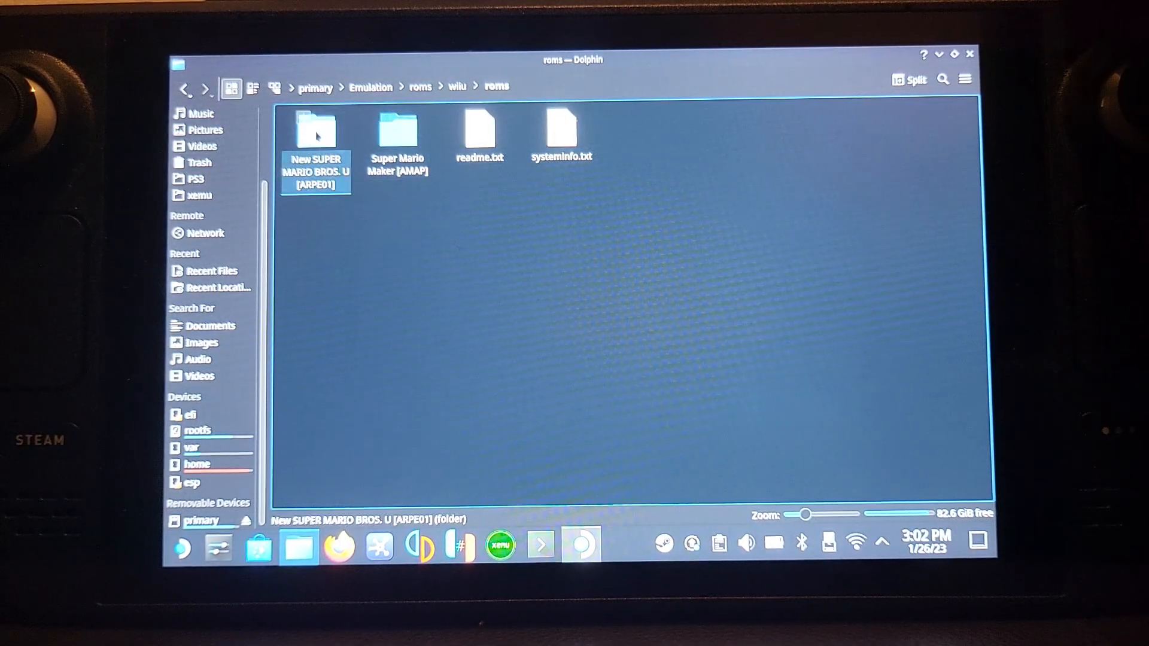
{"action": "double_click", "coordinate": [315, 130]}
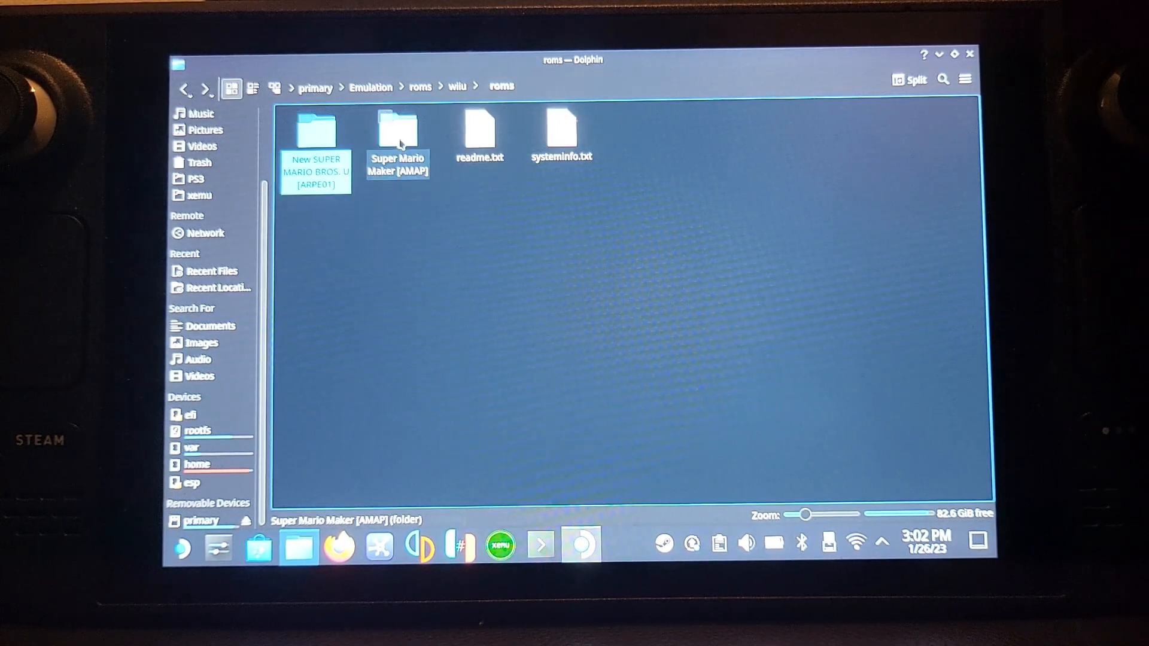
{"action": "double_click", "coordinate": [397, 135]}
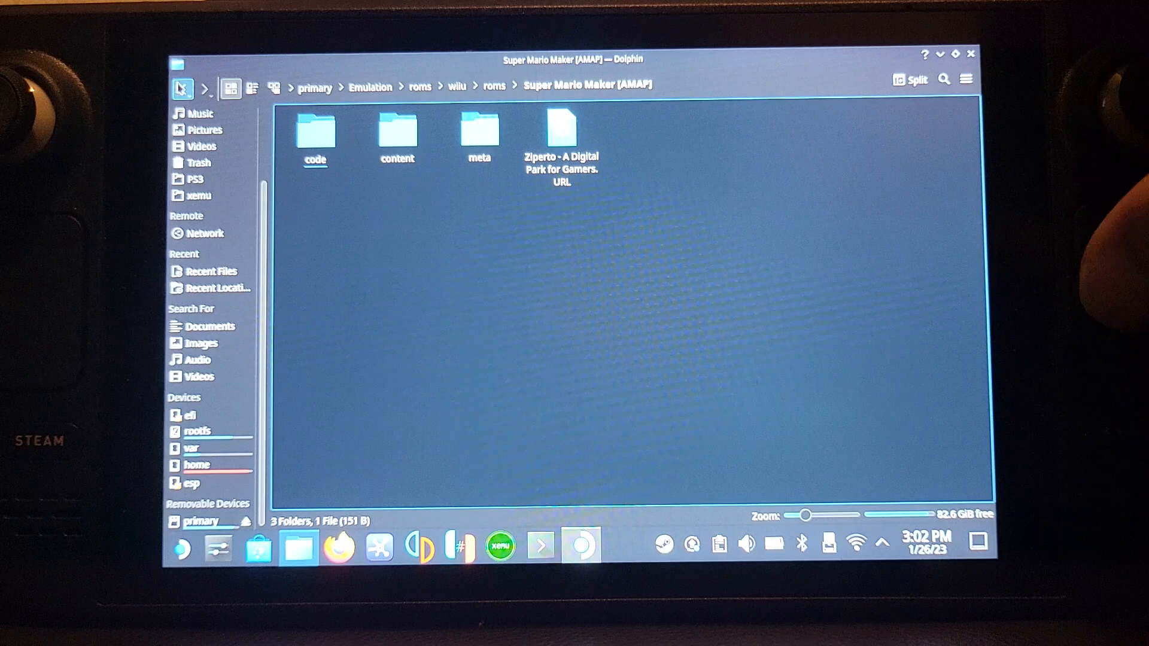
{"action": "left_click", "coordinate": [185, 88]}
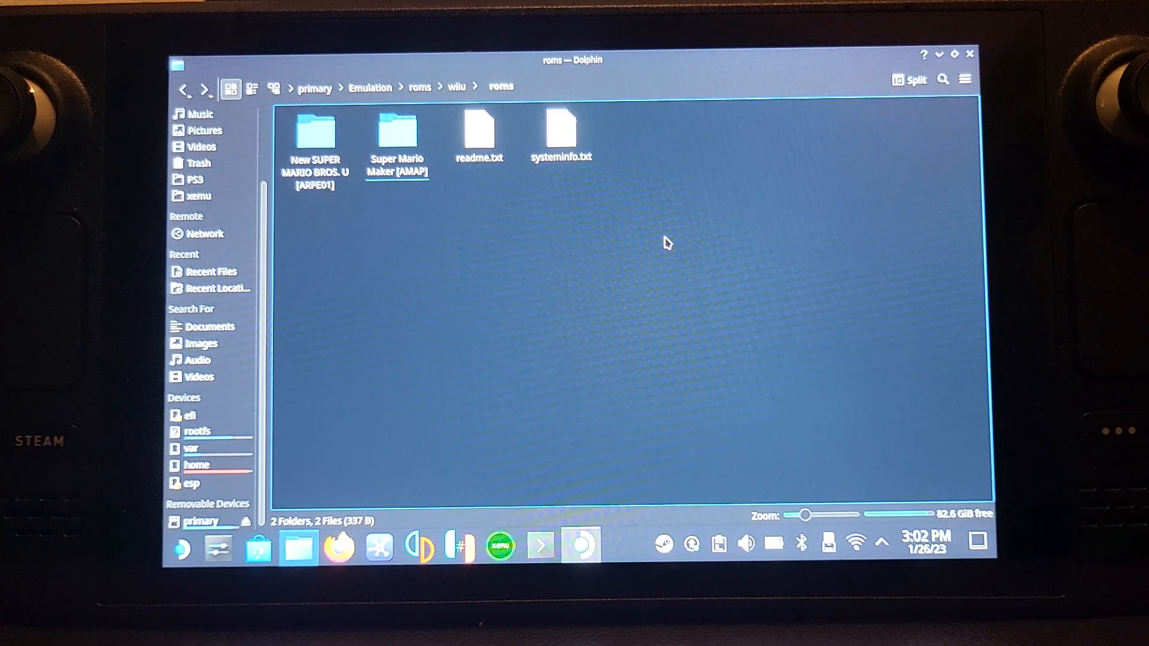
{"action": "mouse_move", "coordinate": [829, 179]}
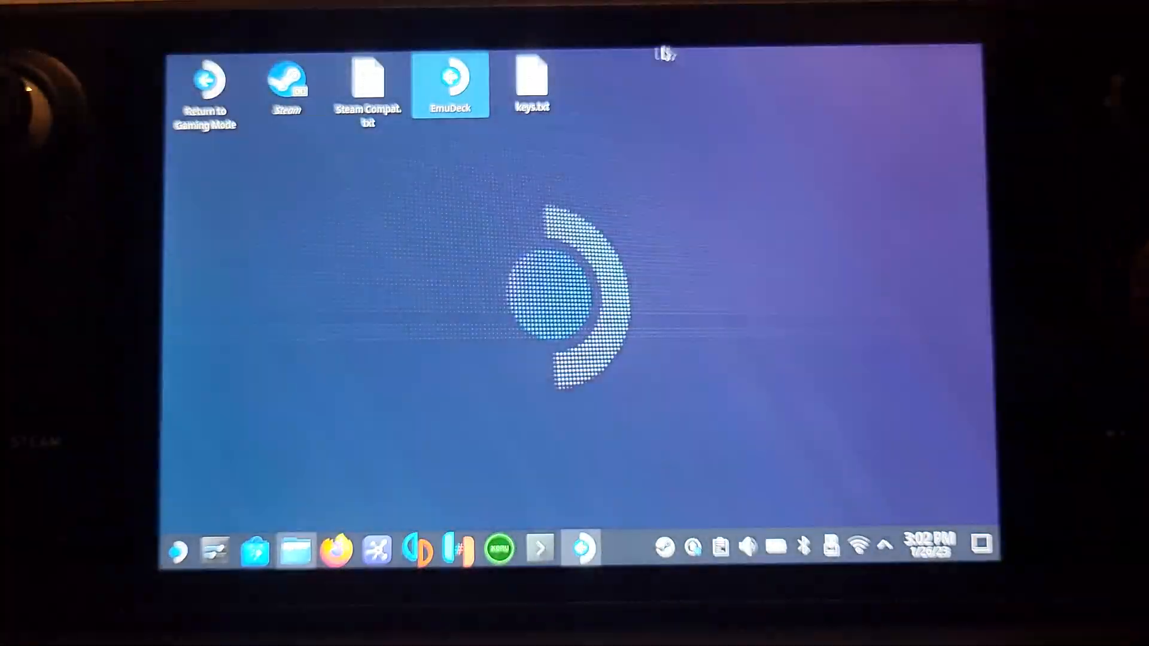
Step: Copy keys.txt from the desktop into the Wii U roms folder
{"action": "left_click", "coordinate": [529, 84]}
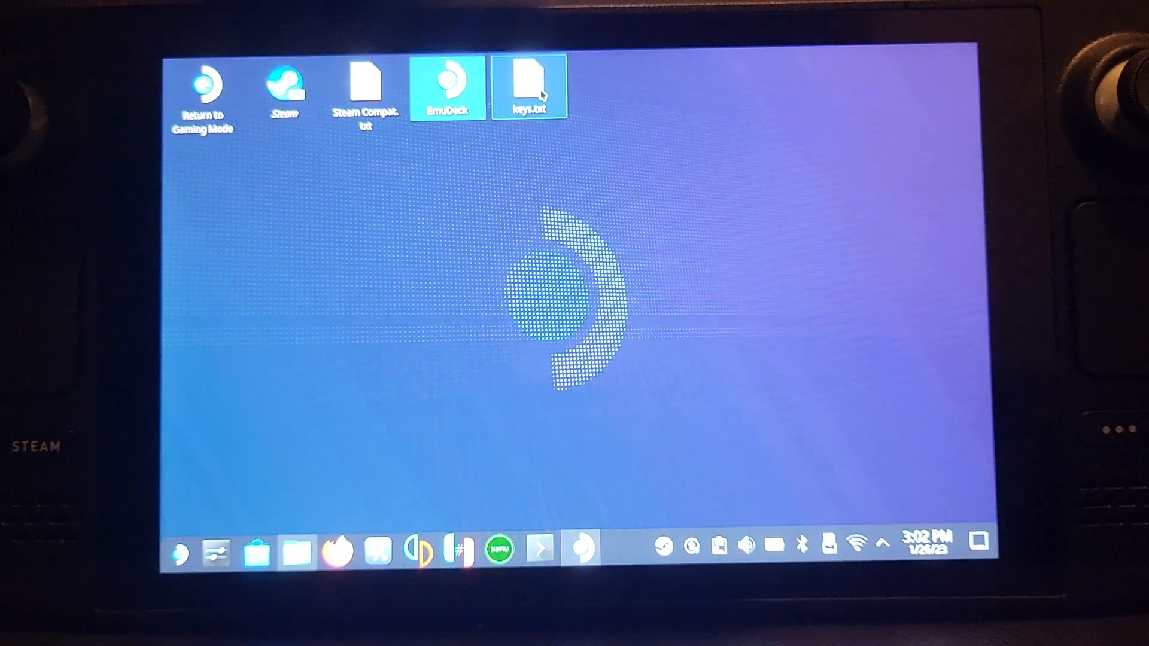
{"action": "right_click", "coordinate": [529, 86]}
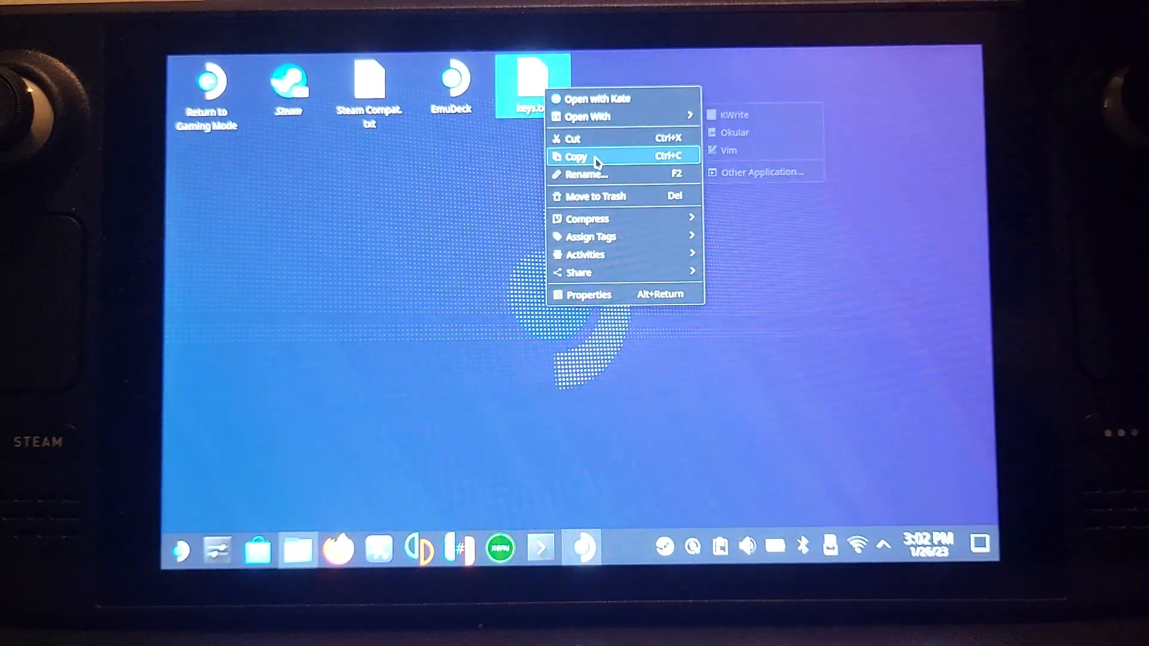
{"action": "left_click", "coordinate": [576, 155]}
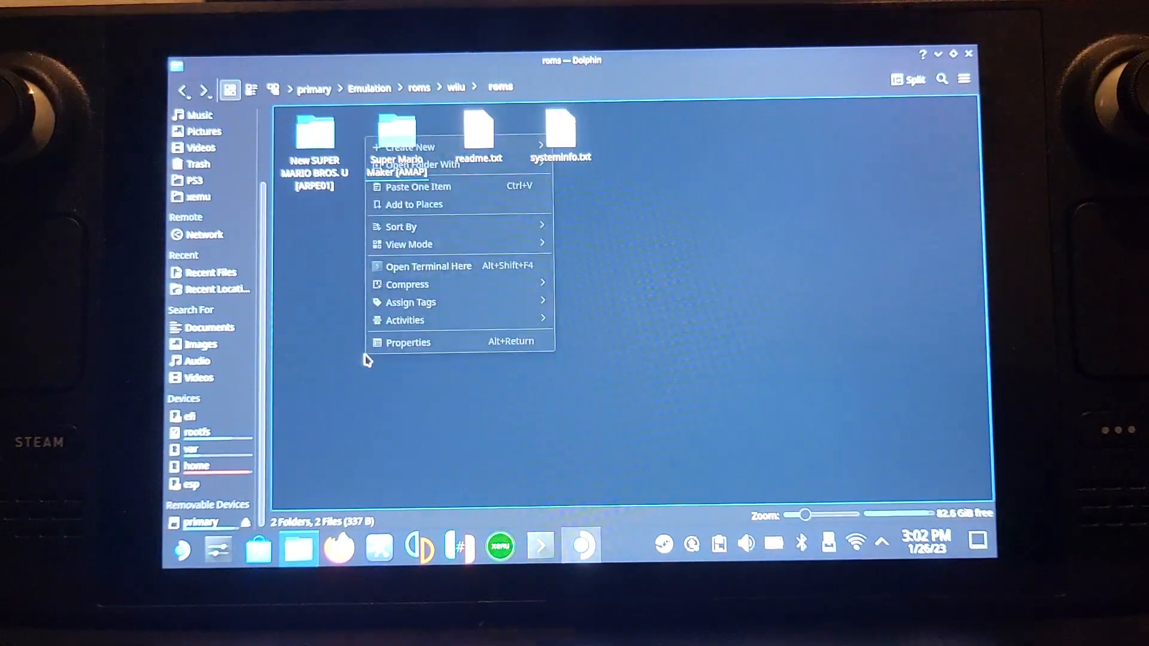
{"action": "mouse_move", "coordinate": [425, 187]}
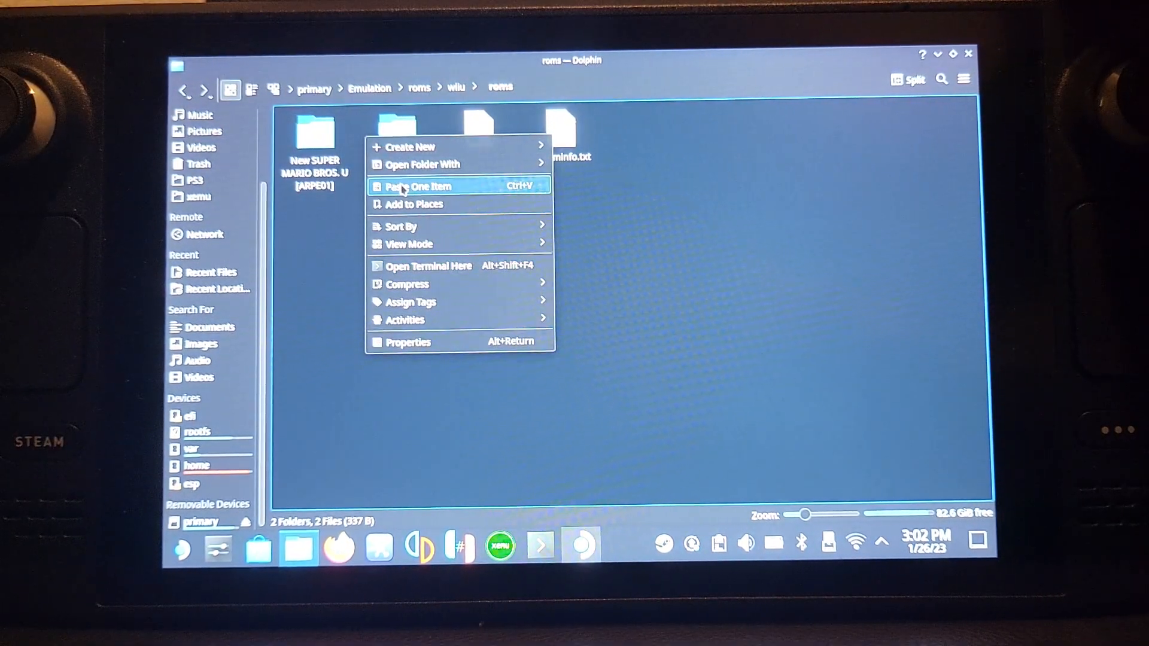
{"action": "left_click", "coordinate": [419, 187]}
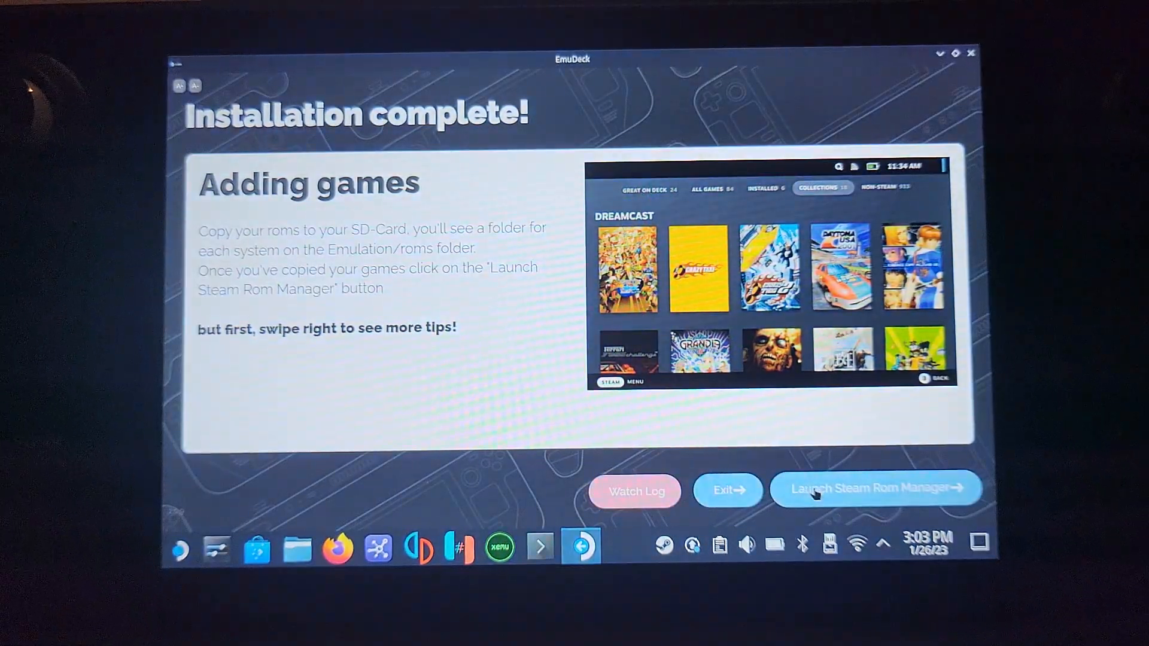
Step: Launch Steam ROM Manager from the 'Installation complete!' screen
{"action": "left_click", "coordinate": [876, 488]}
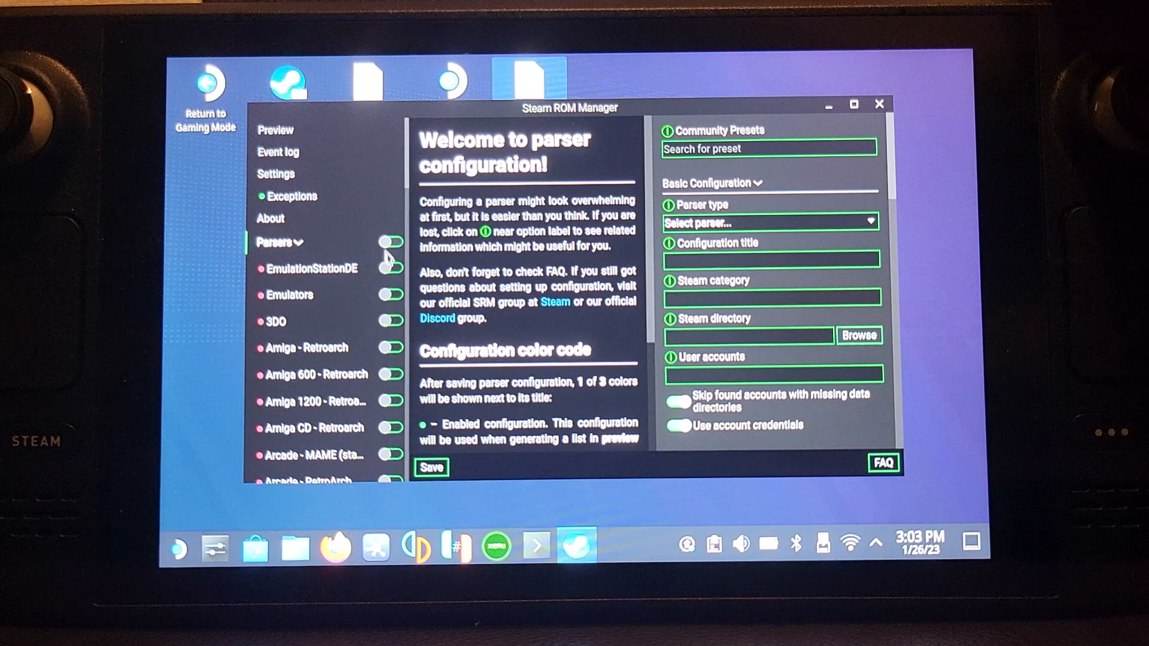
Step: Enable the EmulationStationDE and Emulators parsers, save the configuration, and bring up the games preview
{"action": "left_click", "coordinate": [389, 241]}
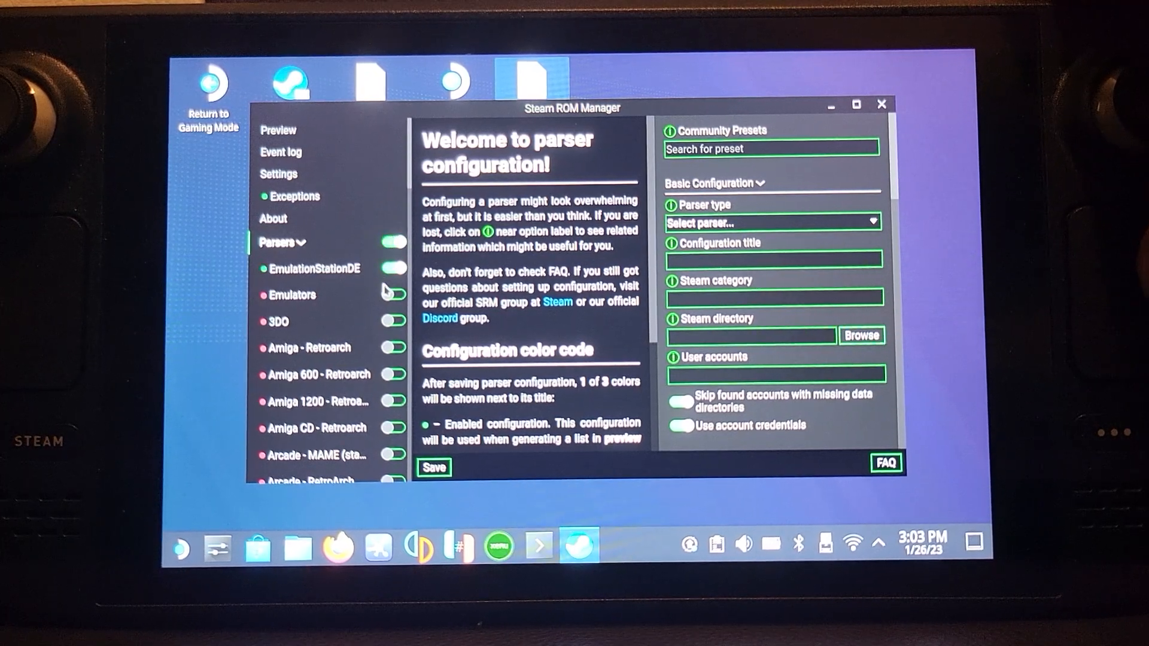
{"action": "left_click", "coordinate": [392, 294]}
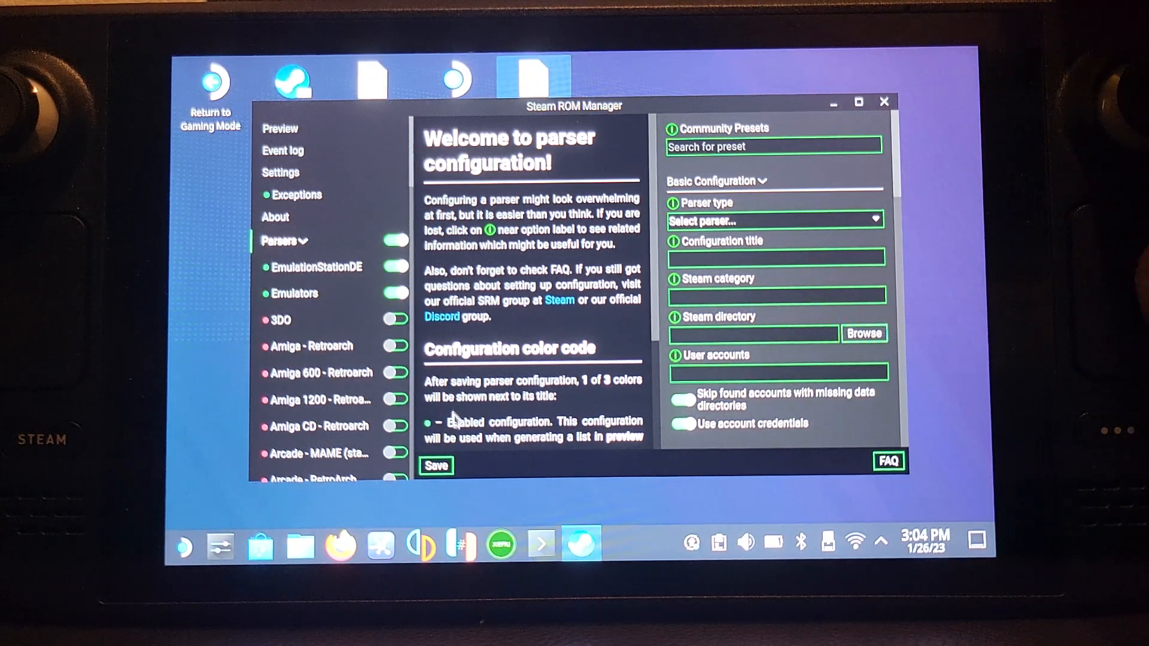
{"action": "left_click", "coordinate": [436, 465]}
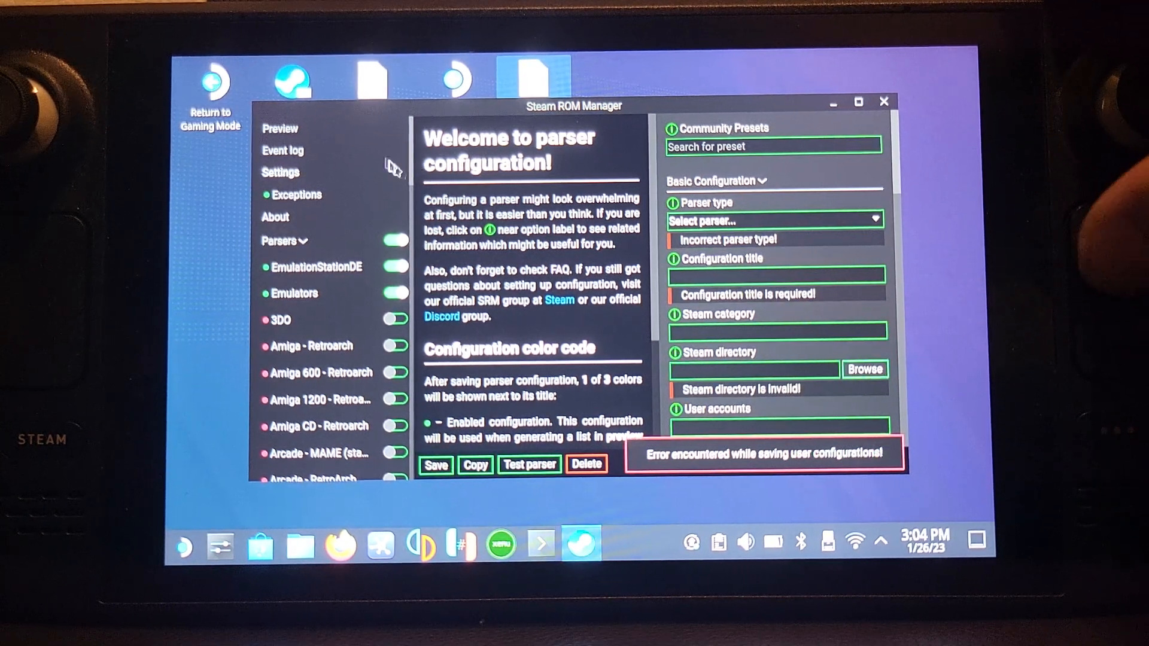
{"action": "left_click", "coordinate": [279, 128]}
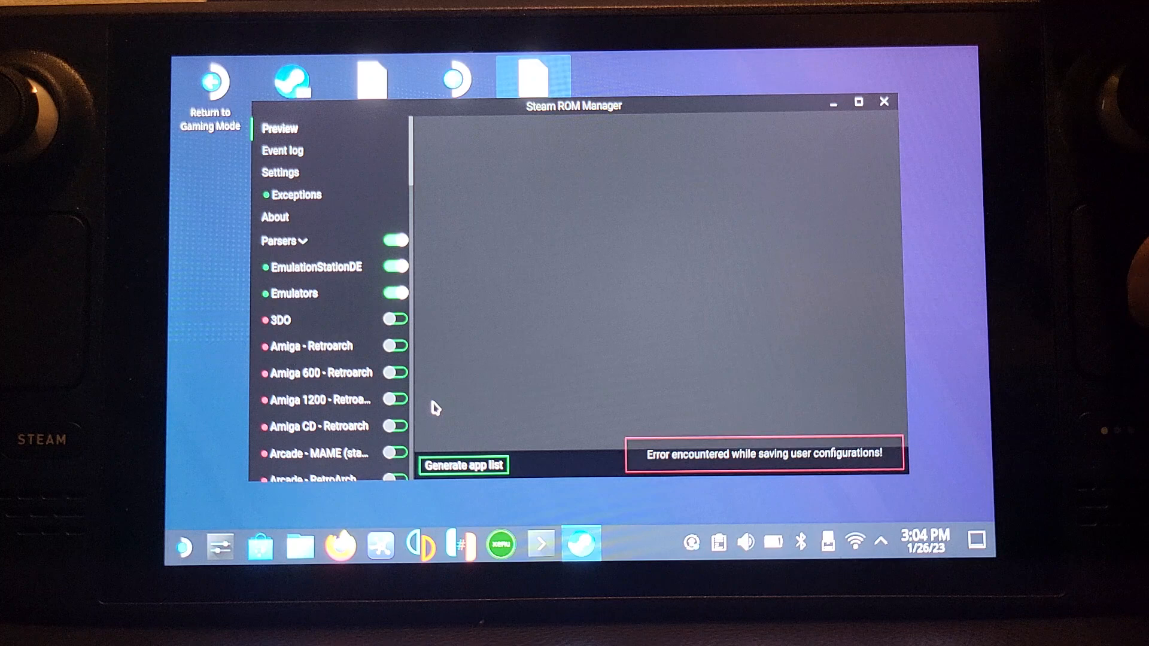
Step: Generate the 16-title app list, review the Cemu artwork card, then close Steam ROM Manager
{"action": "left_click", "coordinate": [461, 466]}
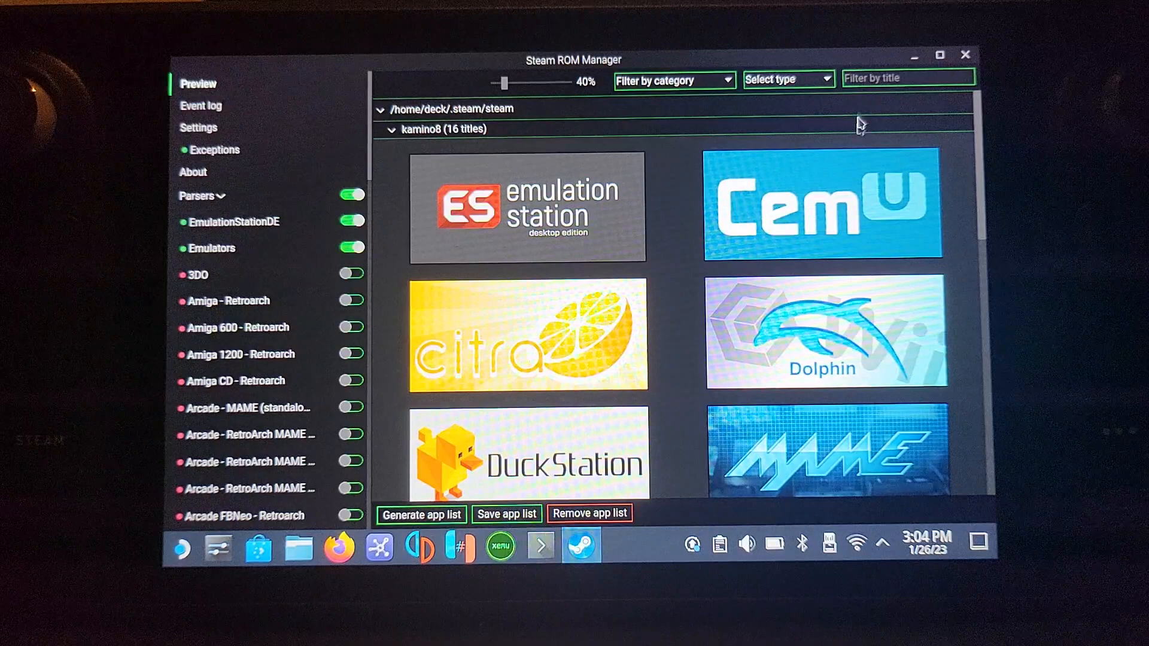
{"action": "scroll", "scroll_direction": "down", "scroll_amount": 3}
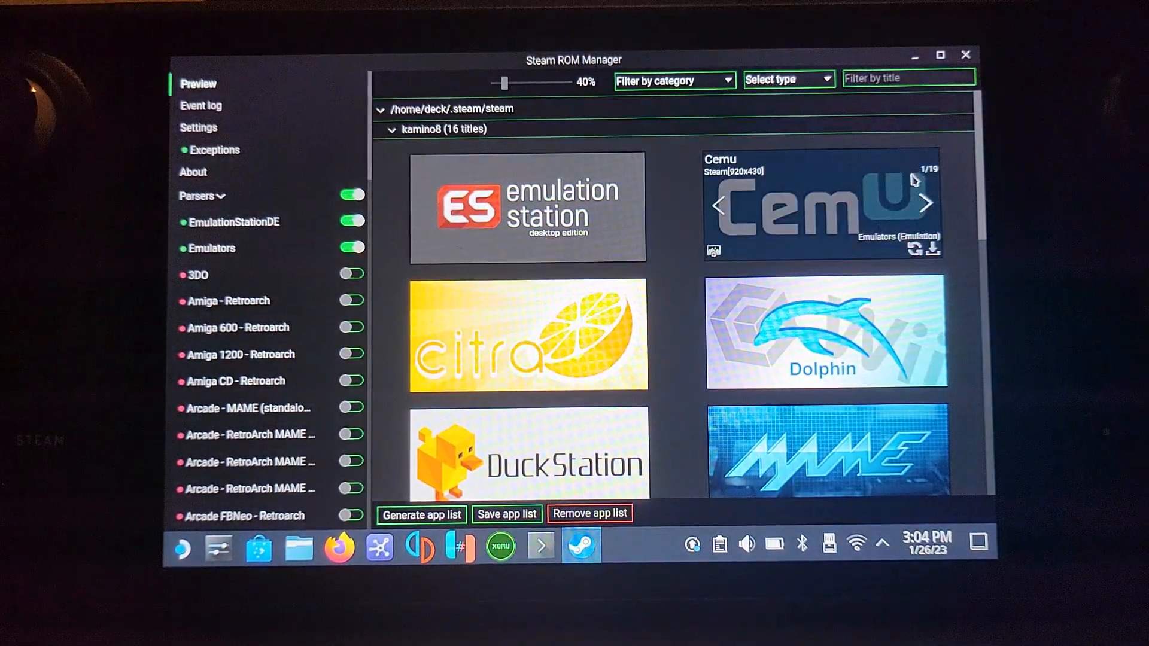
{"action": "left_click", "coordinate": [927, 204]}
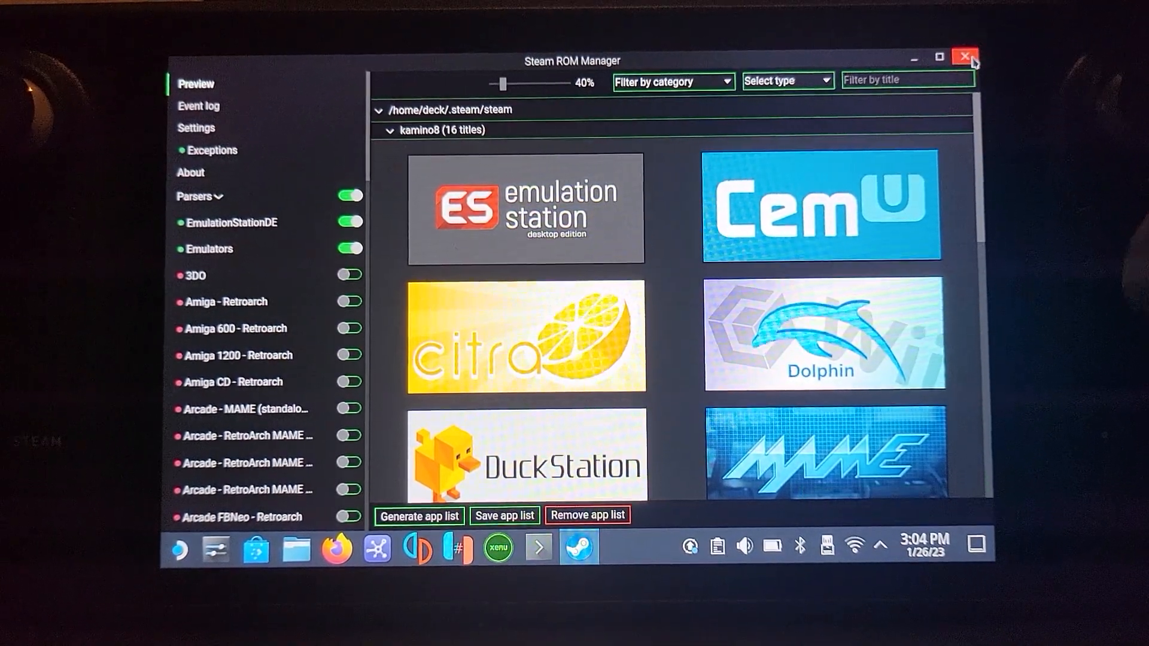
{"action": "left_click", "coordinate": [966, 58]}
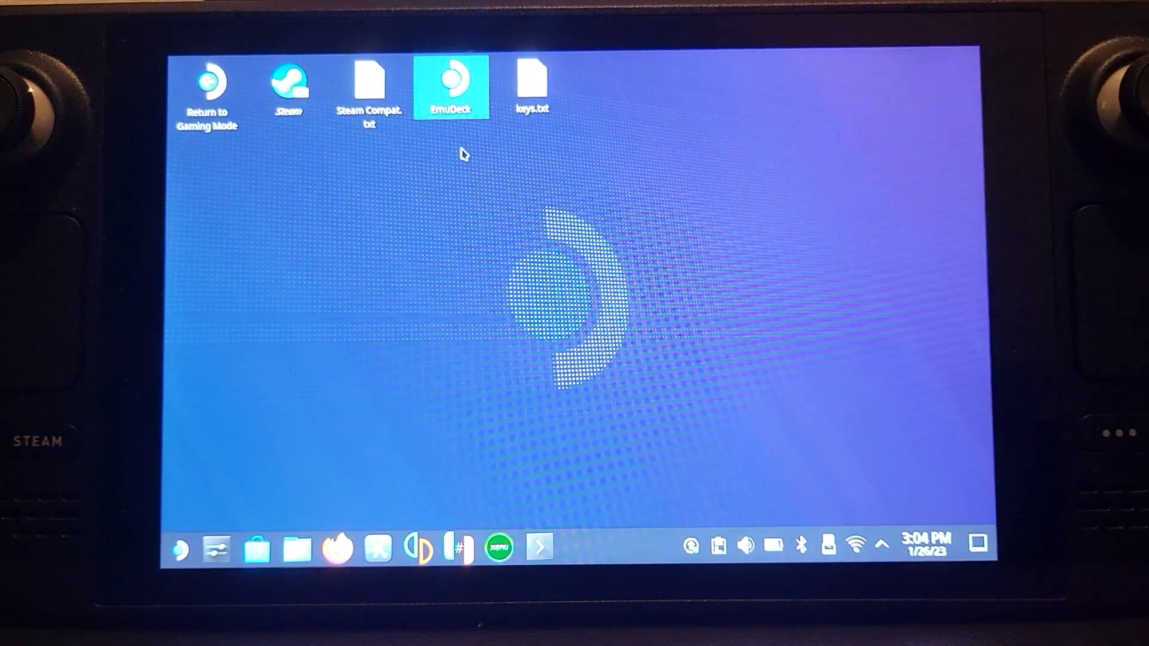
Step: Relaunch EmuDeck from the desktop and reach the Configure PowerTools page under Tools & Stuff
{"action": "double_click", "coordinate": [451, 81]}
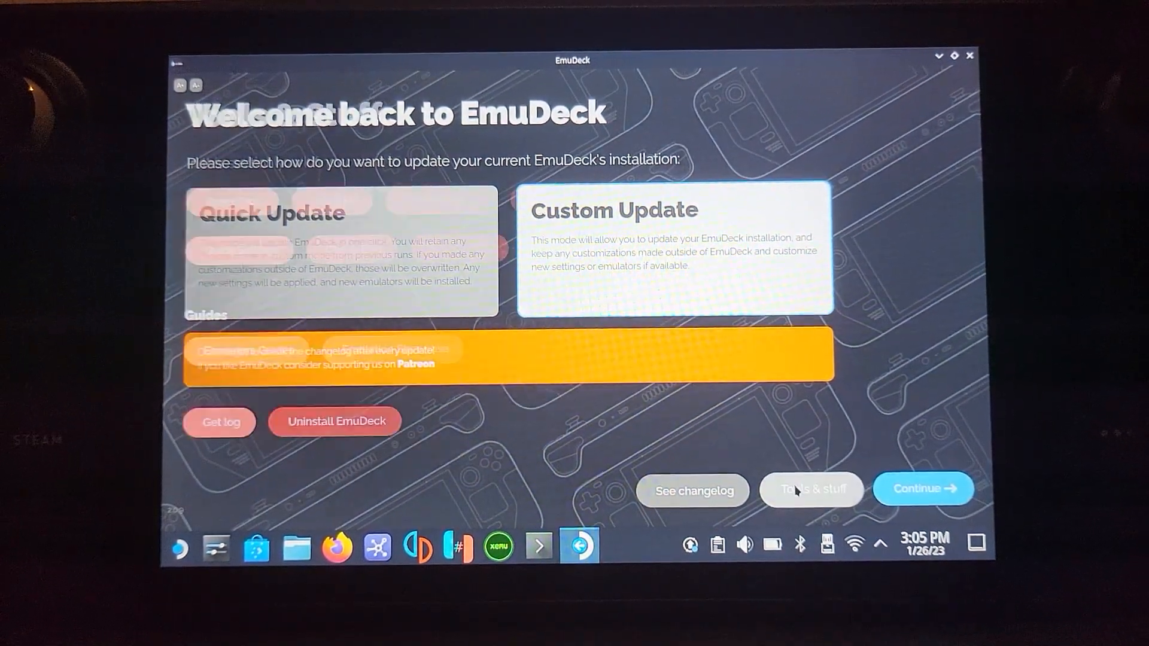
{"action": "left_click", "coordinate": [810, 488]}
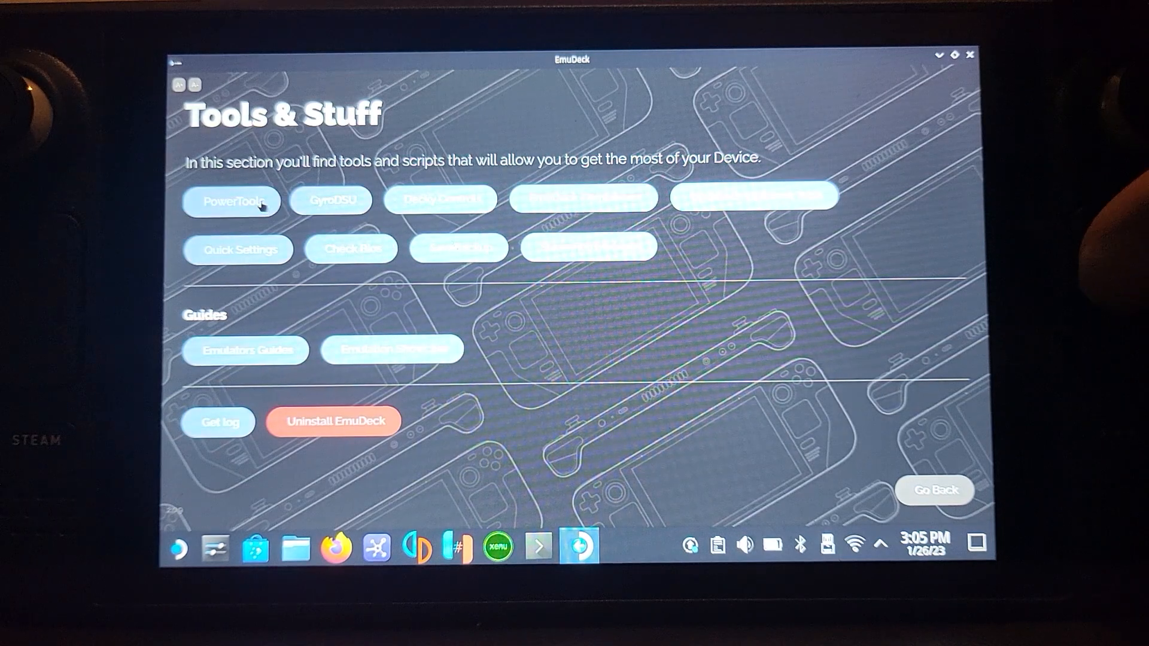
{"action": "left_click", "coordinate": [231, 199]}
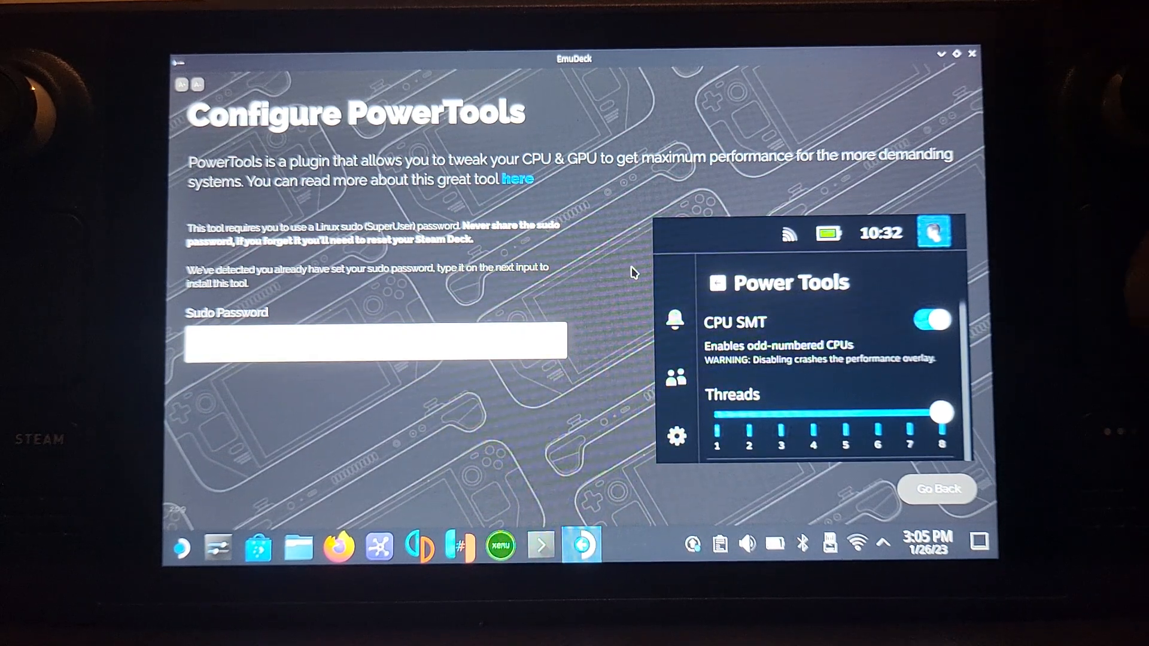
Step: Leave PowerTools, view the EmuDeck Compressor page, and return to the Tools & Stuff guides
{"action": "left_click", "coordinate": [936, 488]}
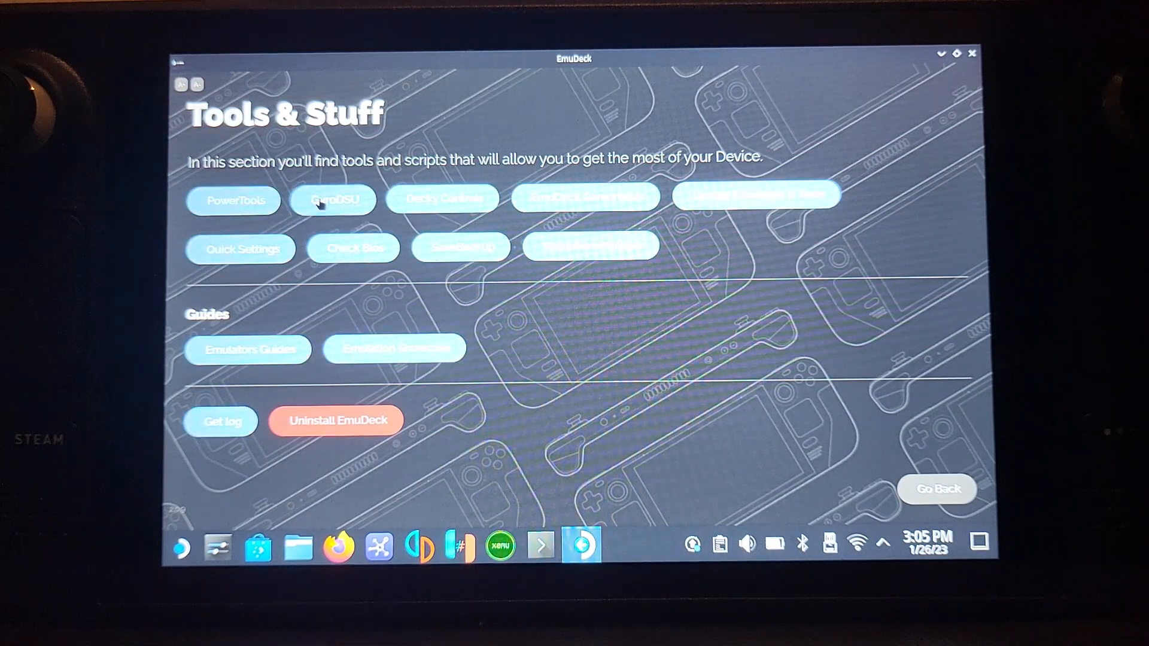
{"action": "left_click", "coordinate": [333, 200]}
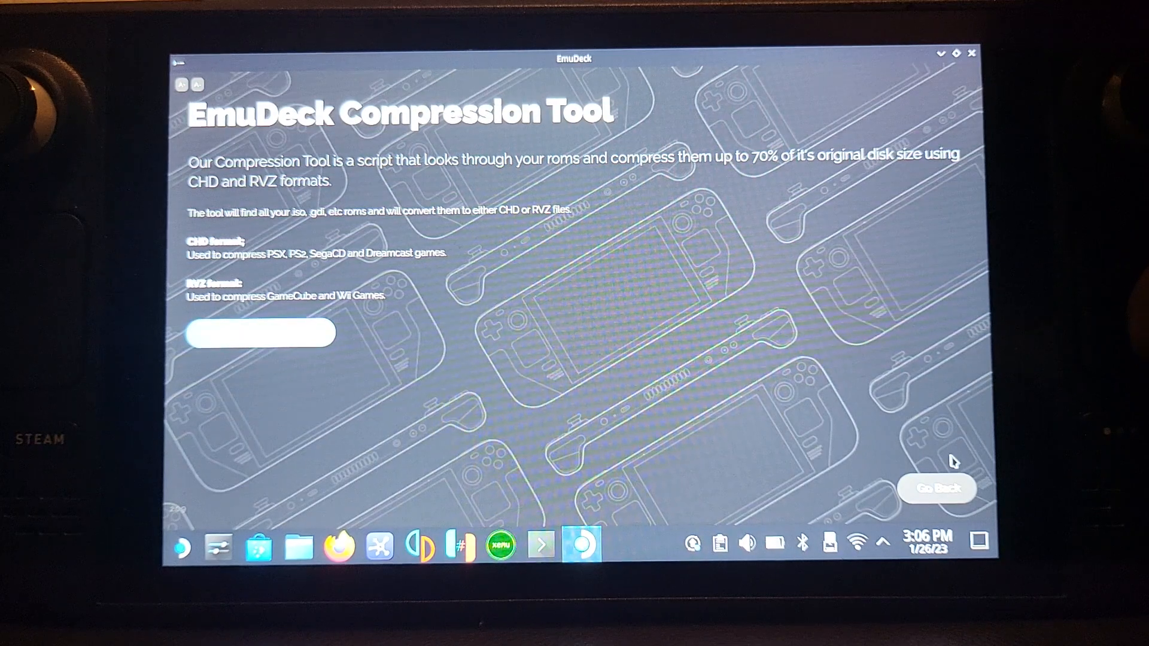
{"action": "left_click", "coordinate": [935, 488]}
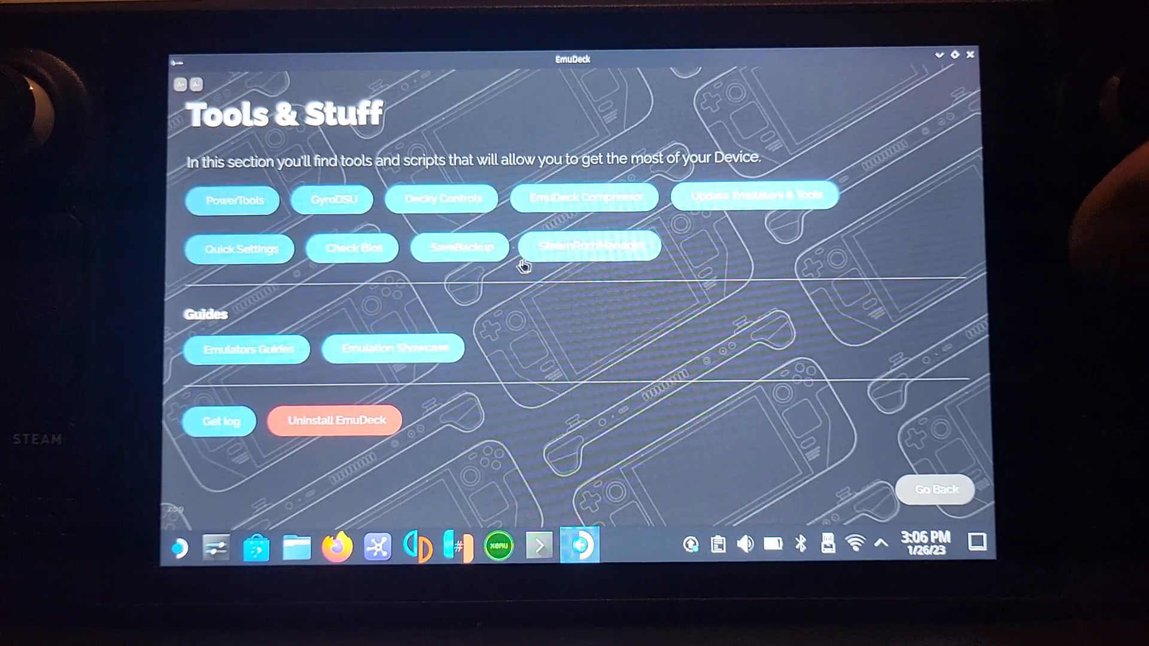
{"action": "left_click", "coordinate": [459, 248]}
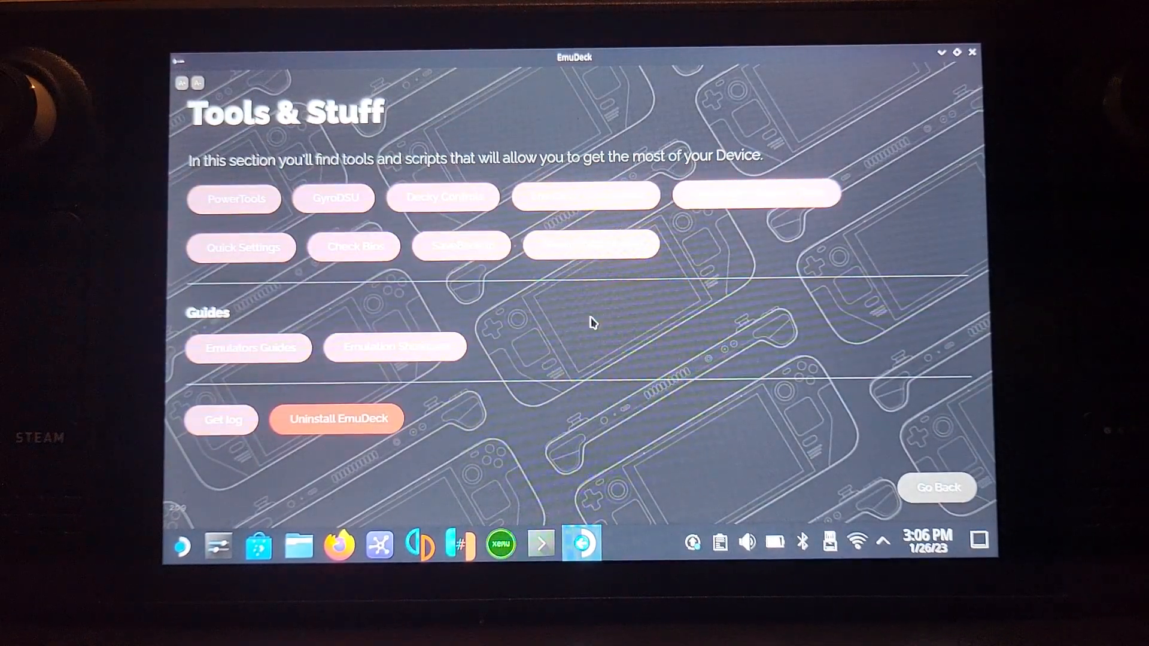
{"action": "left_click", "coordinate": [354, 246]}
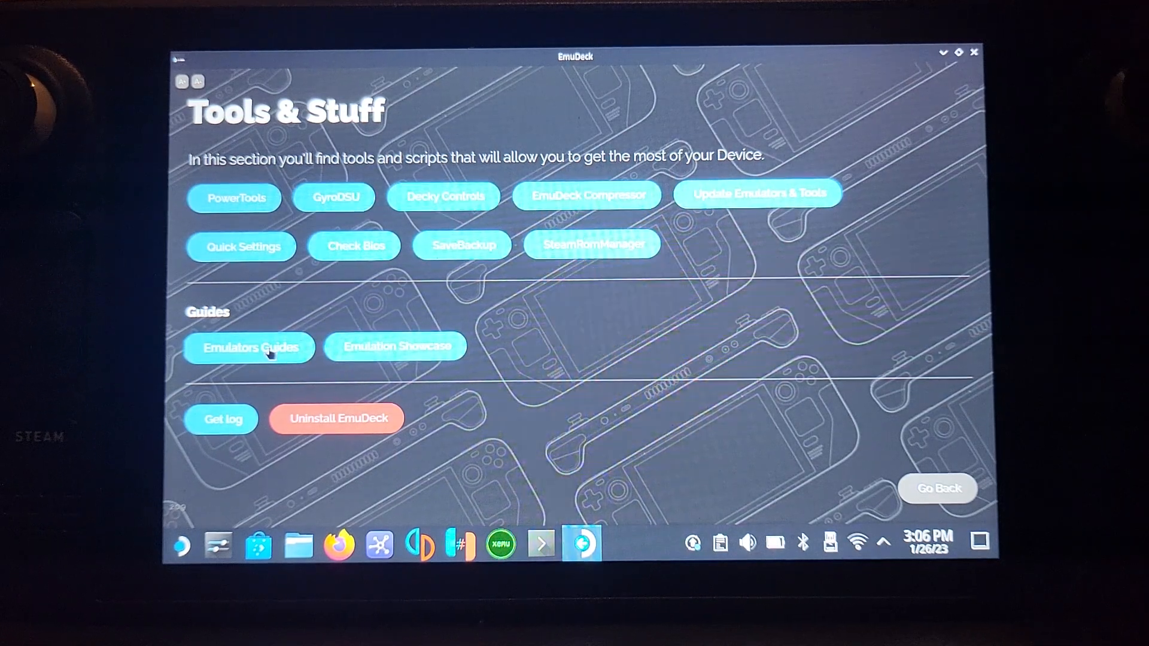
Step: Switch the emulator guides from Citra to Cemu, read it, then close EmuDeck to the desktop
{"action": "left_click", "coordinate": [249, 347]}
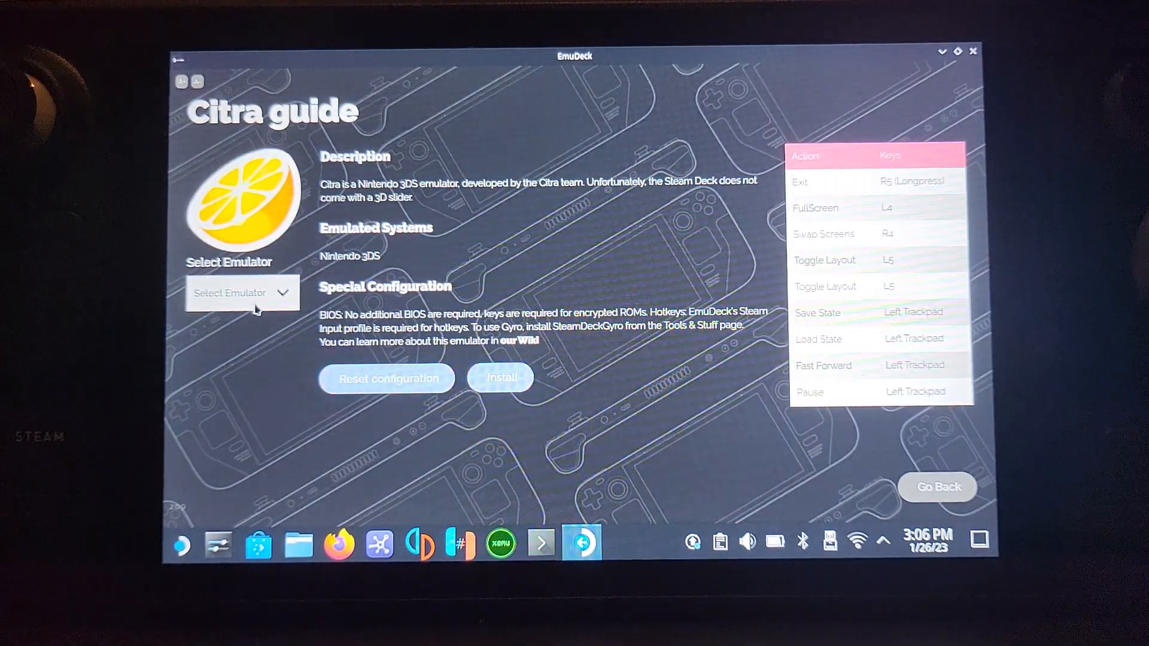
{"action": "left_click", "coordinate": [242, 292]}
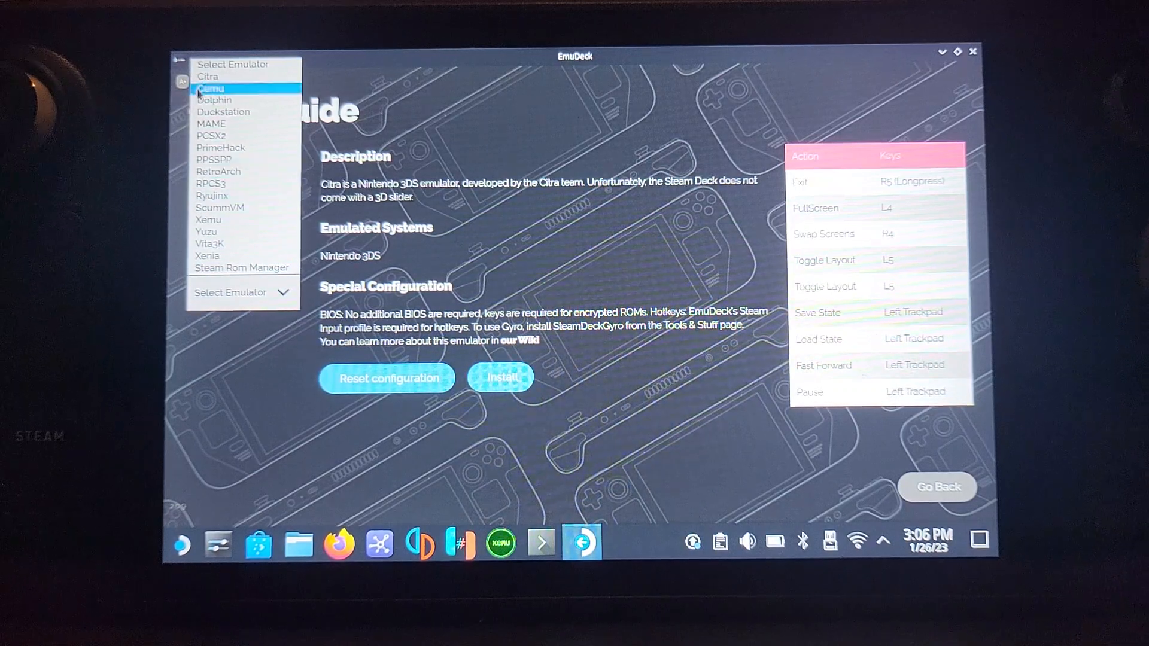
{"action": "left_click", "coordinate": [212, 87]}
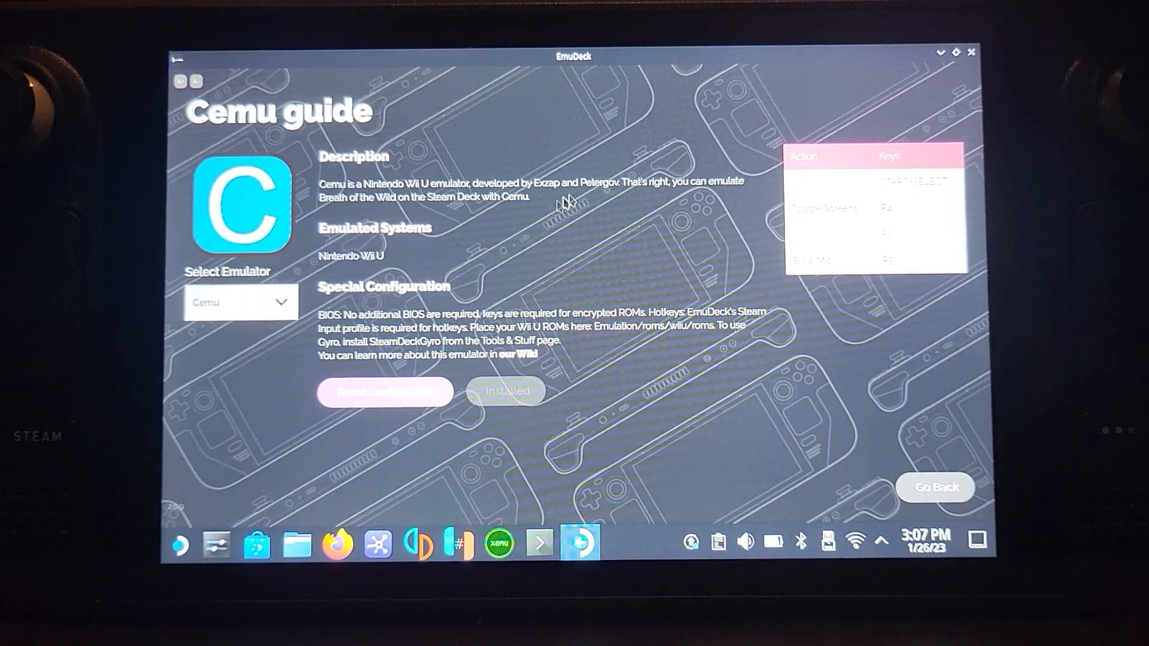
{"action": "left_click", "coordinate": [971, 52]}
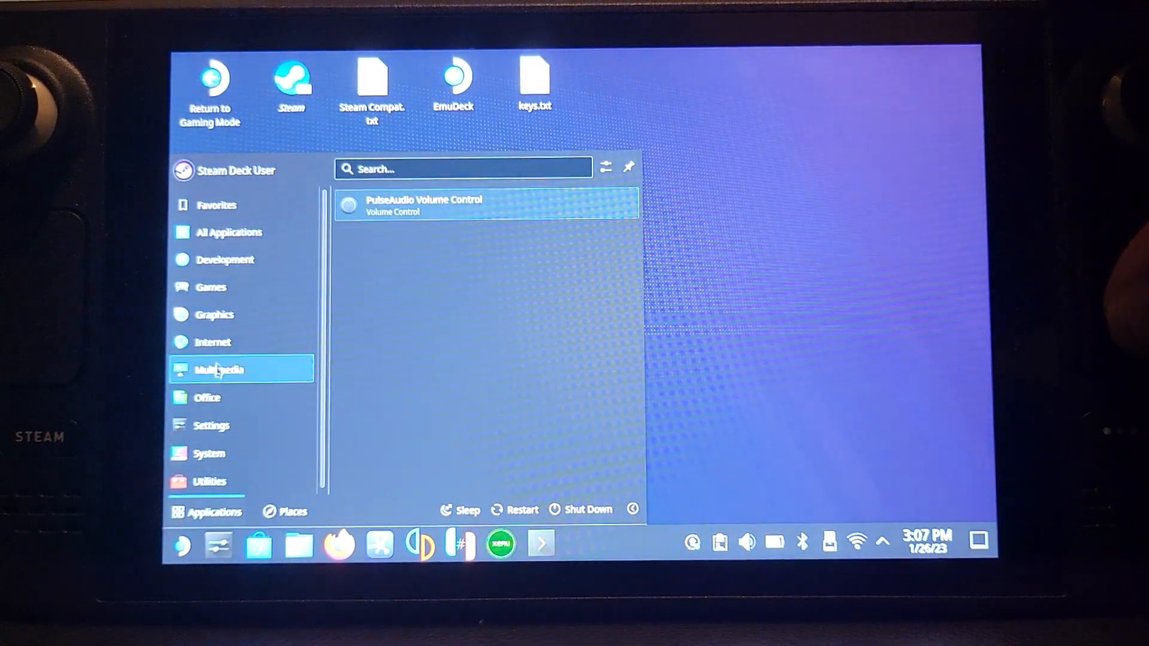
{"action": "left_click", "coordinate": [211, 286]}
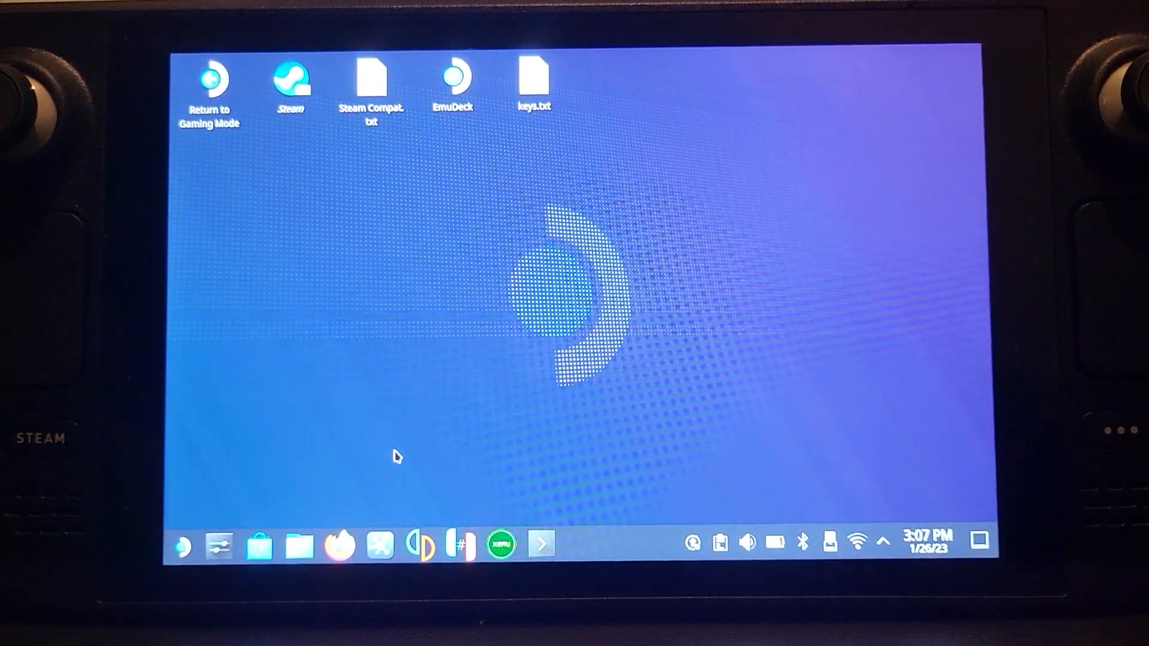
Step: Launch Cemu 1.27.1 listing New Super Mario Bros. U and Super Mario Maker, with Options expanded
{"action": "left_click", "coordinate": [582, 546]}
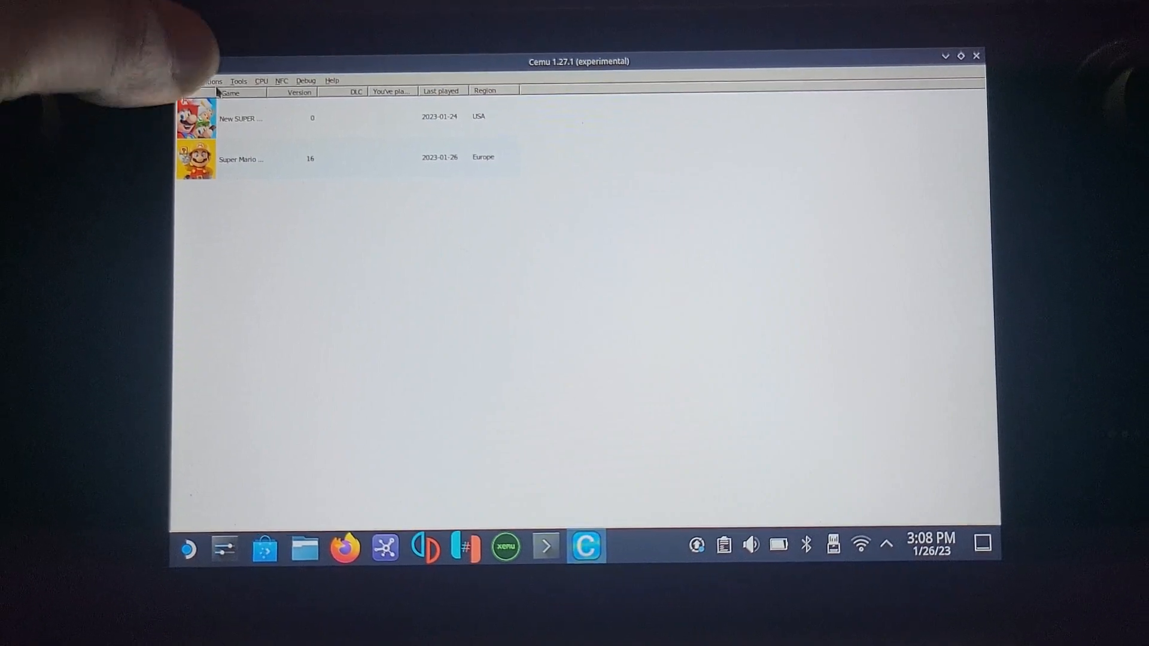
{"action": "left_click", "coordinate": [209, 77]}
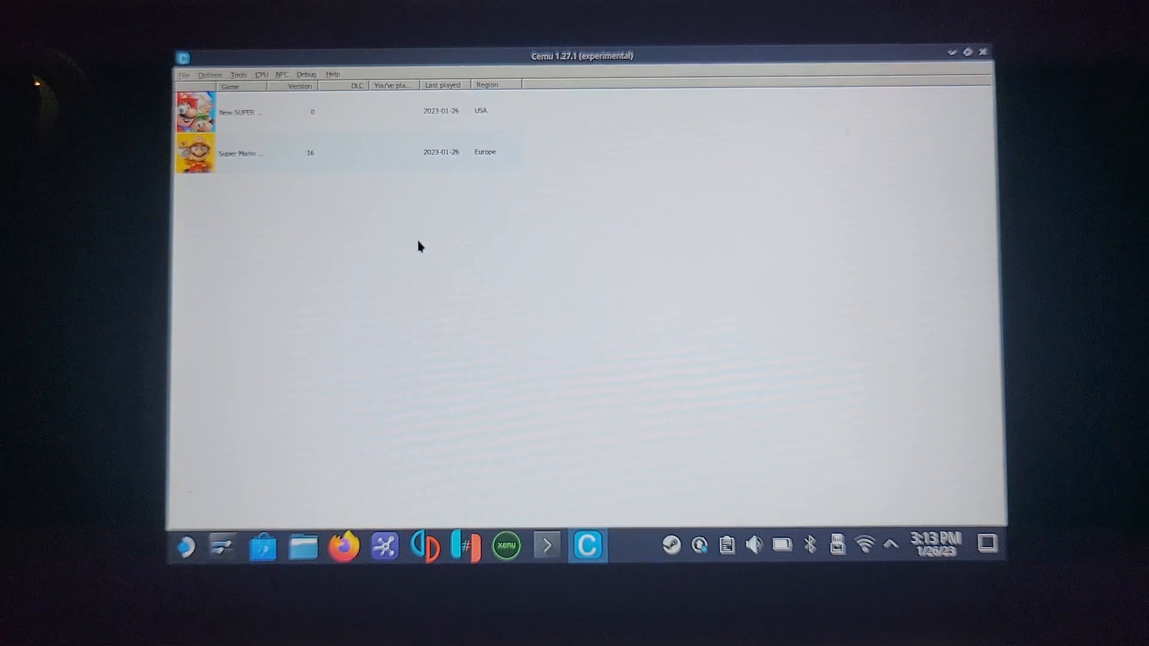
{"action": "left_click", "coordinate": [211, 78]}
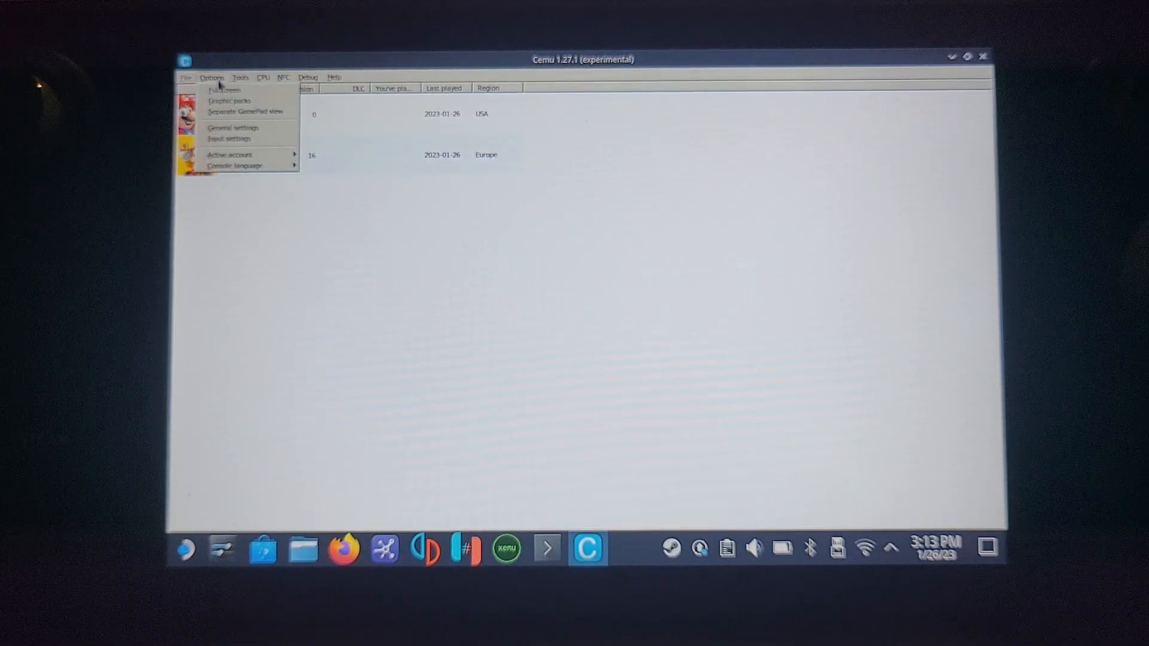
Step: Browse Cemu's General settings through the Graphics, Audio, Account, Overlay and Debug pages, then close them
{"action": "left_click", "coordinate": [231, 128]}
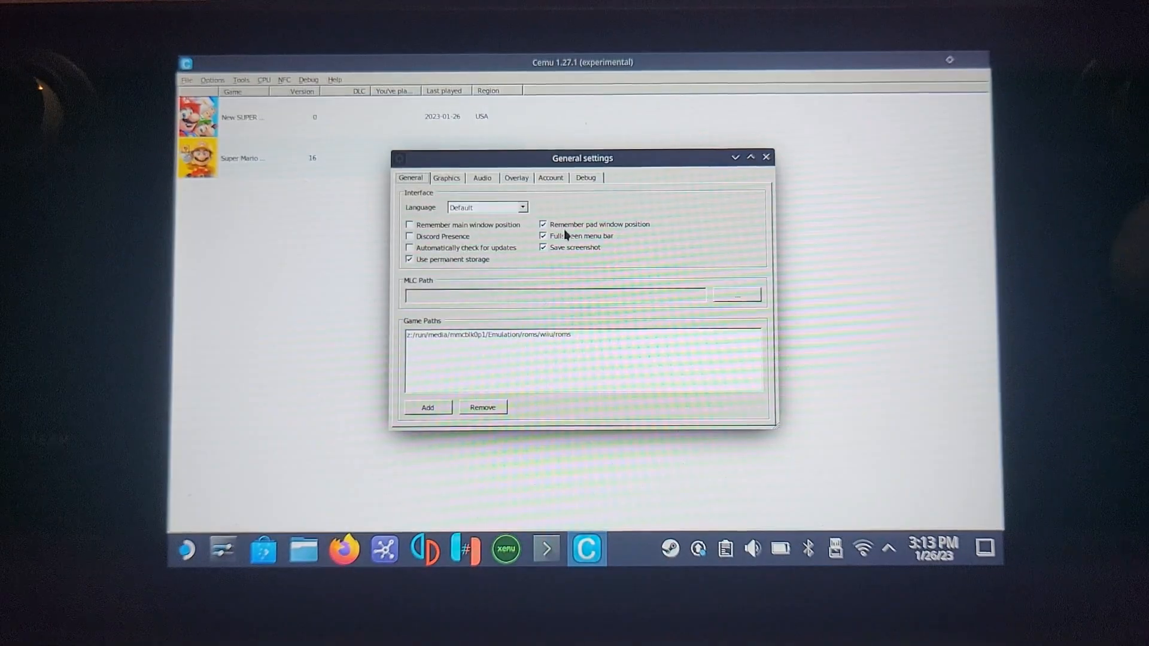
{"action": "left_click", "coordinate": [444, 178]}
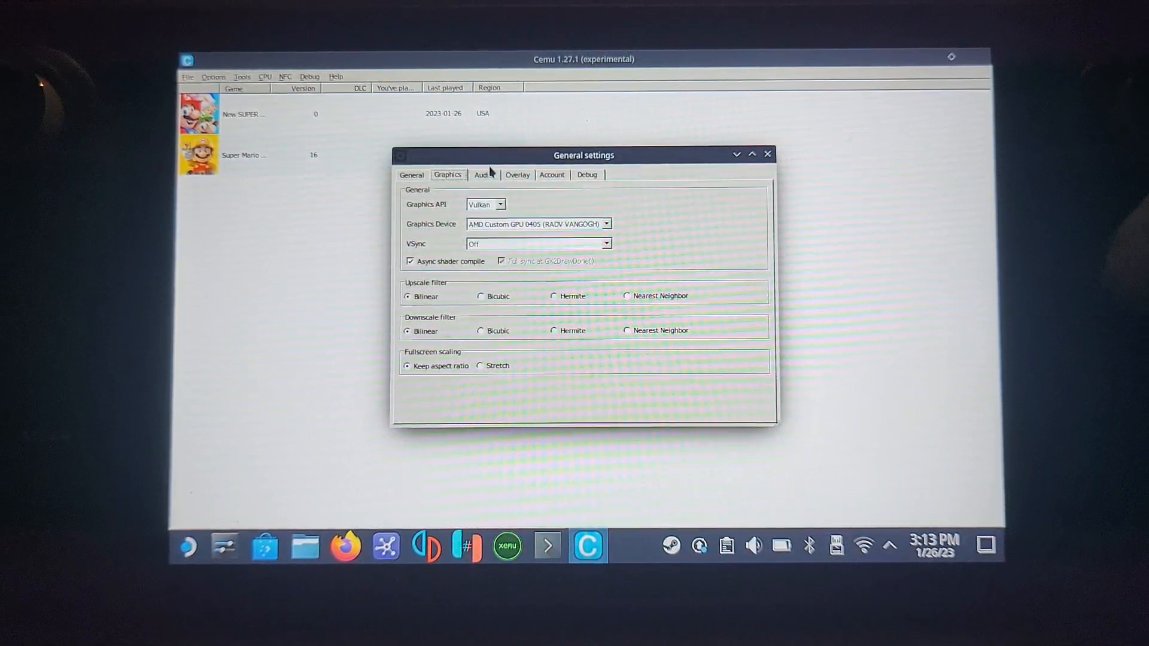
{"action": "left_click", "coordinate": [482, 175]}
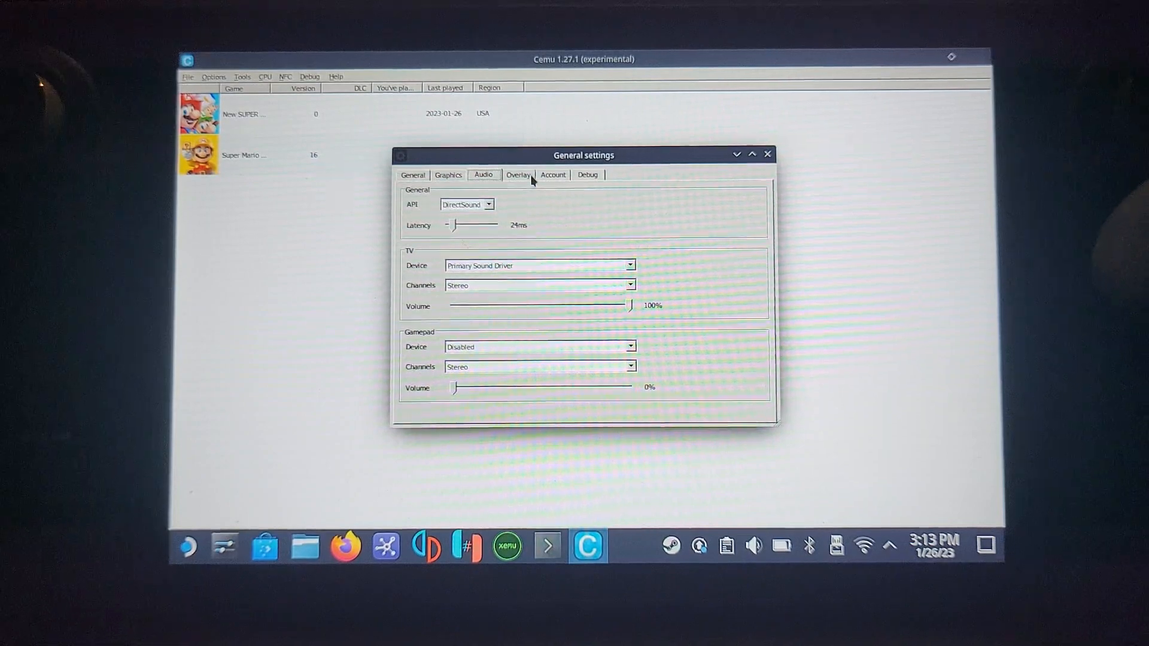
{"action": "left_click", "coordinate": [553, 175]}
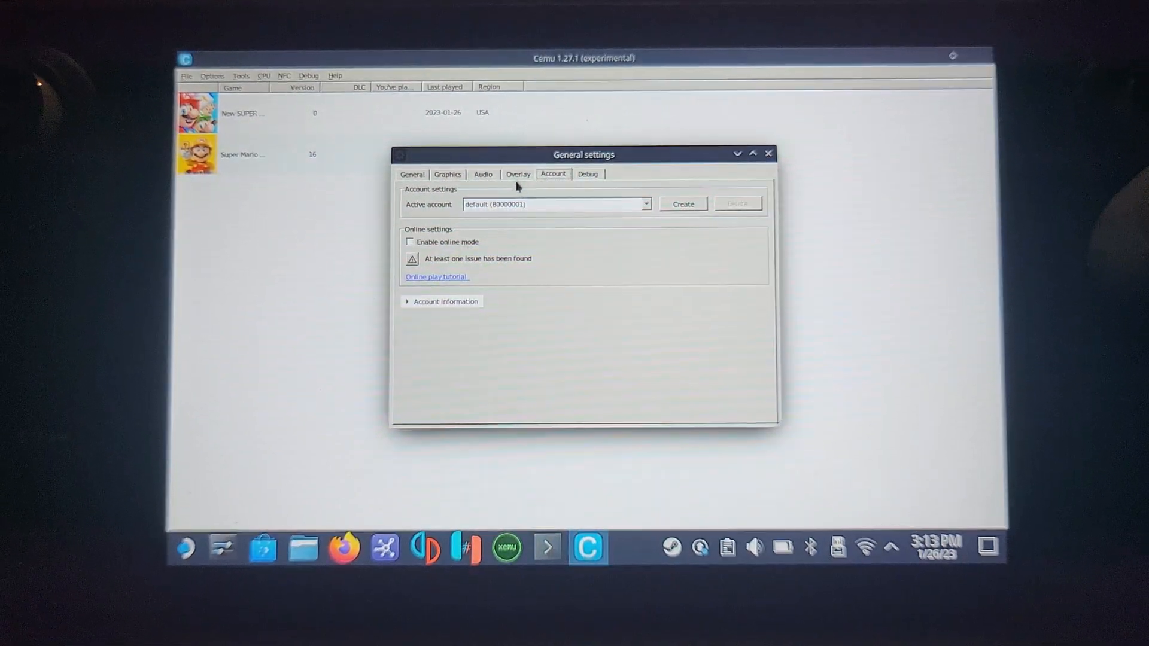
{"action": "left_click", "coordinate": [517, 175]}
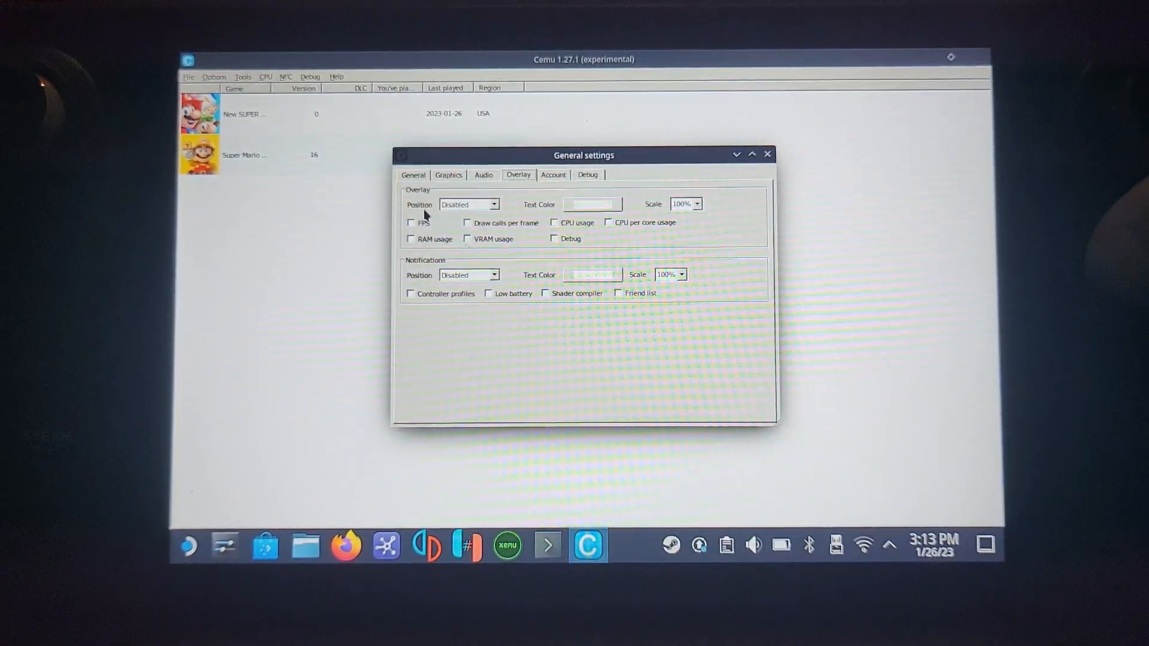
{"action": "left_click", "coordinate": [586, 175]}
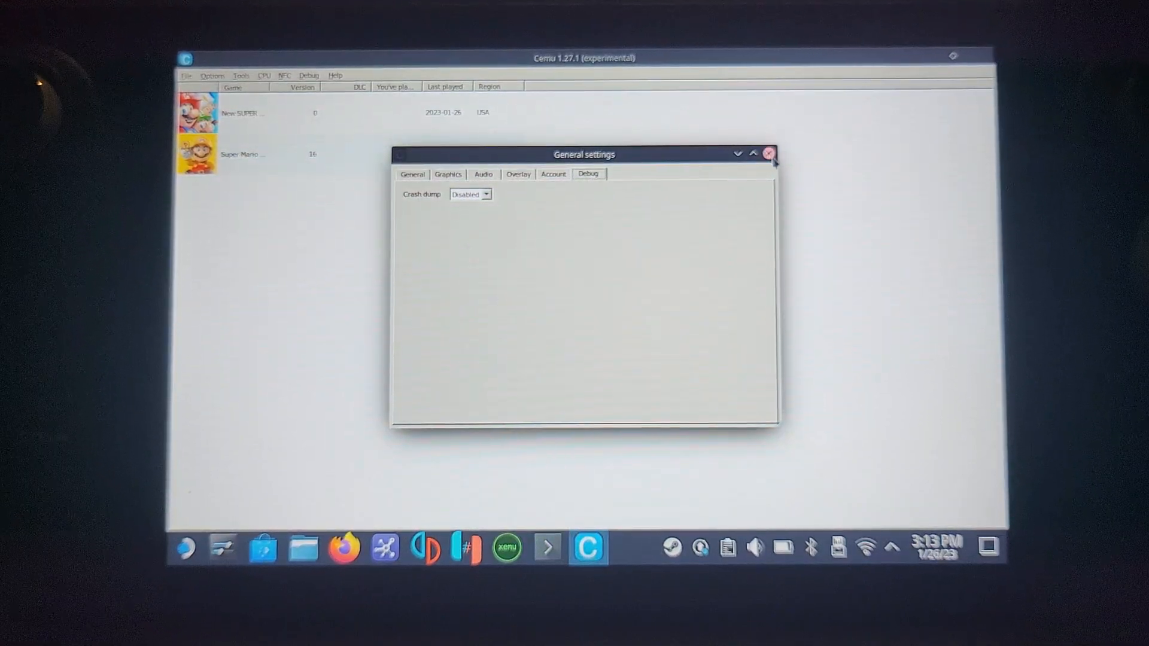
{"action": "left_click", "coordinate": [768, 153]}
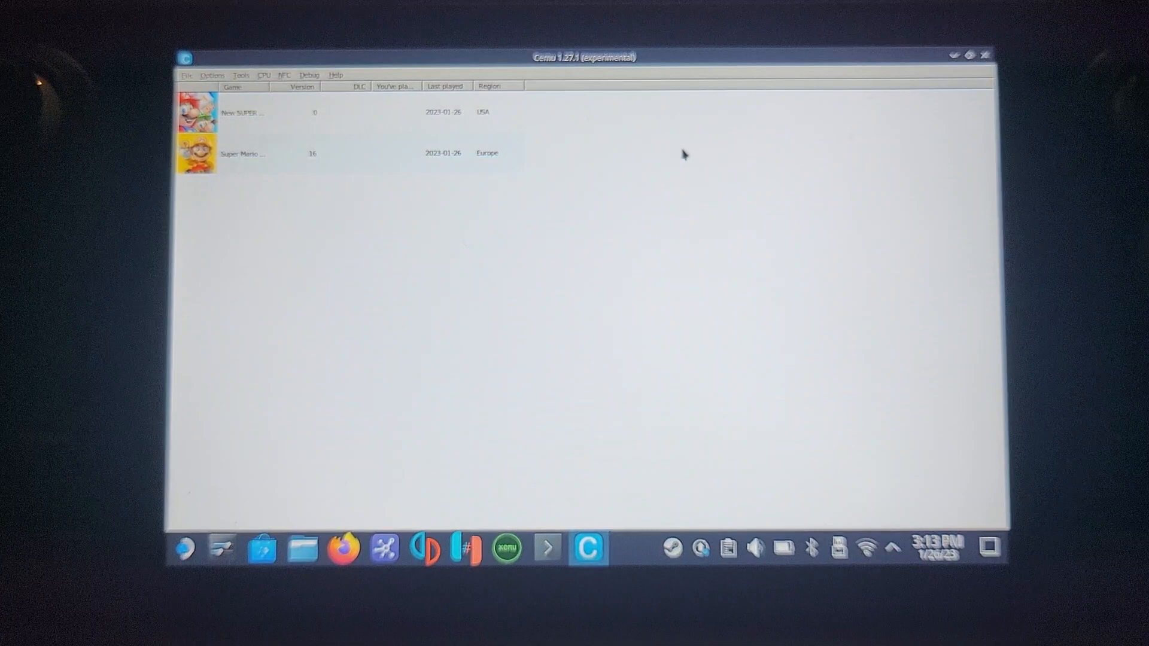
{"action": "mouse_move", "coordinate": [233, 64]}
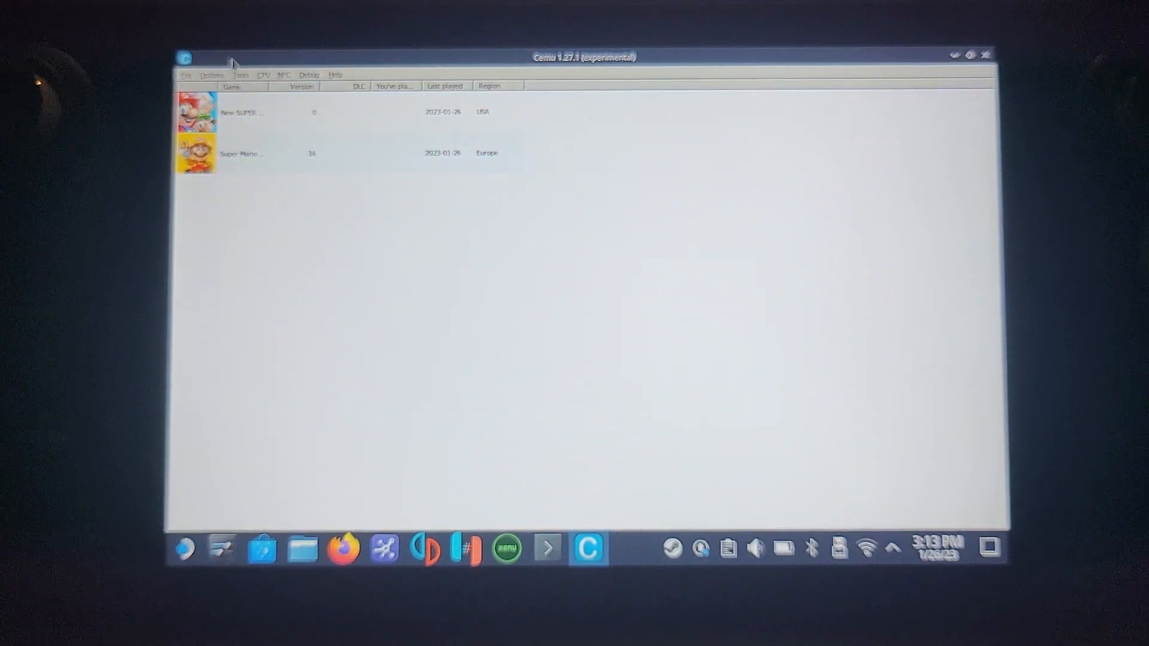
Step: Browse Cemu's Options and Tools menus, then bring up the actions for Super Mario Maker in the game list
{"action": "left_click", "coordinate": [212, 74]}
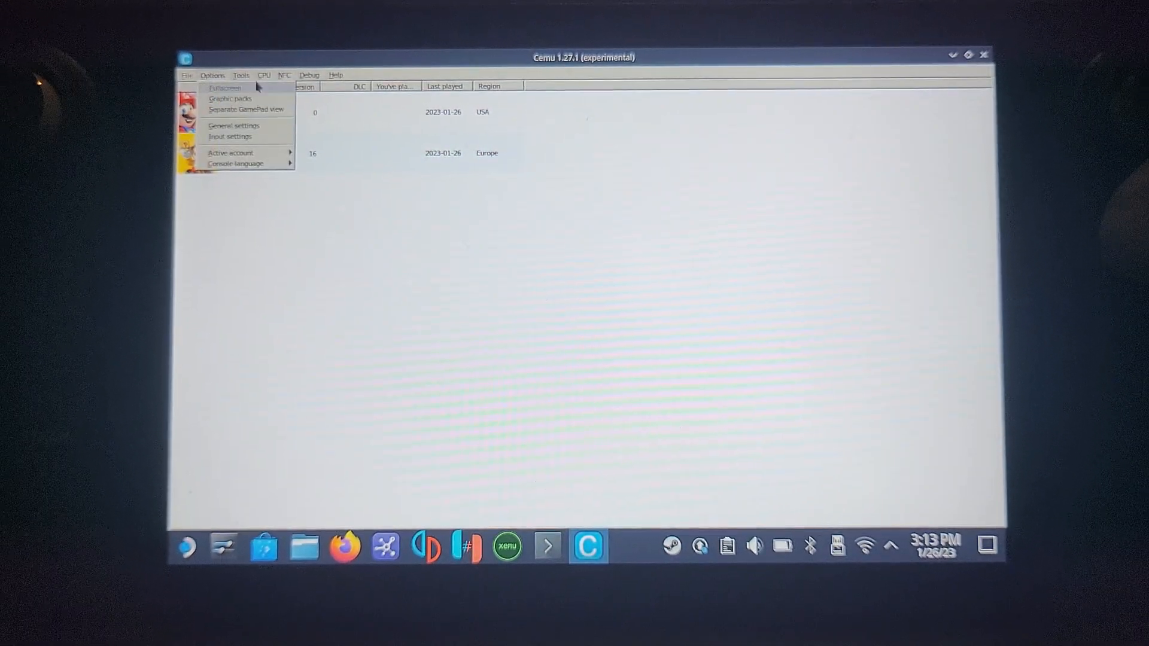
{"action": "left_click", "coordinate": [241, 75]}
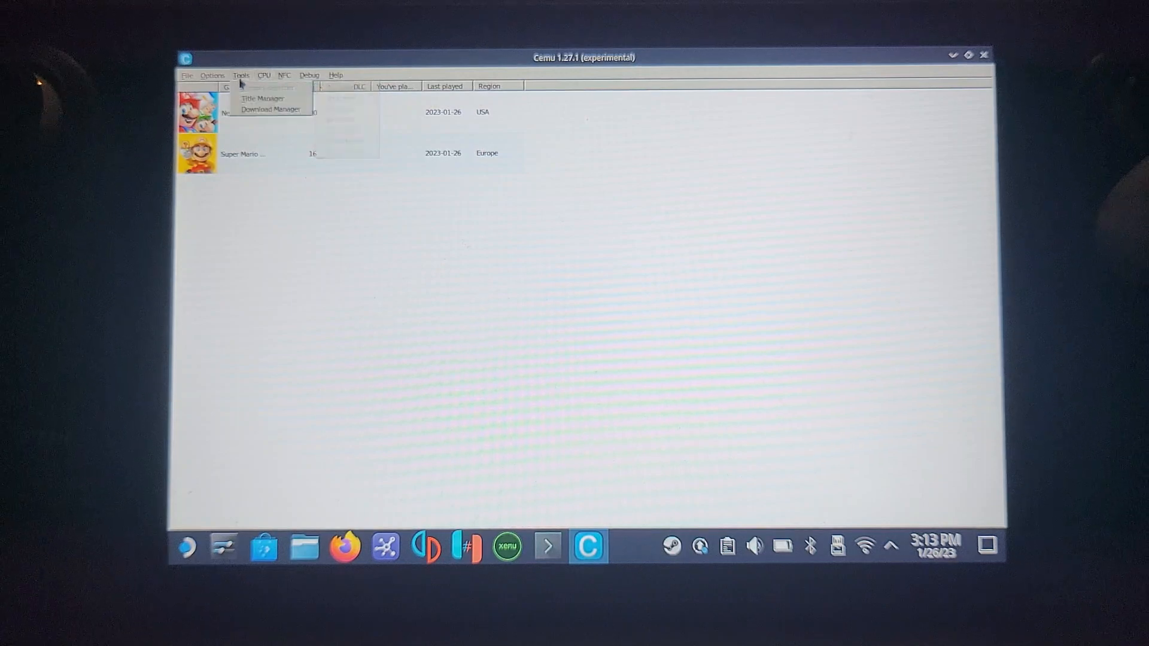
{"action": "left_click", "coordinate": [212, 74]}
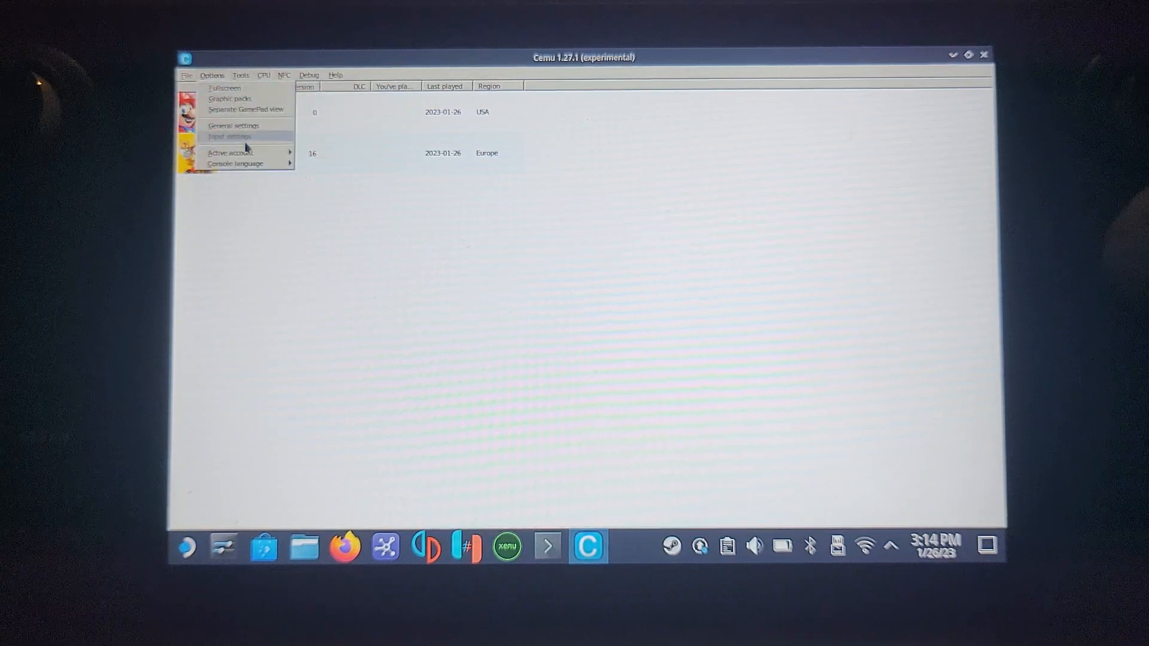
{"action": "mouse_move", "coordinate": [231, 98]}
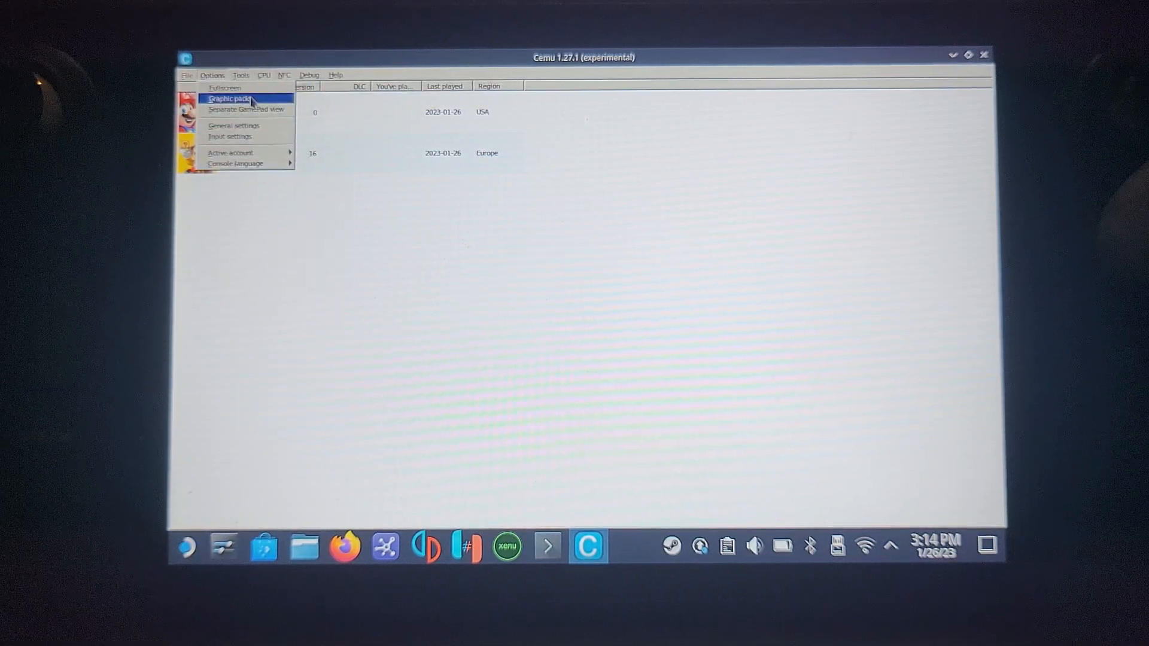
{"action": "left_click", "coordinate": [241, 74]}
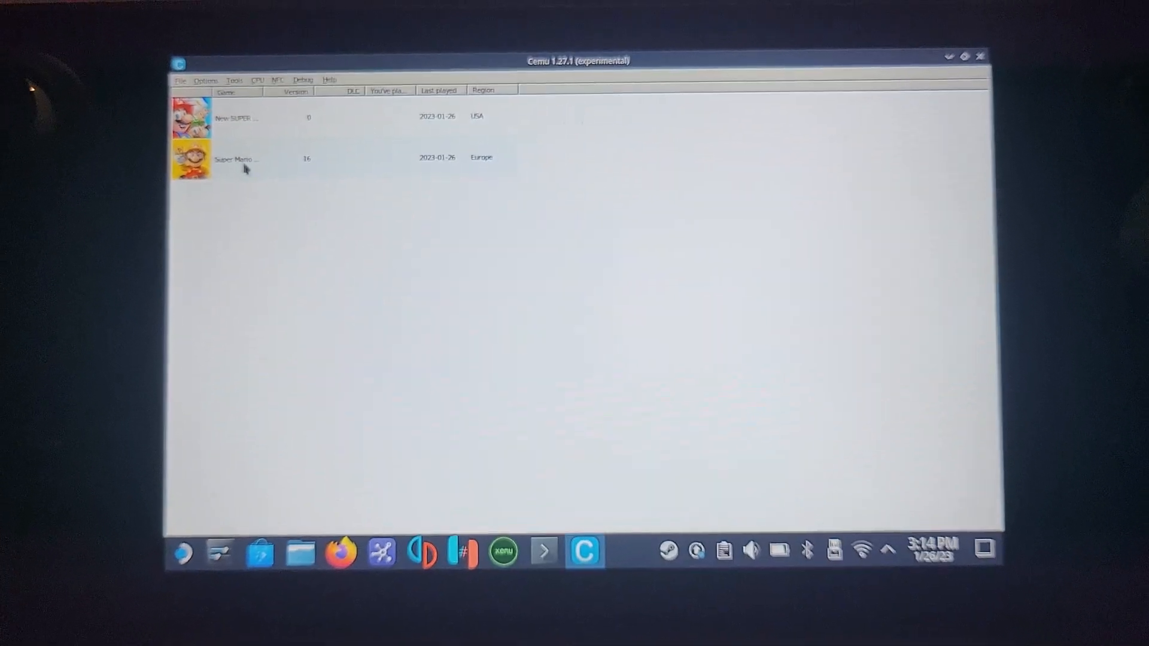
{"action": "right_click", "coordinate": [235, 158]}
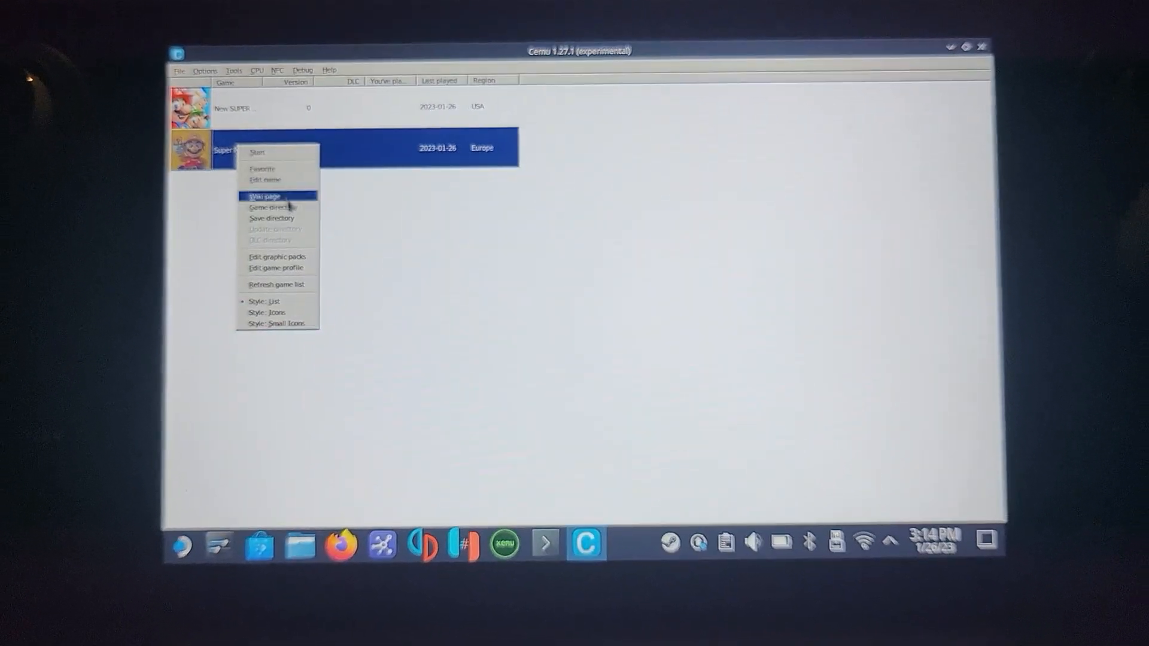
Step: Enable the Border Fix and Grid Fix workaround packs for Super Mario Maker and check for newer community packs (none found)
{"action": "left_click", "coordinate": [276, 256]}
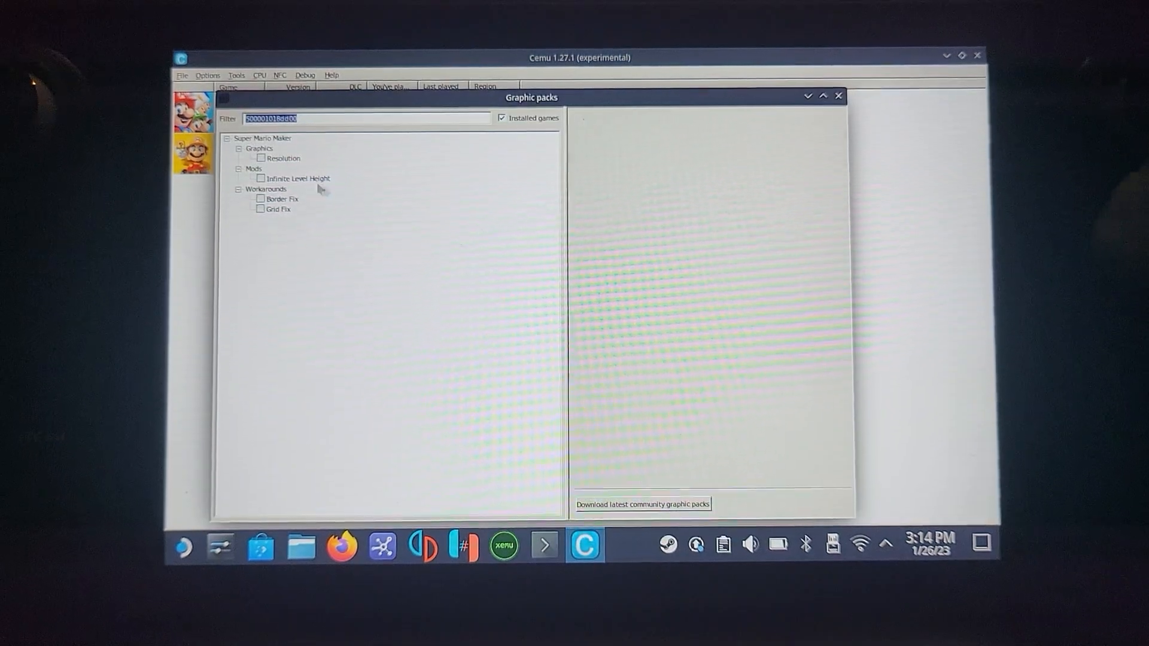
{"action": "left_click", "coordinate": [285, 158]}
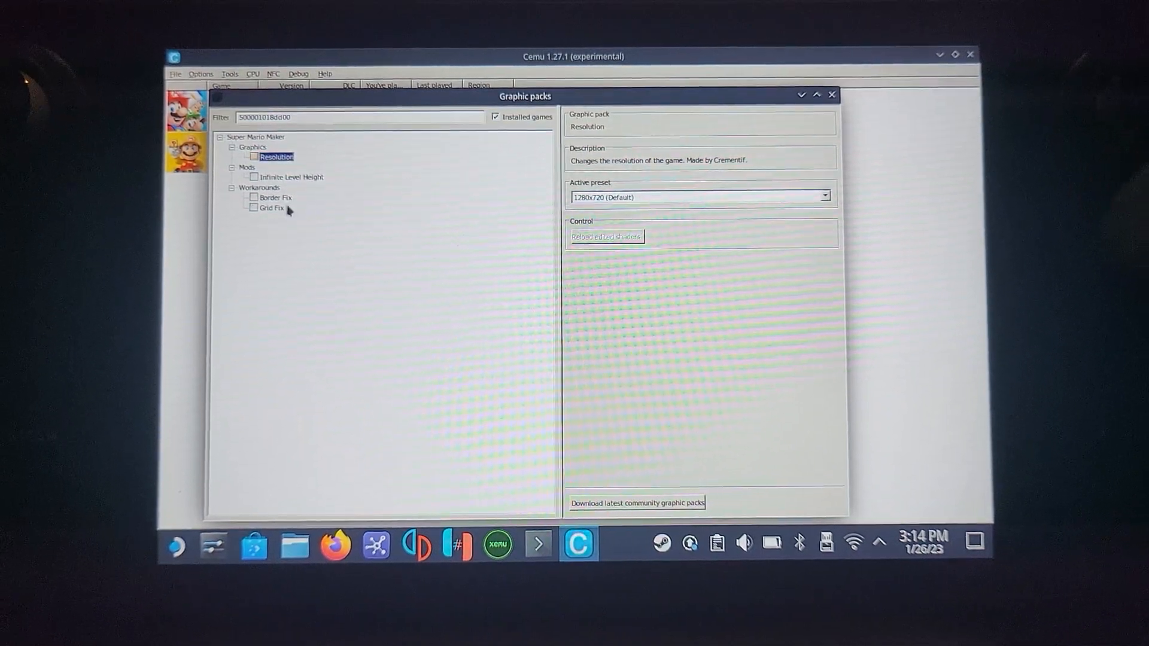
{"action": "left_click", "coordinate": [267, 188]}
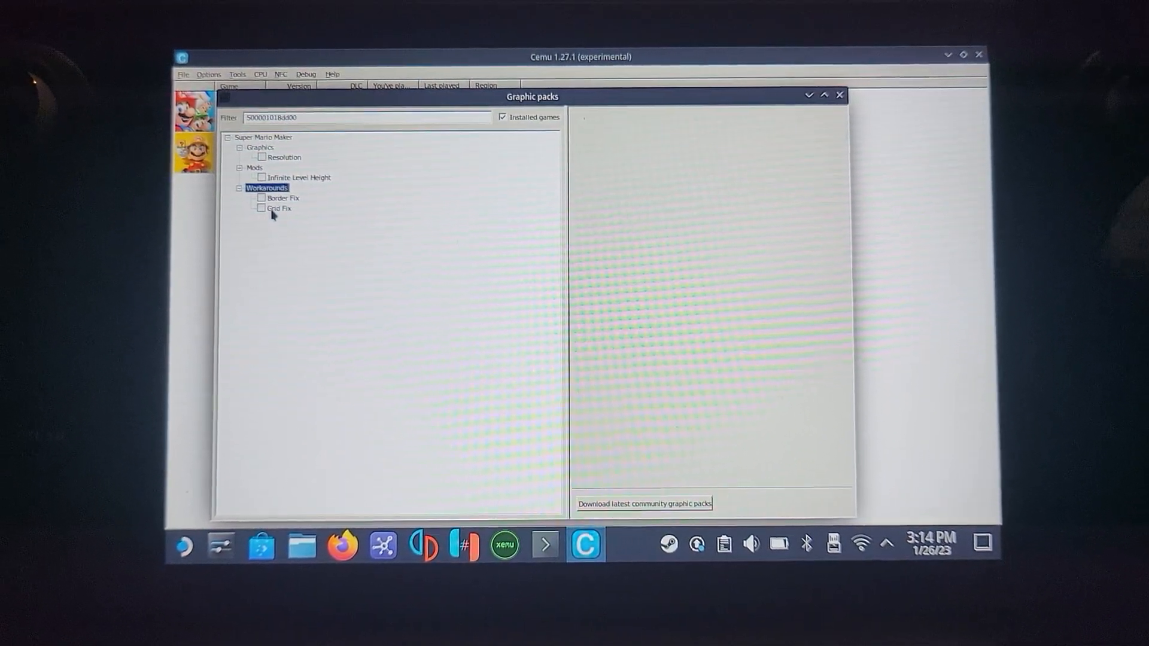
{"action": "left_click", "coordinate": [281, 208]}
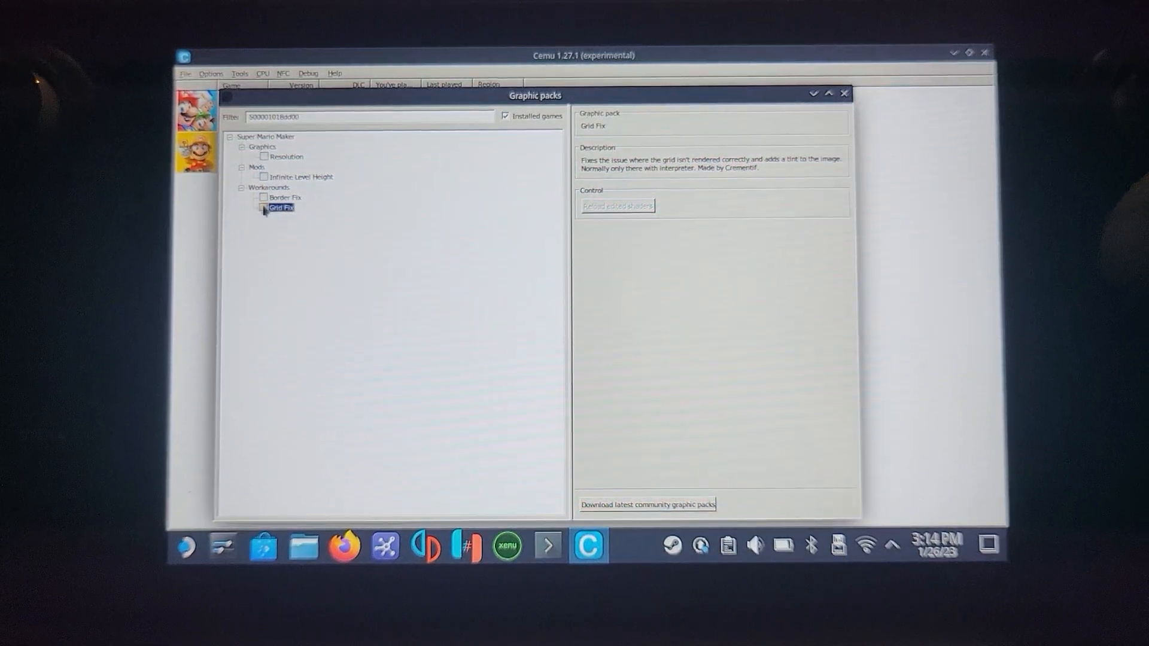
{"action": "left_click", "coordinate": [285, 198]}
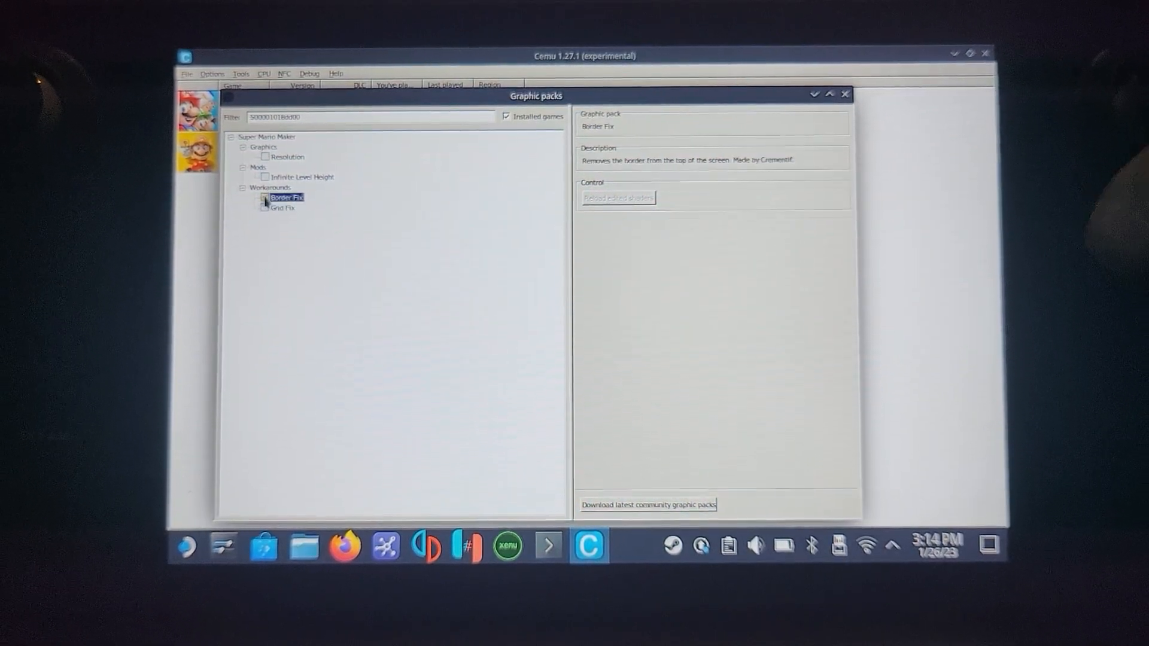
{"action": "left_click", "coordinate": [263, 208]}
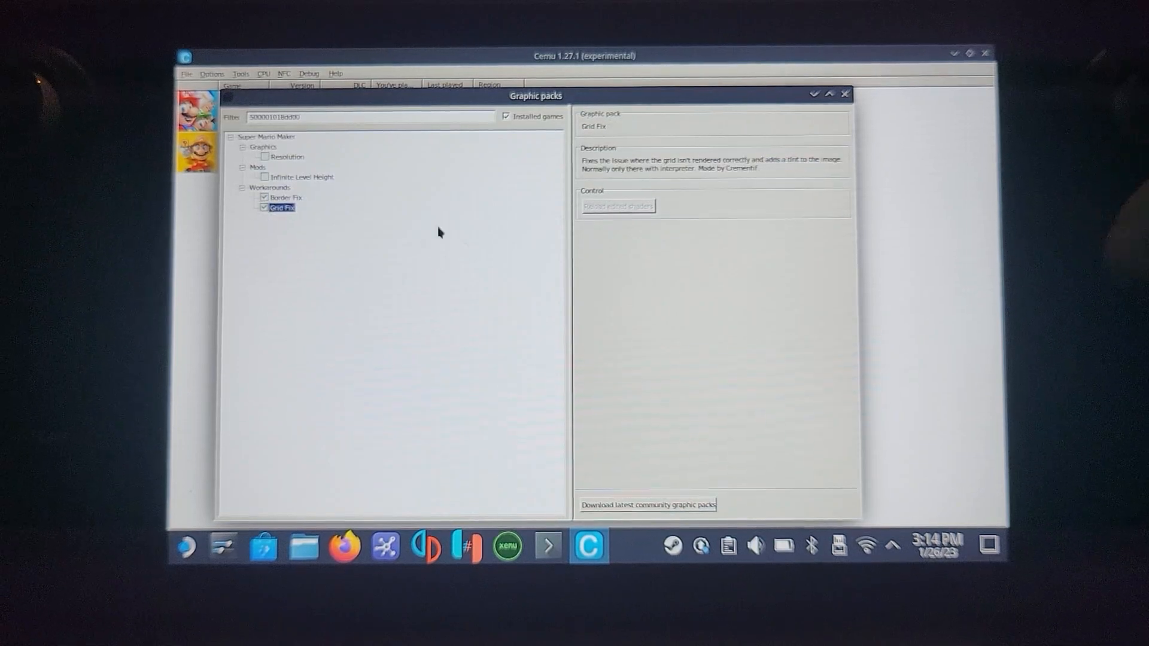
{"action": "mouse_move", "coordinate": [698, 518]}
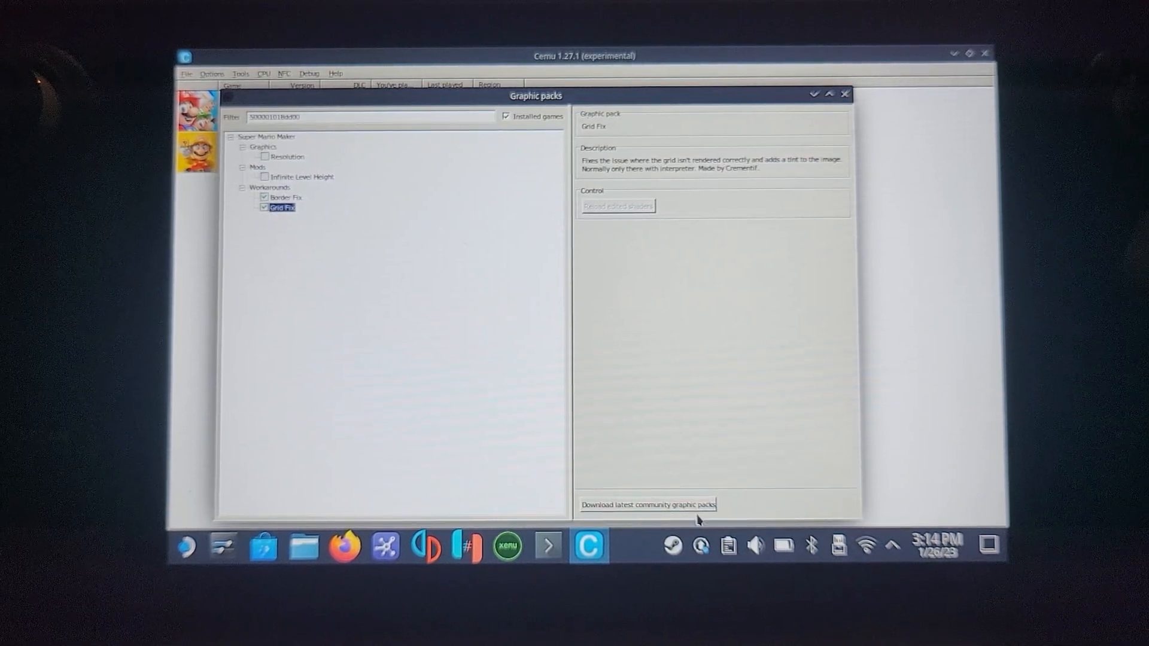
{"action": "left_click", "coordinate": [645, 505]}
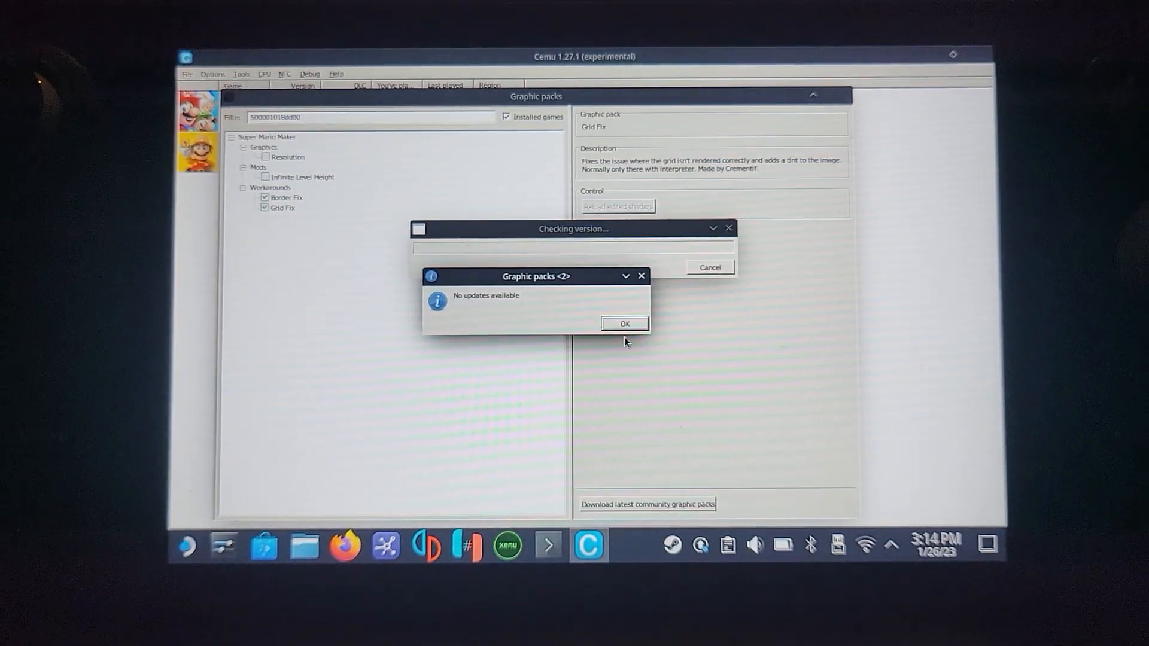
{"action": "left_click", "coordinate": [624, 324]}
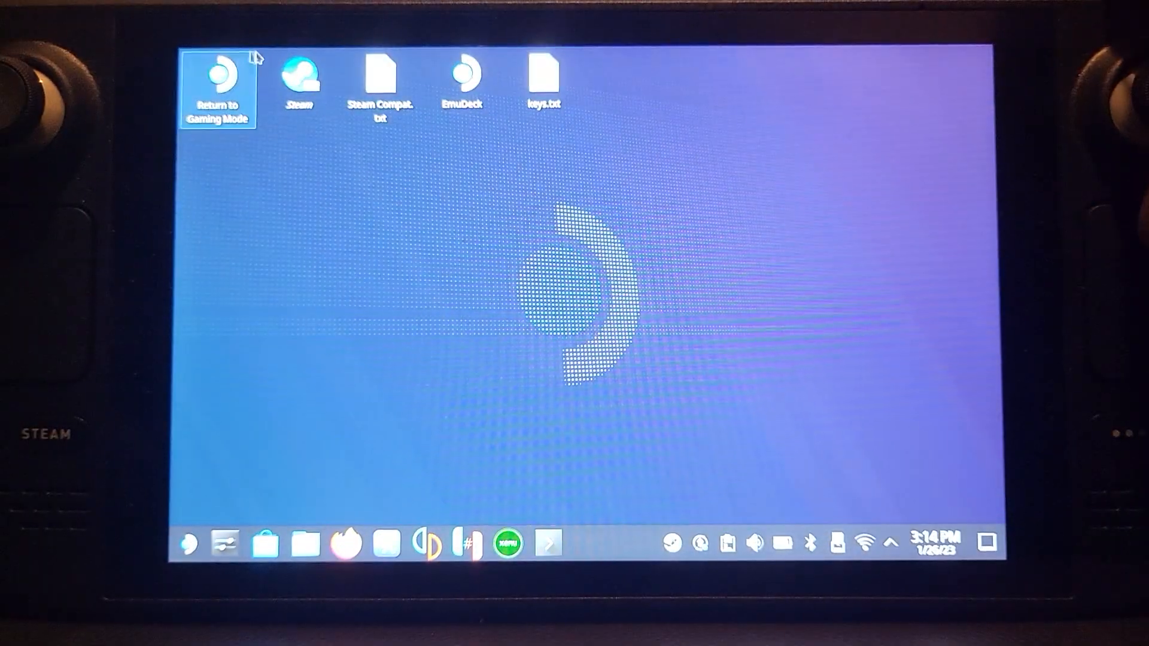
Step: Return to Gaming Mode and launch EmulationStation from the Library's Emulation collection
{"action": "left_click", "coordinate": [218, 81]}
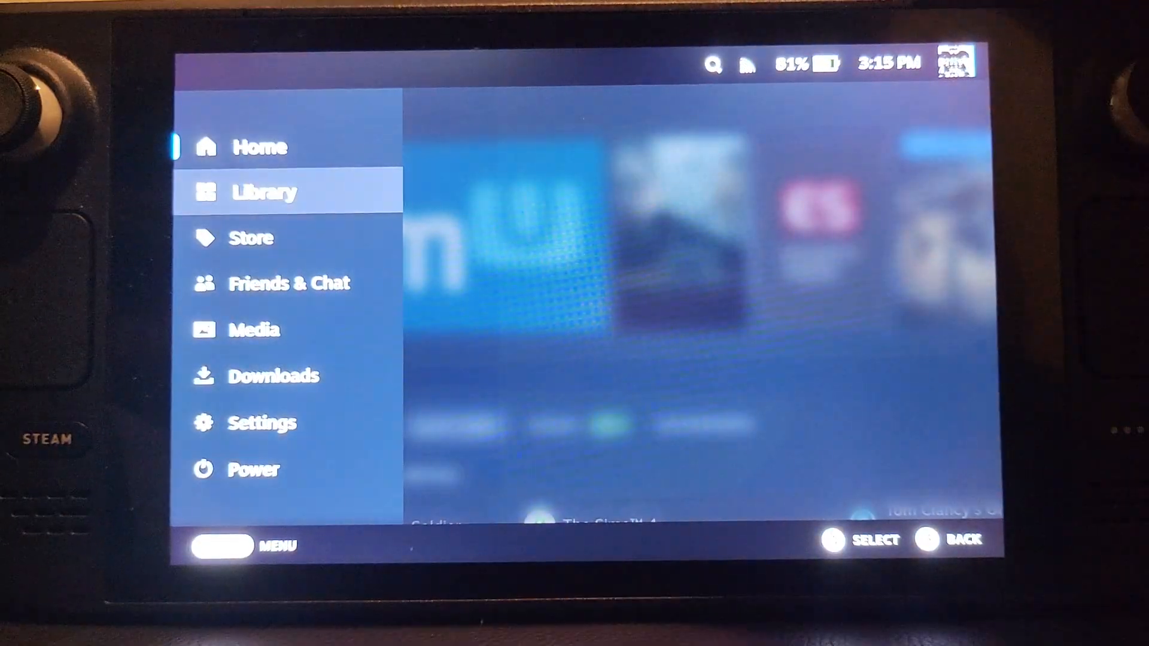
{"action": "left_click", "coordinate": [263, 192]}
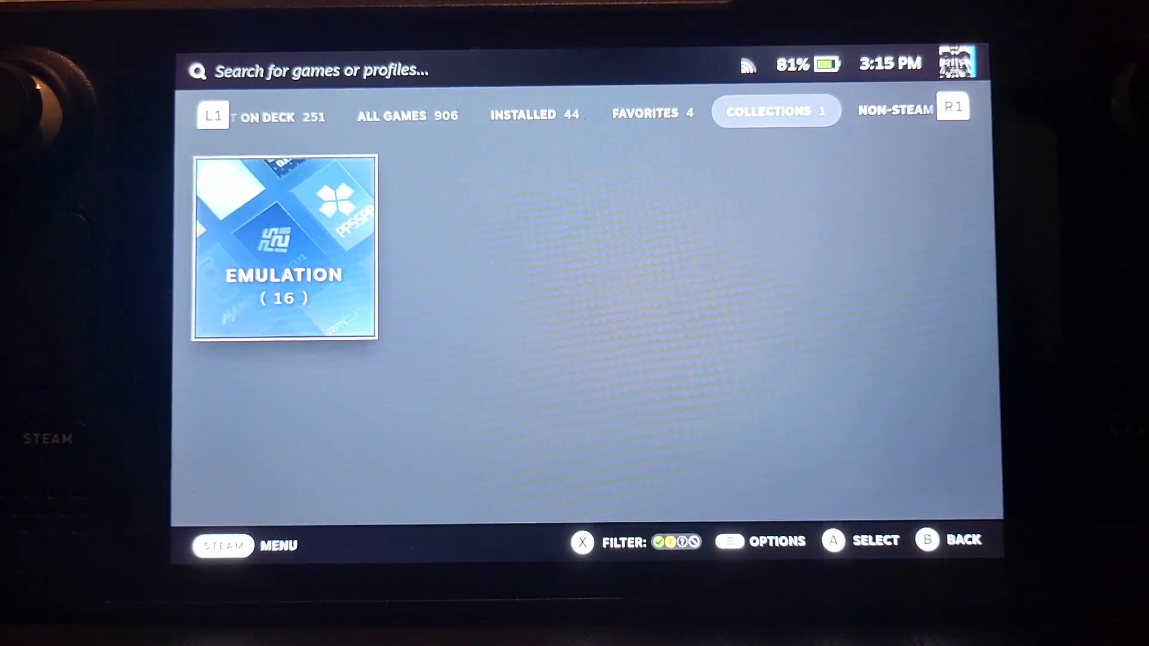
{"action": "left_click", "coordinate": [283, 247]}
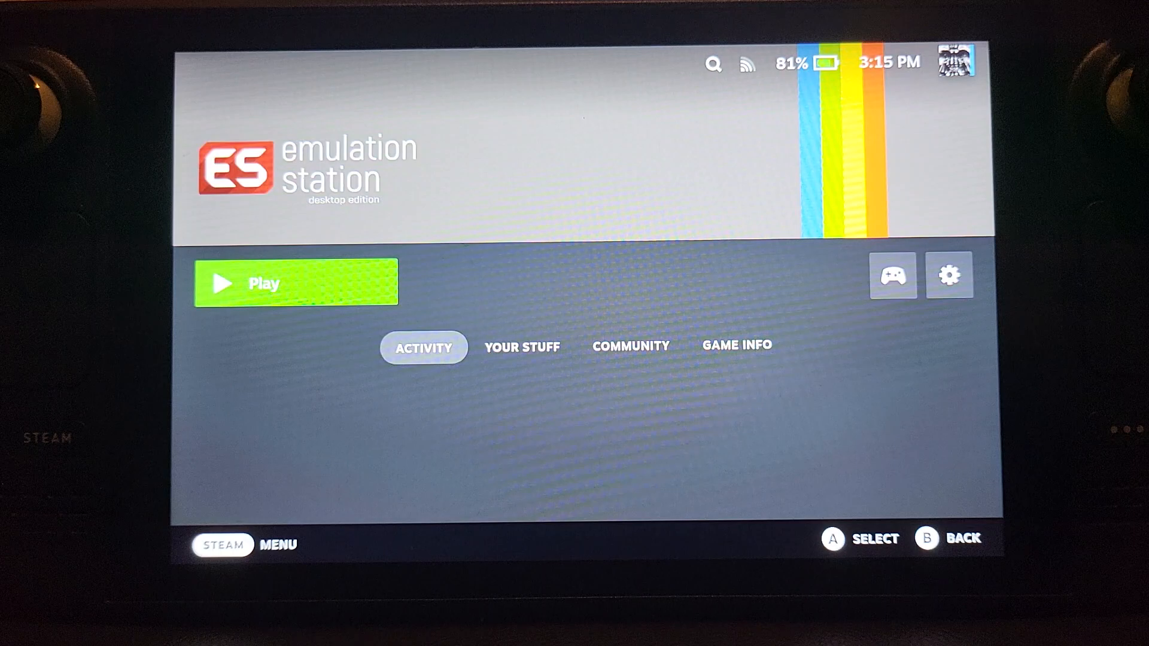
{"action": "left_click", "coordinate": [295, 282]}
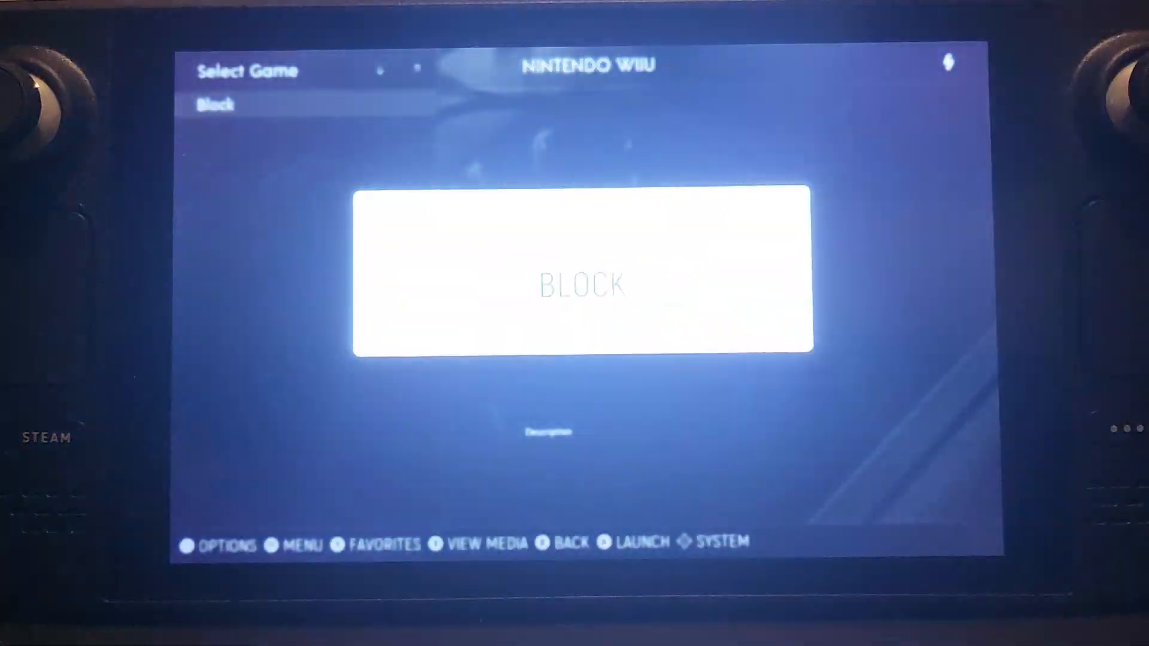
Step: Launch Super Mario Maker from EmulationStation and let it load into the course editor in Cemu
{"action": "left_click", "coordinate": [638, 542]}
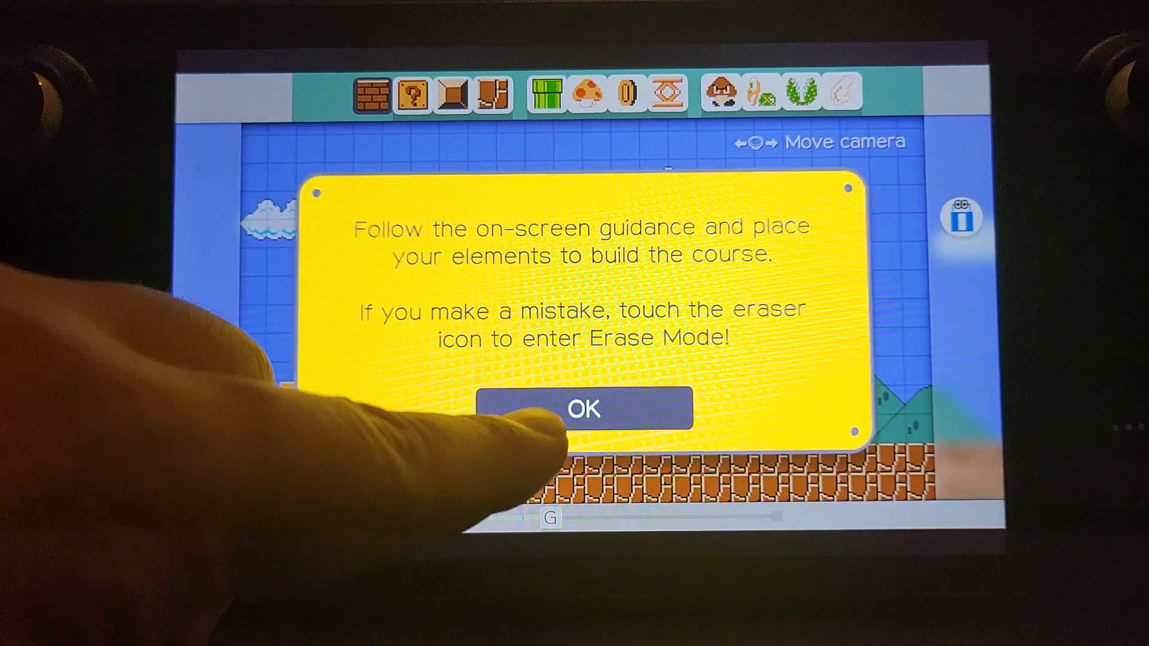
Step: Bring up the Steam in-game menu and choose Exit game to quit Super Mario Maker
{"action": "left_click", "coordinate": [584, 410]}
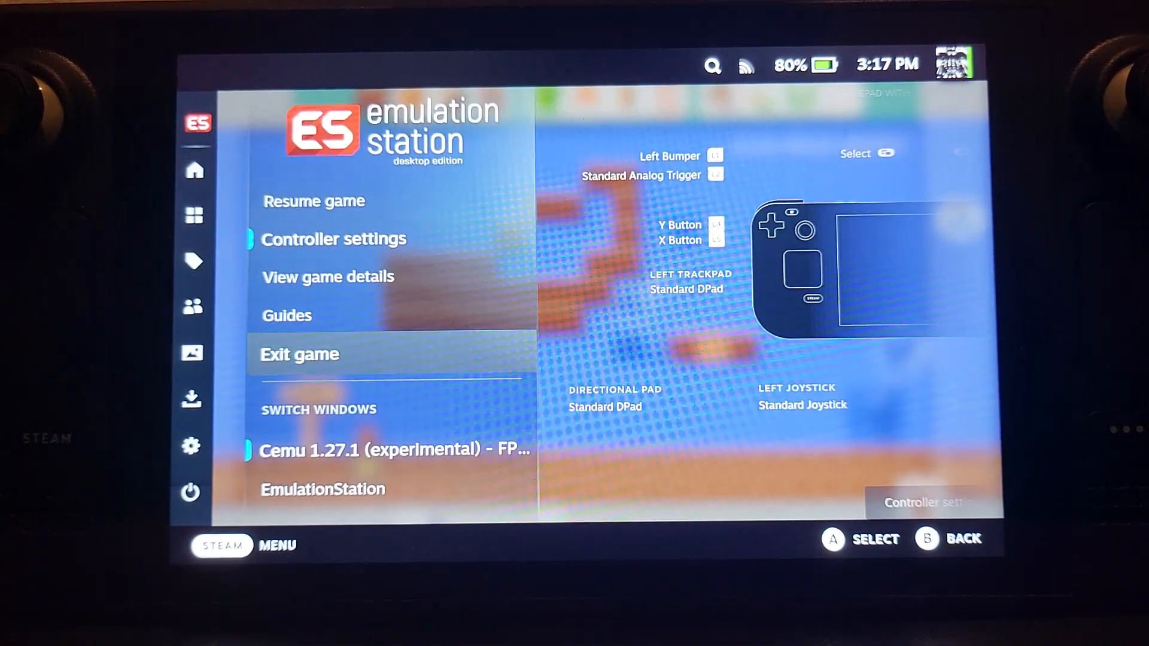
{"action": "left_click", "coordinate": [299, 354]}
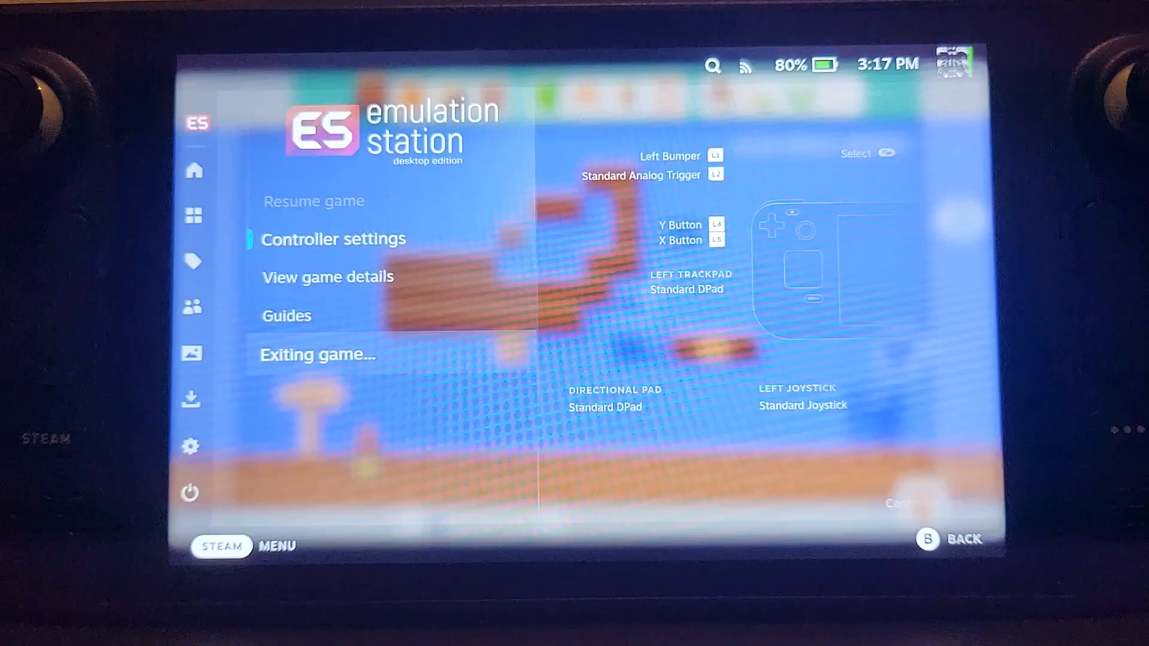